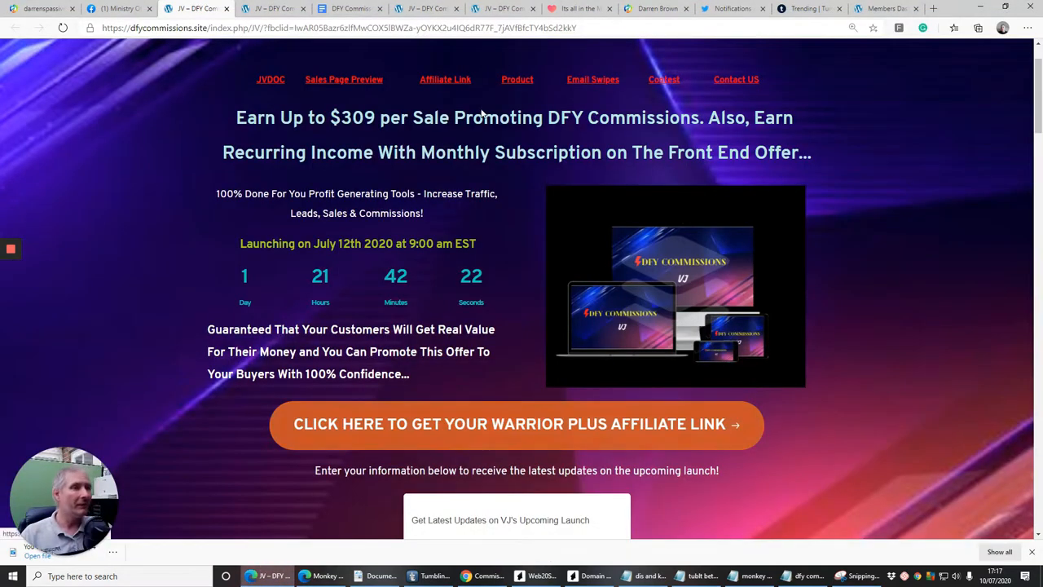
pyautogui.moveTo(508, 315)
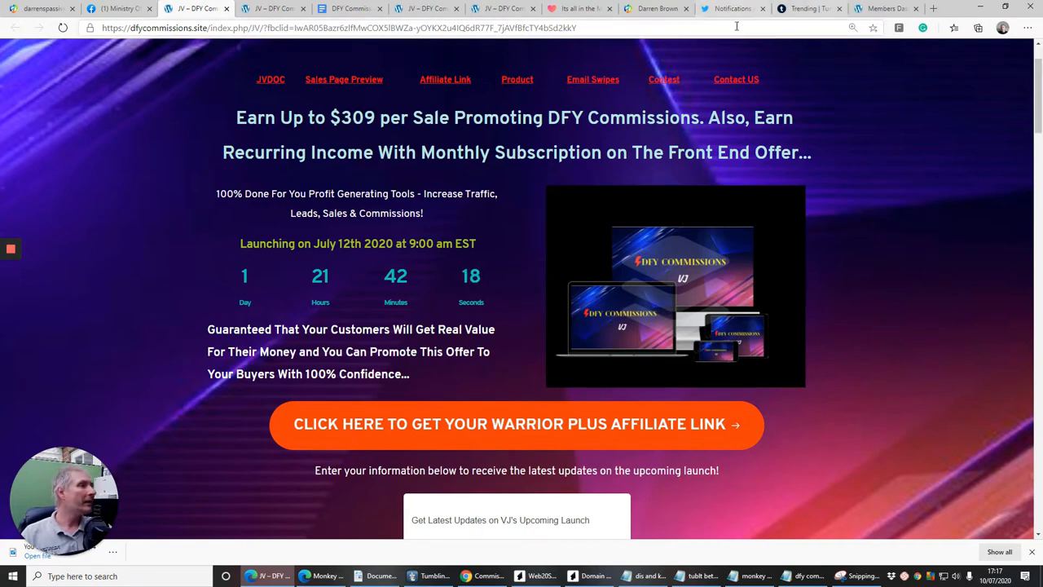
# Step: Switch to the Members Dashboard listing DFY Articles and Autoplot downloads
pyautogui.click(883, 8)
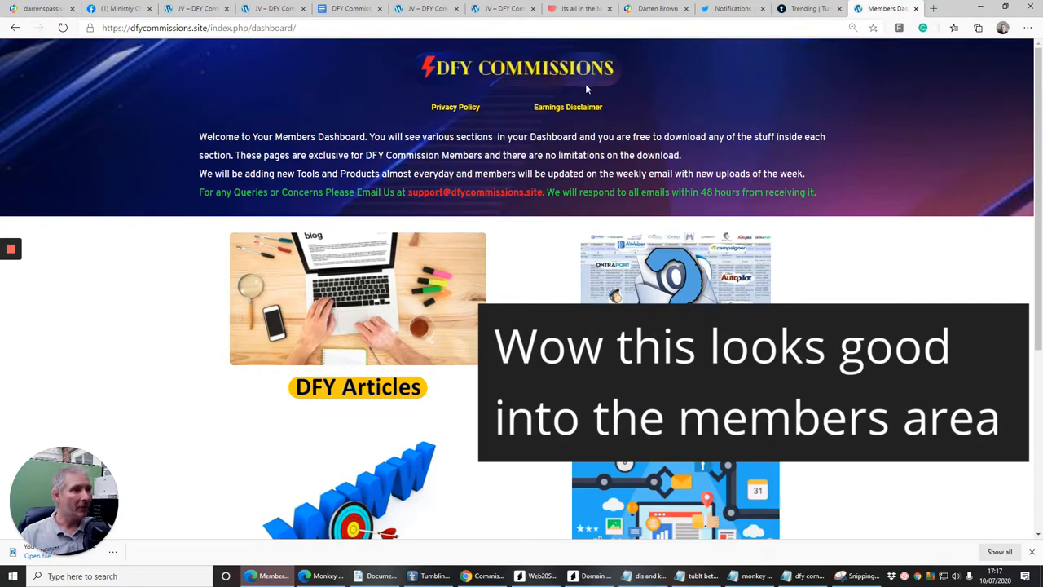
pyautogui.moveTo(543, 121)
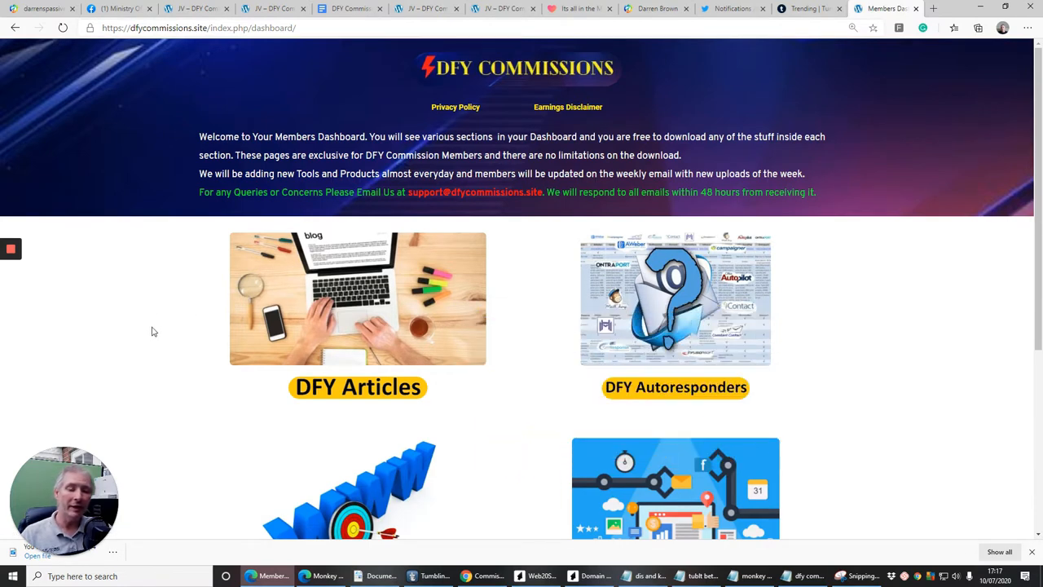
pyautogui.moveTo(152, 344)
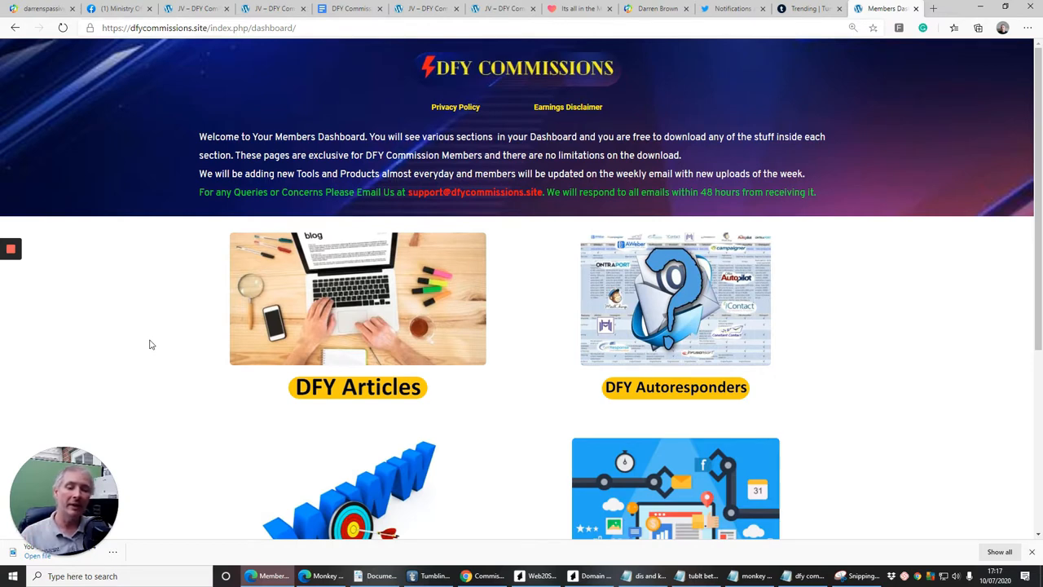
pyautogui.moveTo(143, 319)
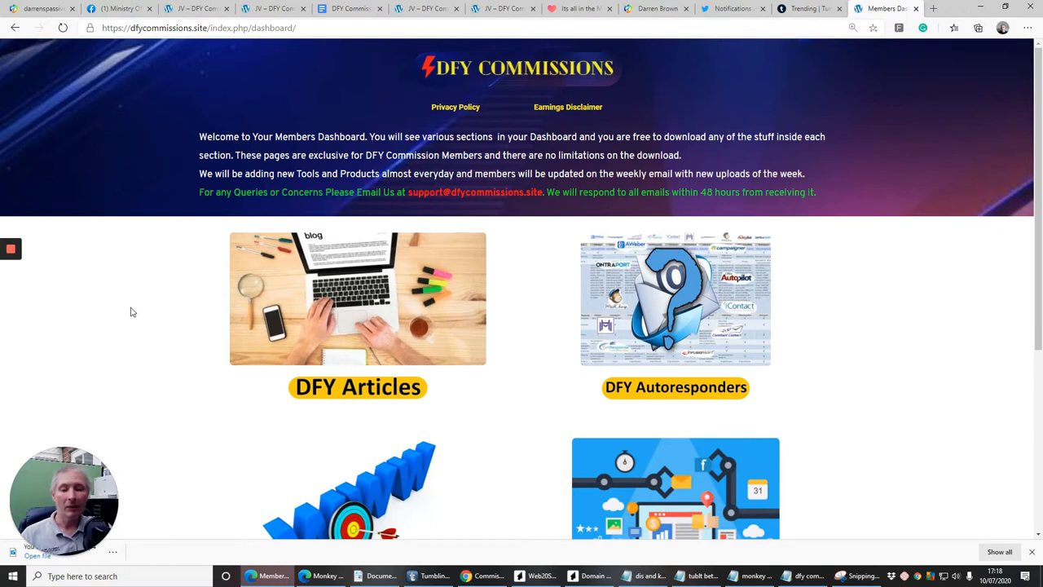
pyautogui.moveTo(119, 300)
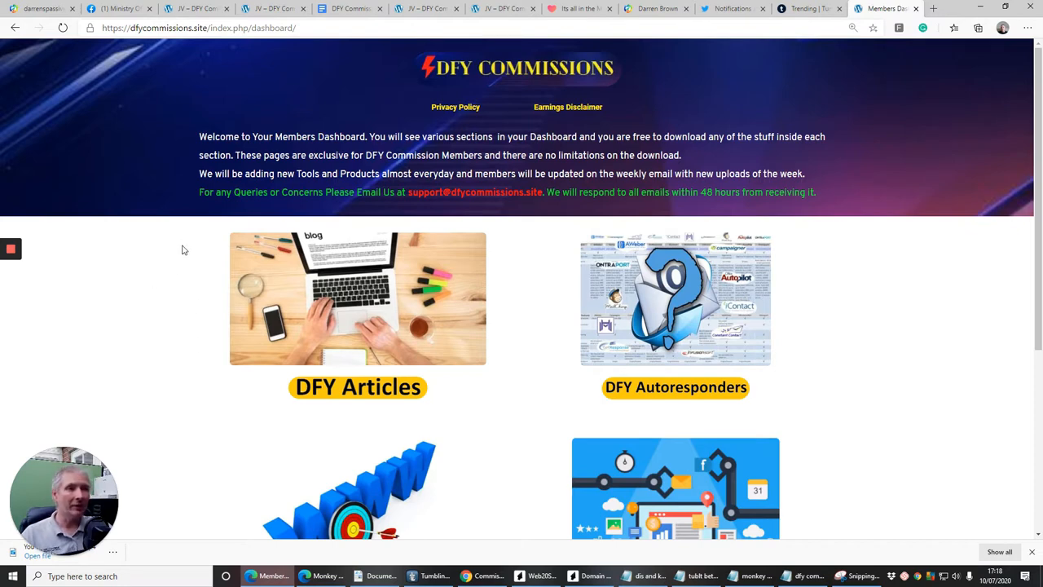
pyautogui.moveTo(324, 146)
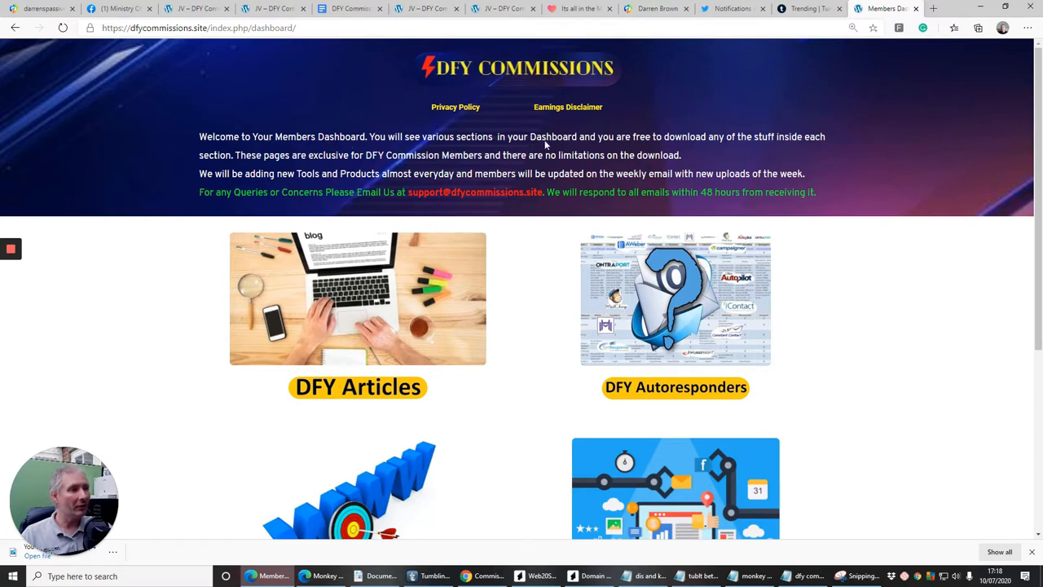
pyautogui.moveTo(763, 150)
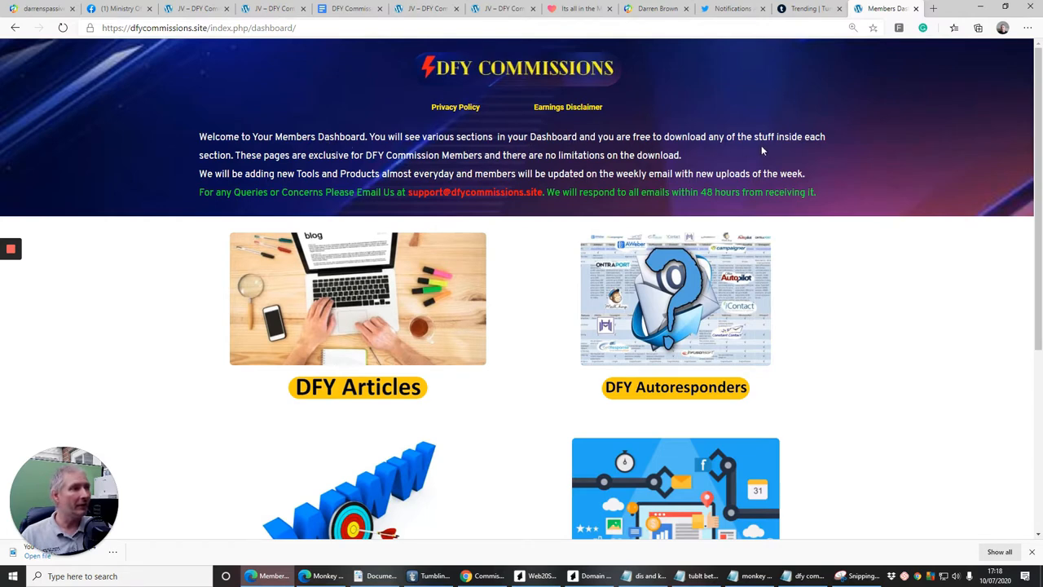
pyautogui.moveTo(541, 193)
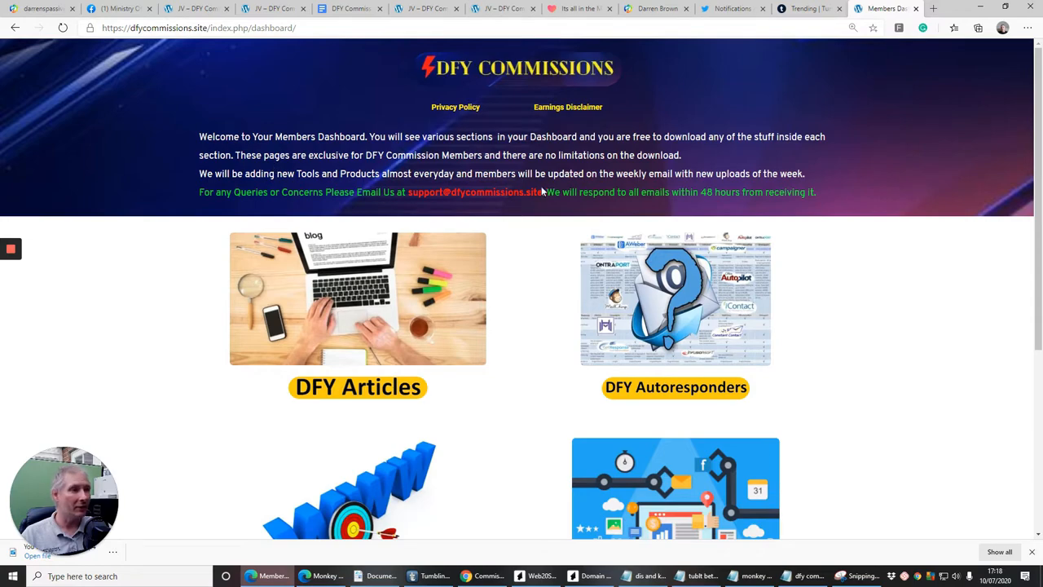
pyautogui.scroll(-3)
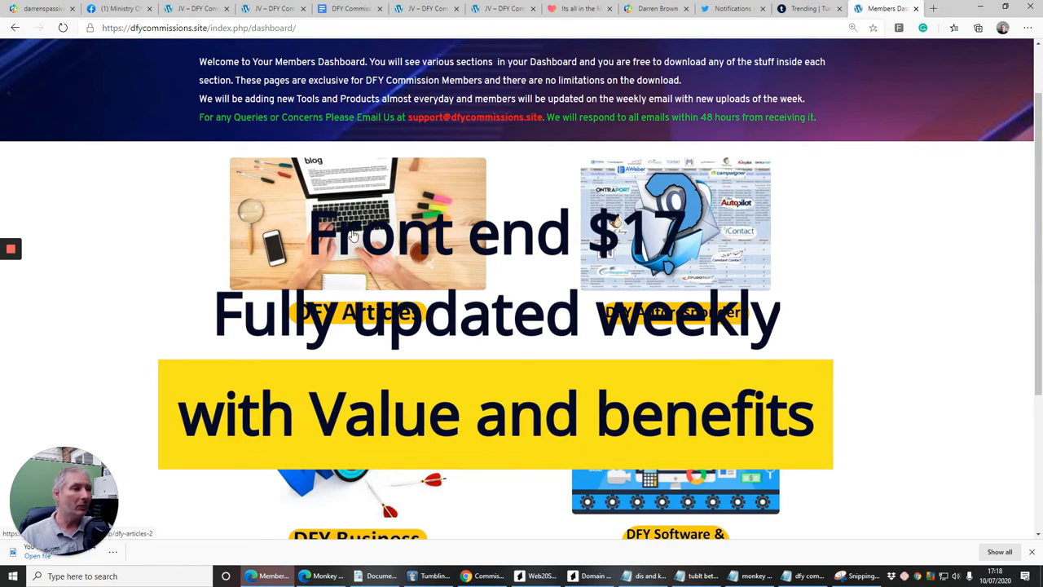
pyautogui.scroll(-3)
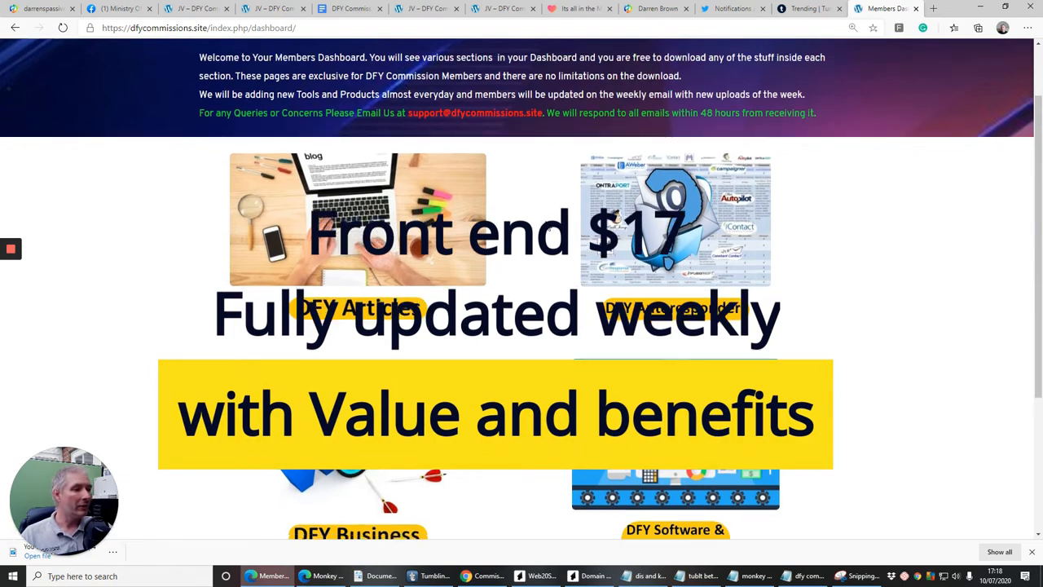
pyautogui.scroll(-3)
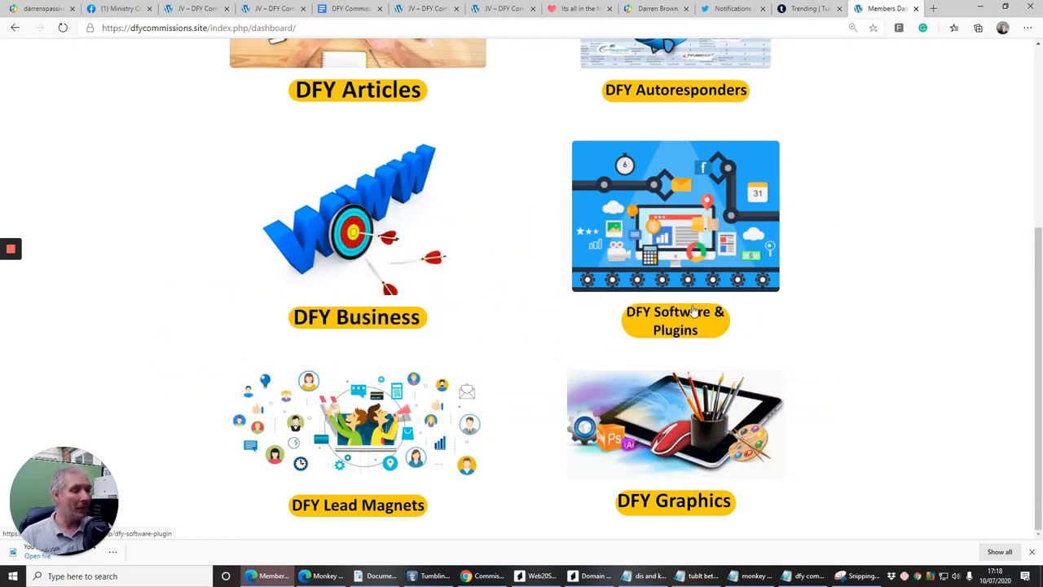
pyautogui.moveTo(346, 528)
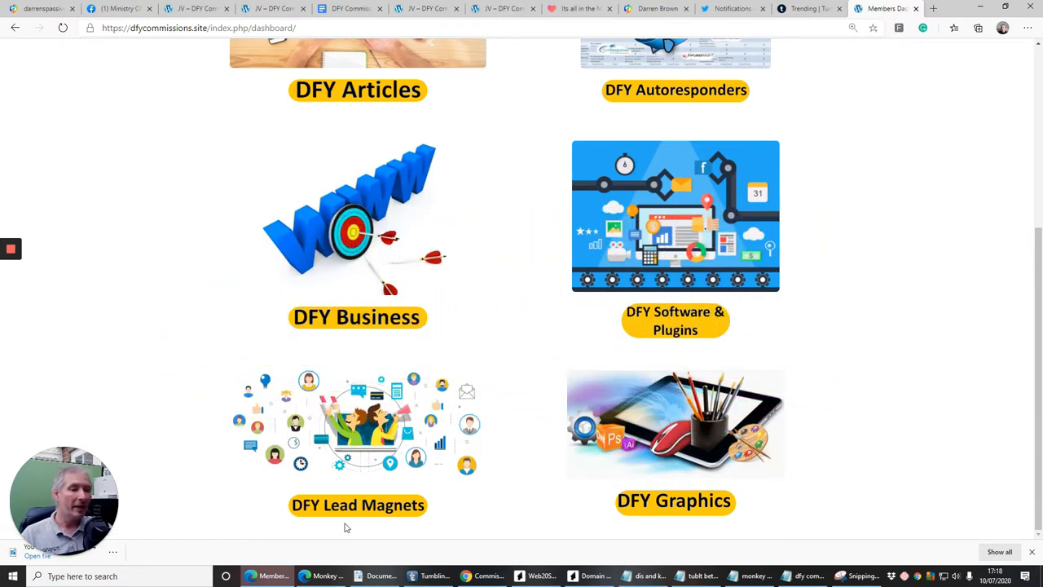
pyautogui.moveTo(571, 408)
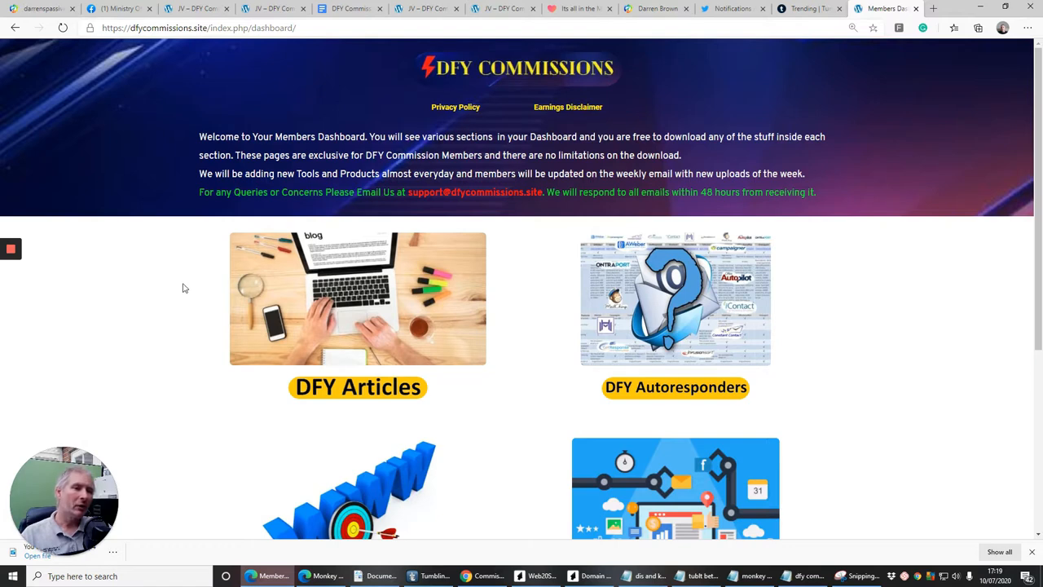
pyautogui.moveTo(147, 302)
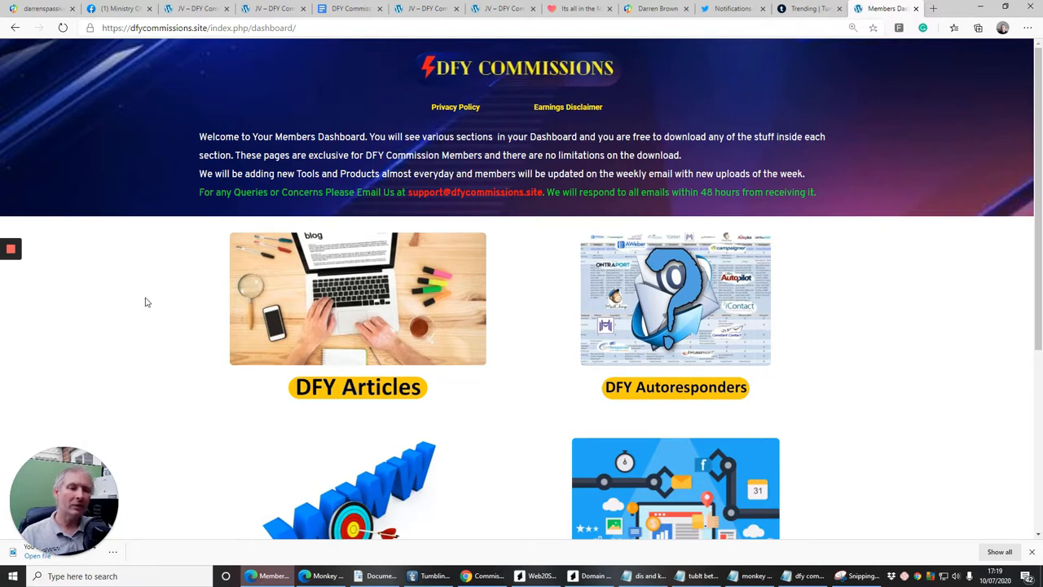
pyautogui.moveTo(137, 318)
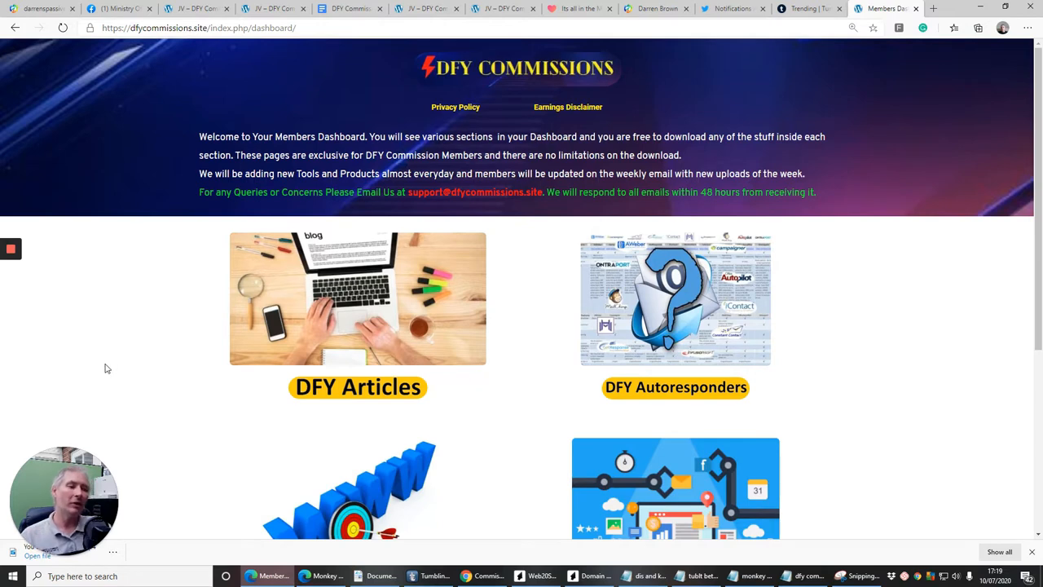
pyautogui.moveTo(254, 375)
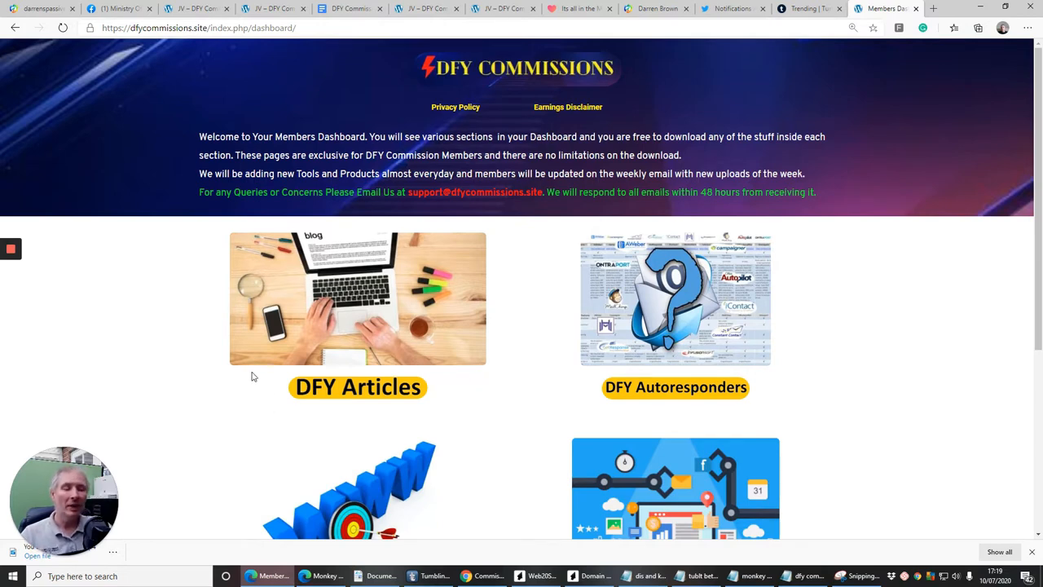
pyautogui.moveTo(150, 372)
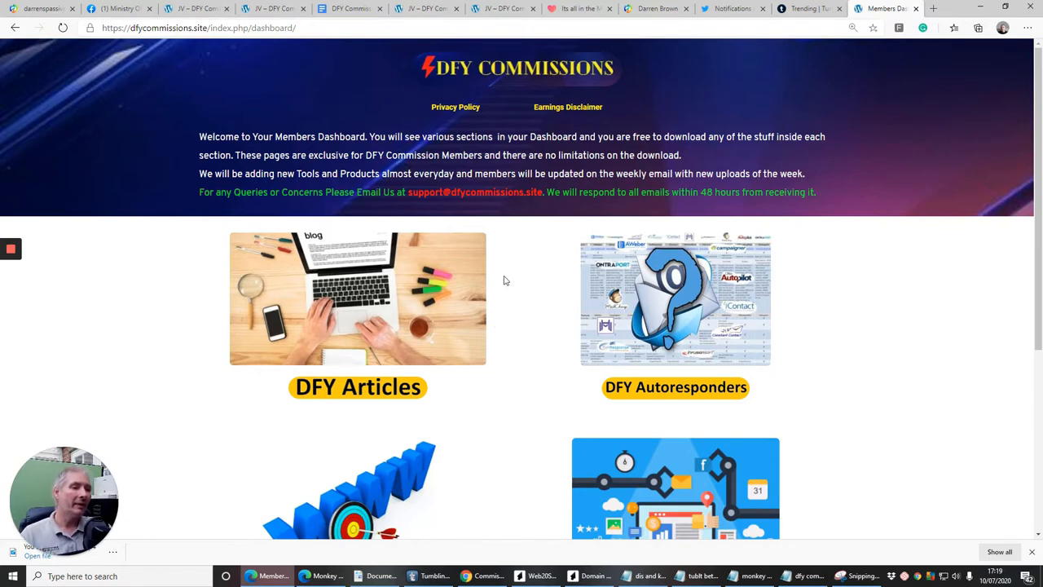
pyautogui.moveTo(483, 274)
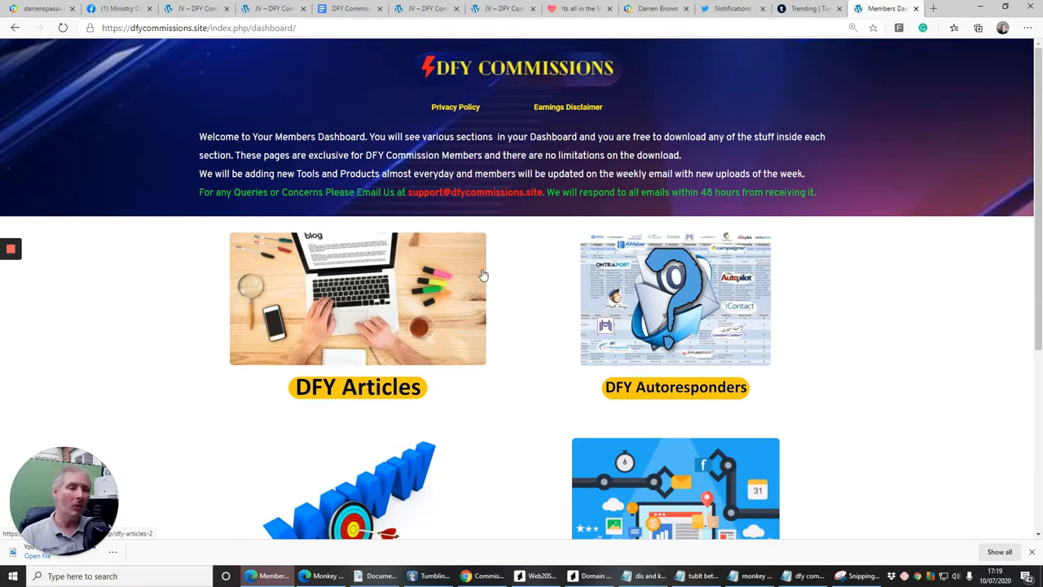
pyautogui.moveTo(515, 276)
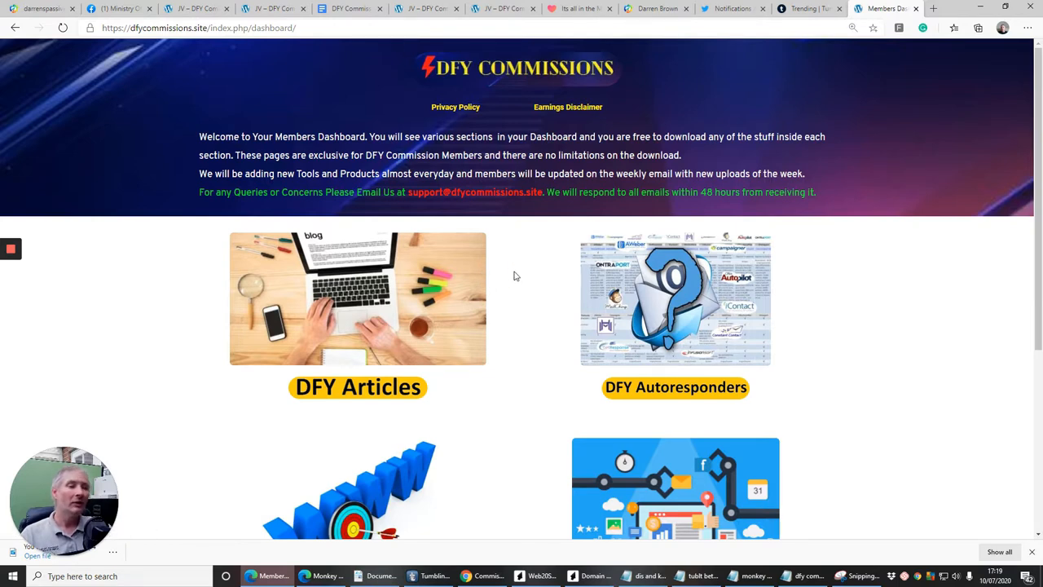
pyautogui.moveTo(517, 274)
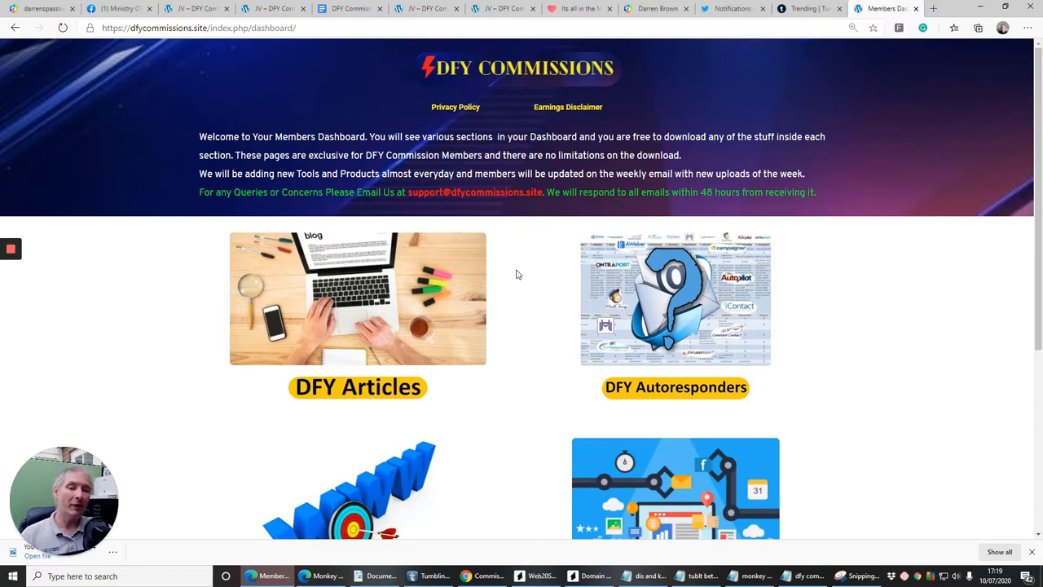
pyautogui.moveTo(520, 274)
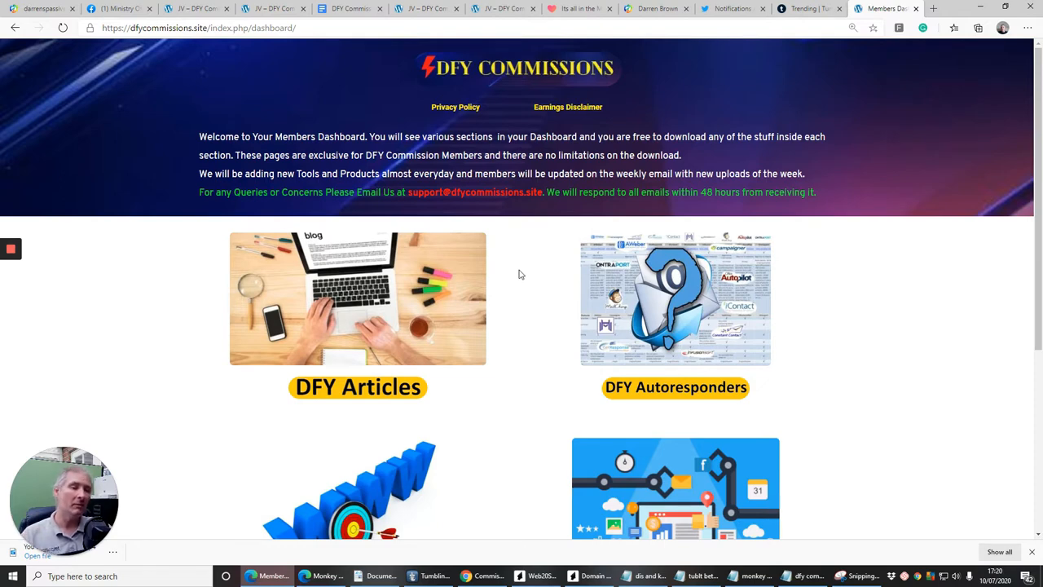
pyautogui.moveTo(548, 279)
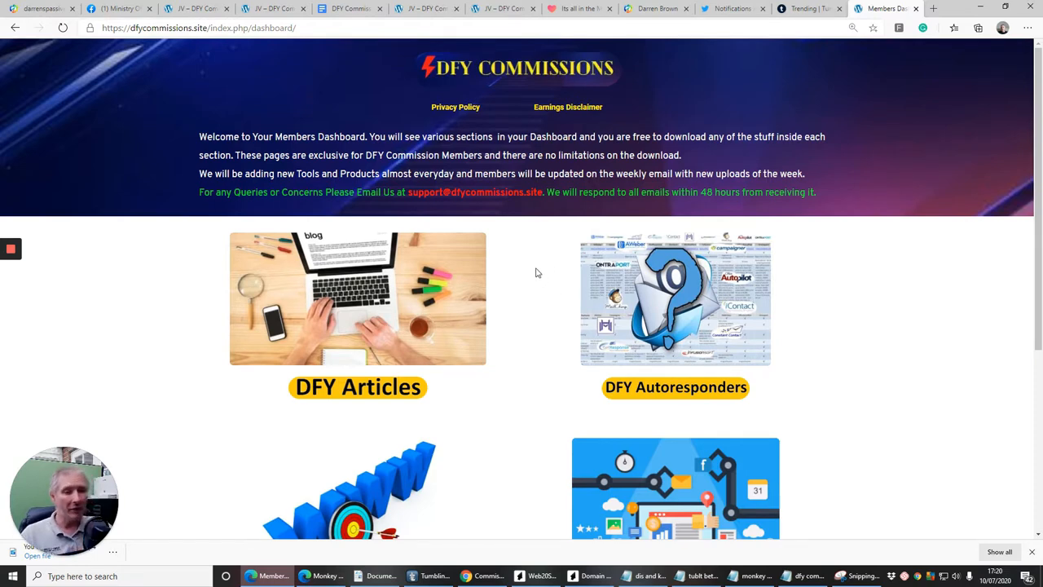
pyautogui.moveTo(543, 287)
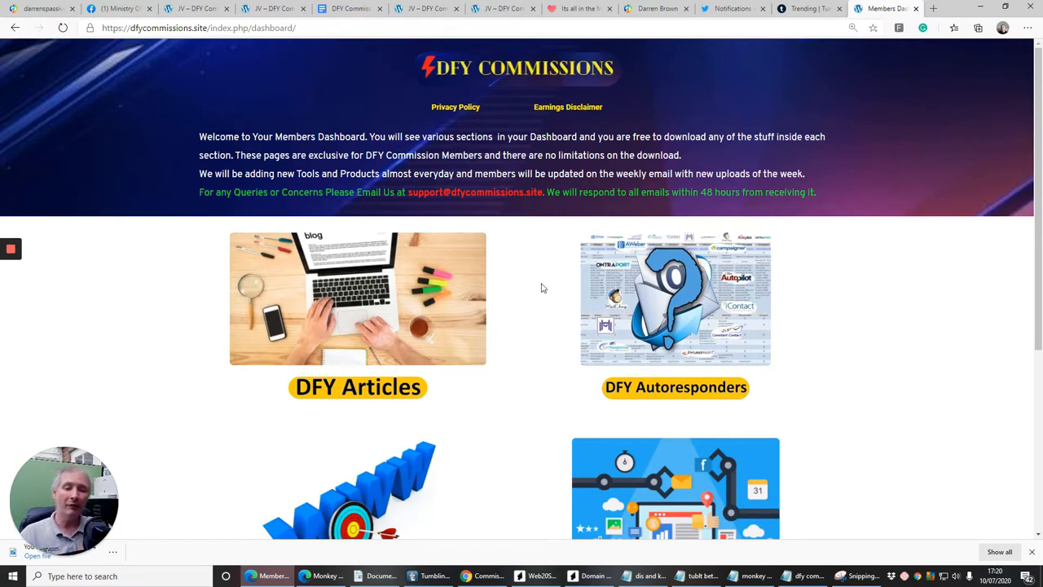
pyautogui.moveTo(546, 284)
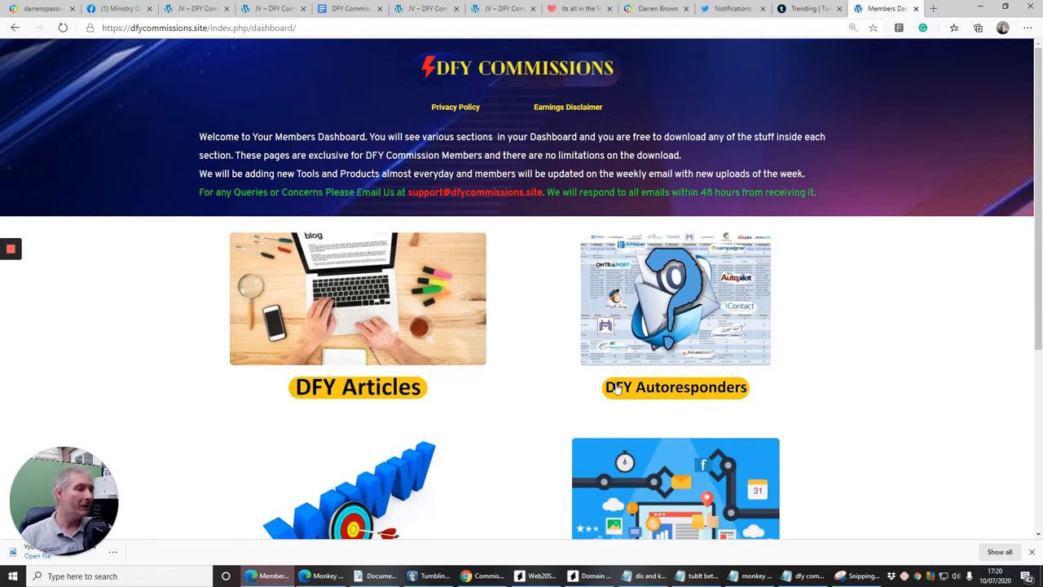
pyautogui.scroll(-3)
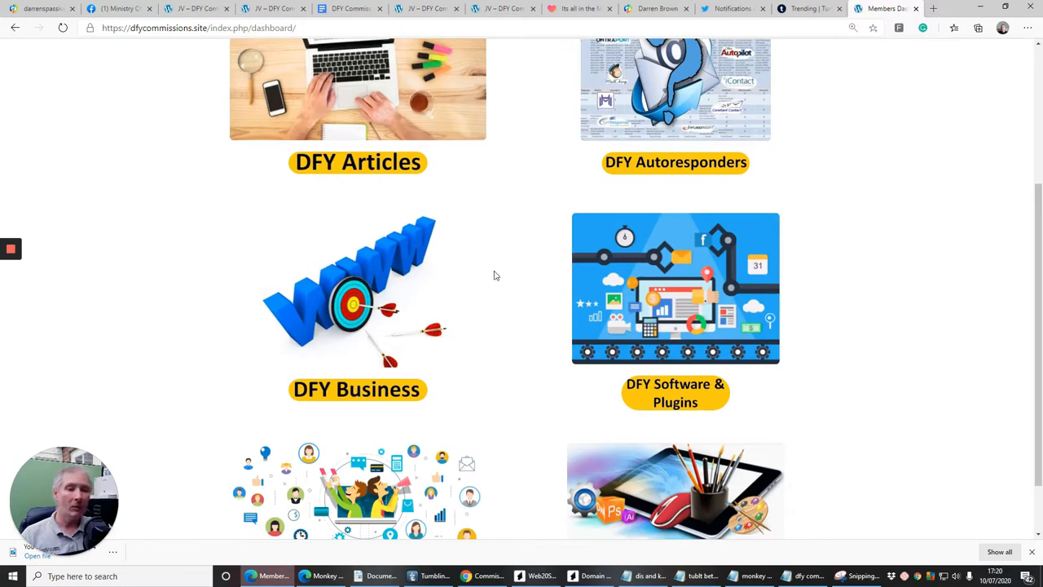
pyautogui.scroll(-3)
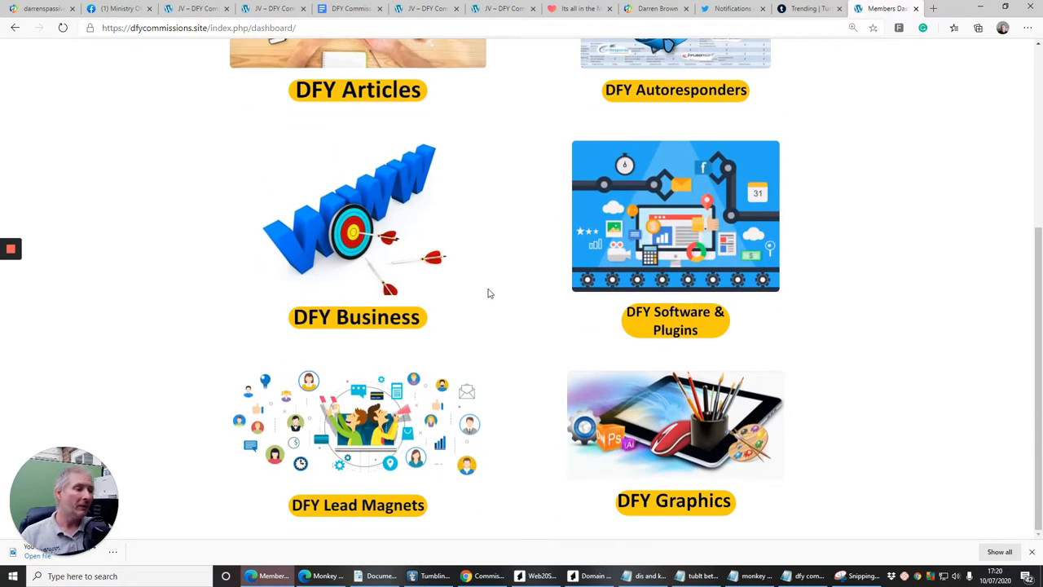
pyautogui.moveTo(784, 309)
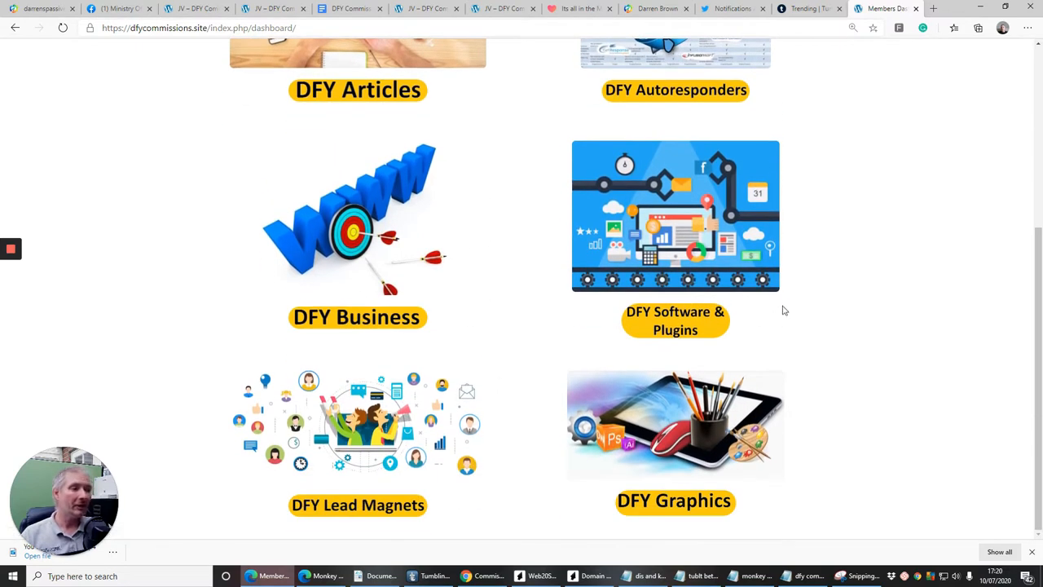
pyautogui.moveTo(846, 368)
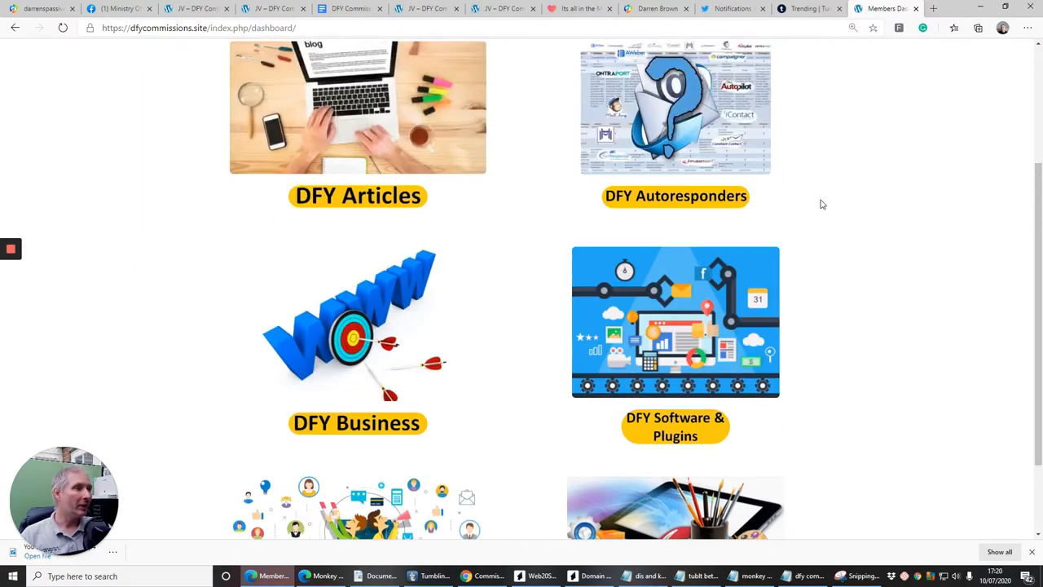
pyautogui.scroll(3)
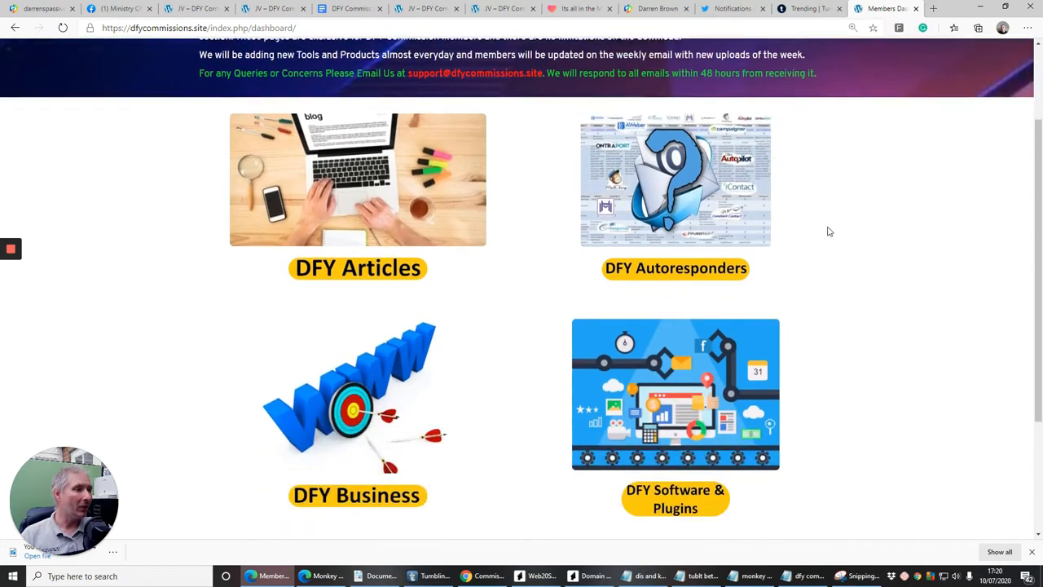
pyautogui.scroll(-3)
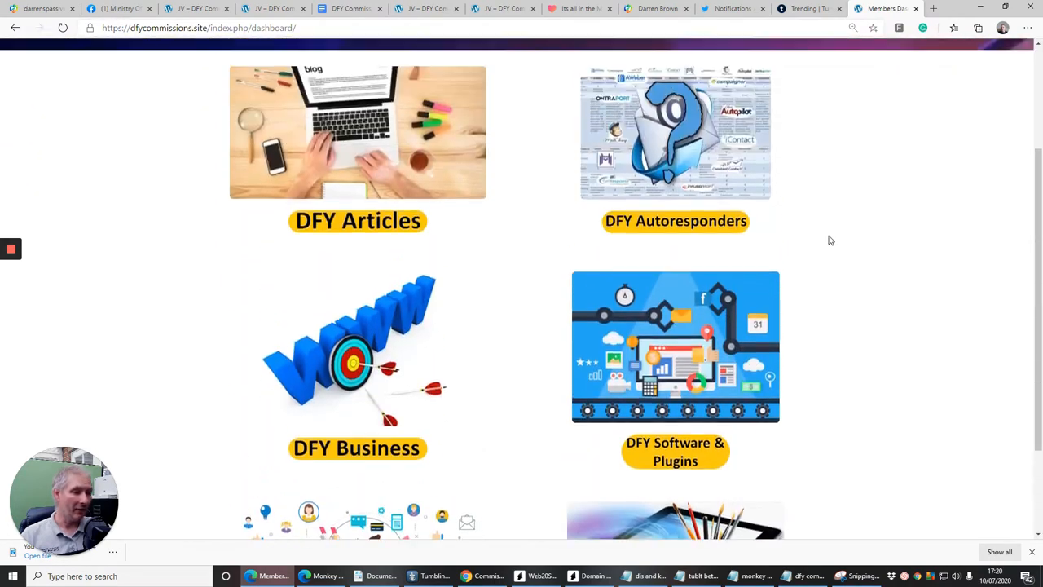
pyautogui.scroll(-3)
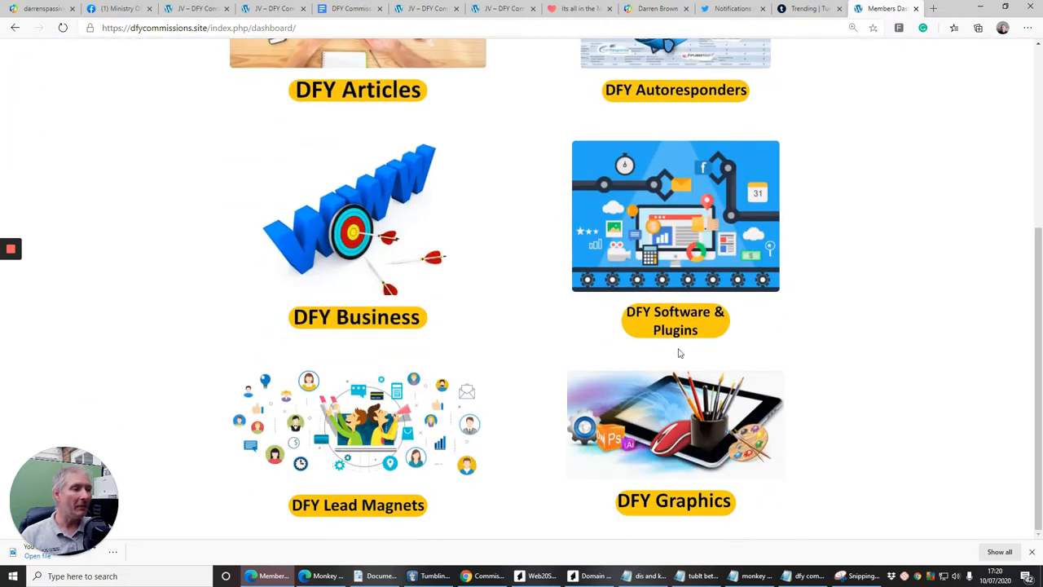
pyautogui.moveTo(699, 205)
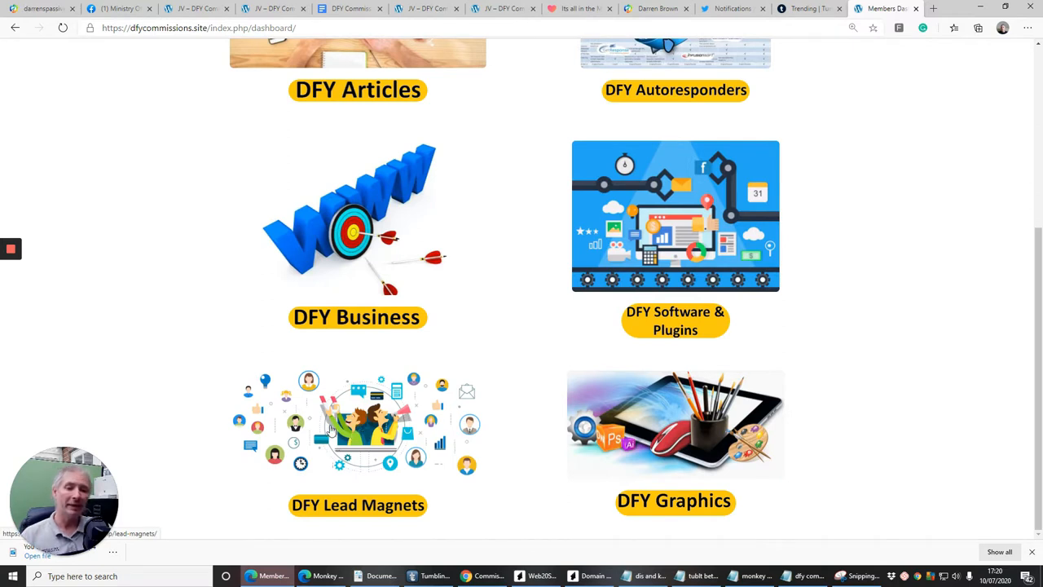
pyautogui.moveTo(399, 349)
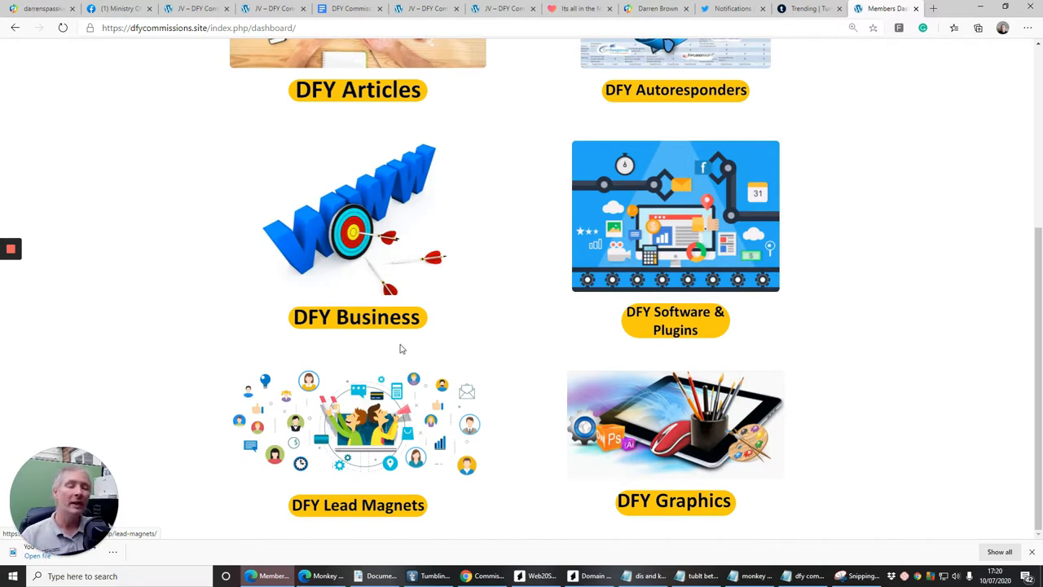
pyautogui.moveTo(470, 290)
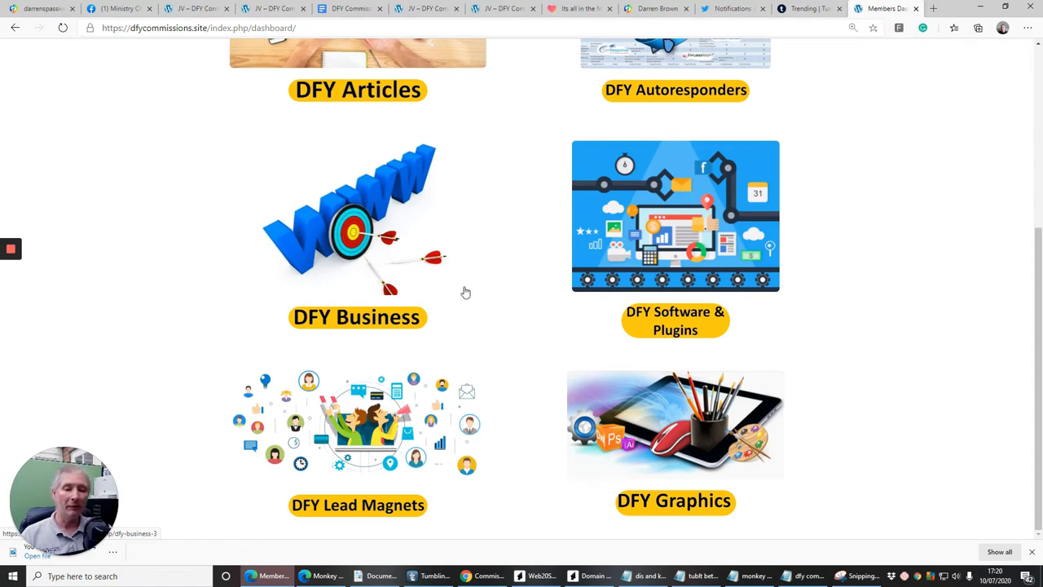
pyautogui.moveTo(476, 290)
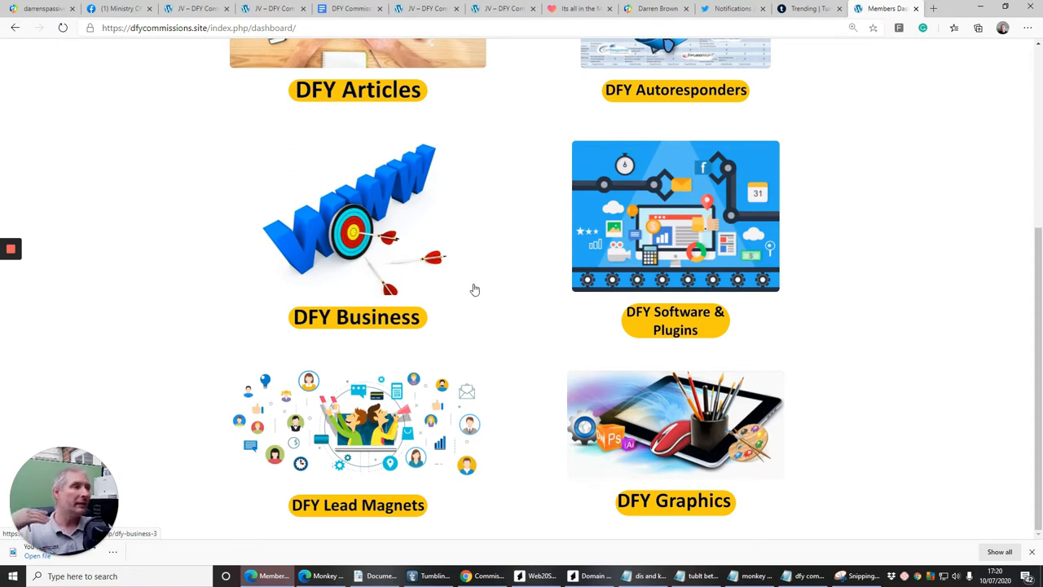
pyautogui.moveTo(470, 280)
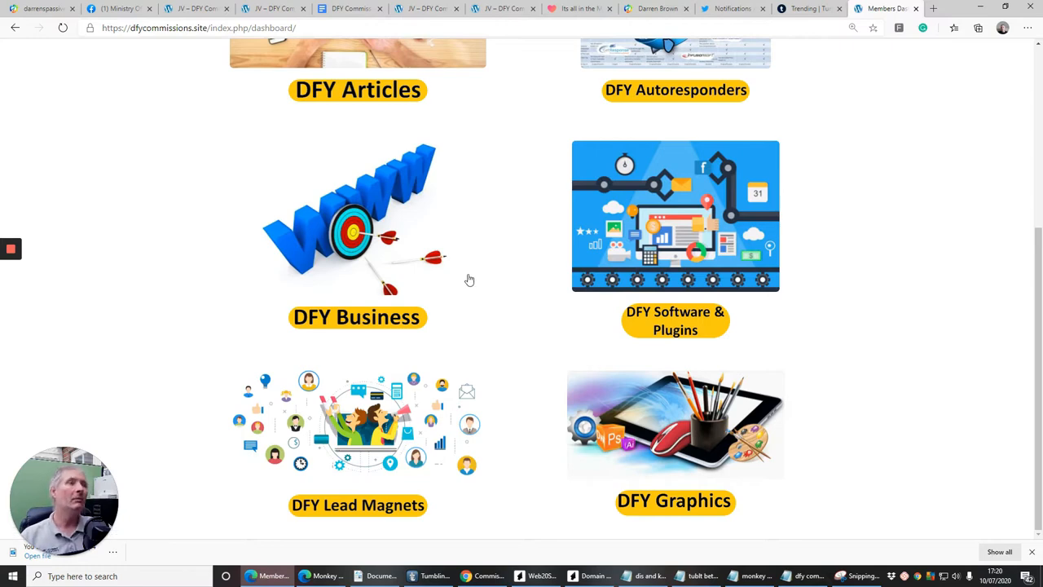
pyautogui.moveTo(815, 151)
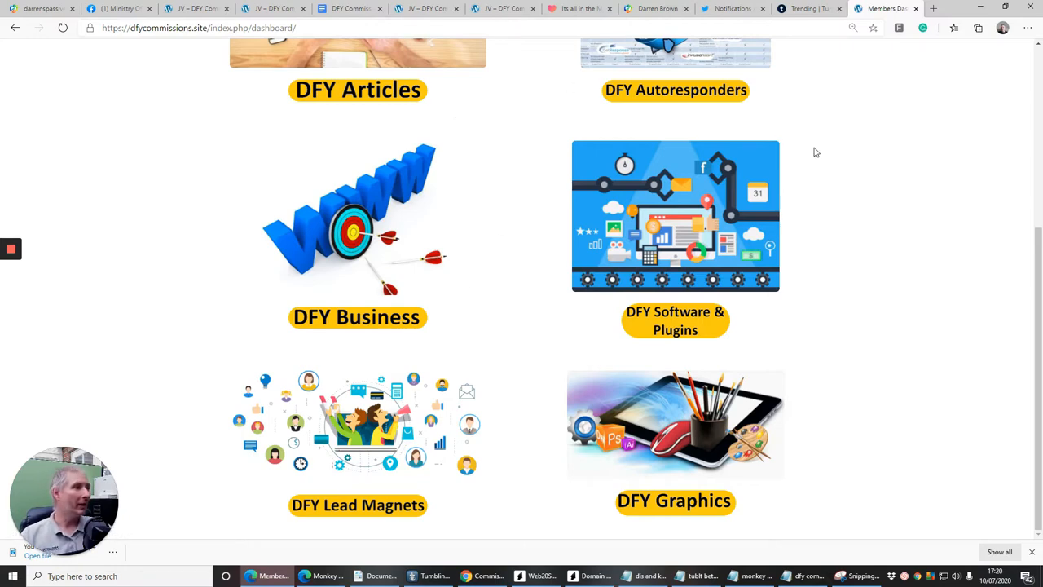
pyautogui.scroll(3)
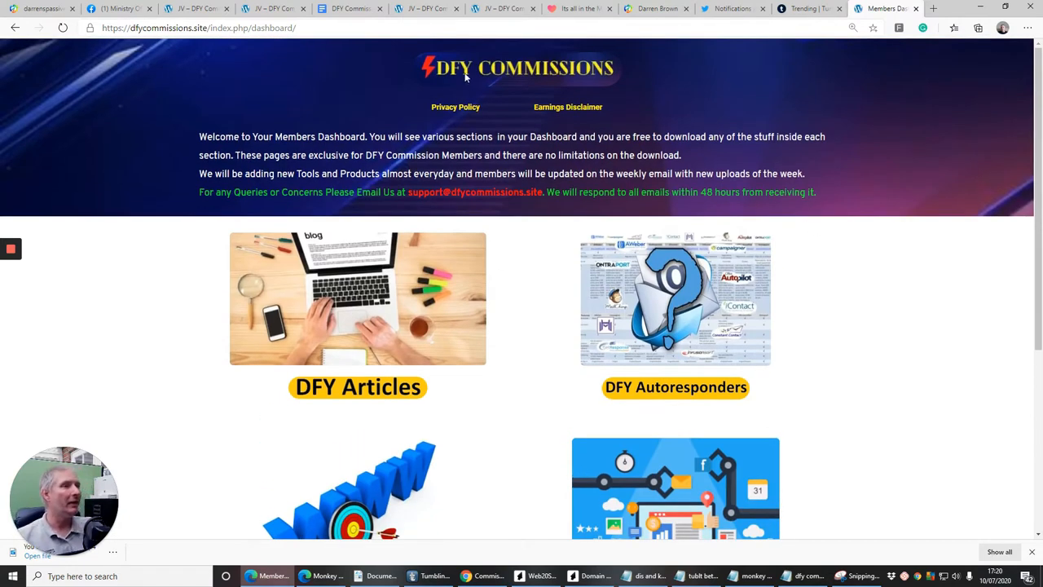
pyautogui.moveTo(563, 280)
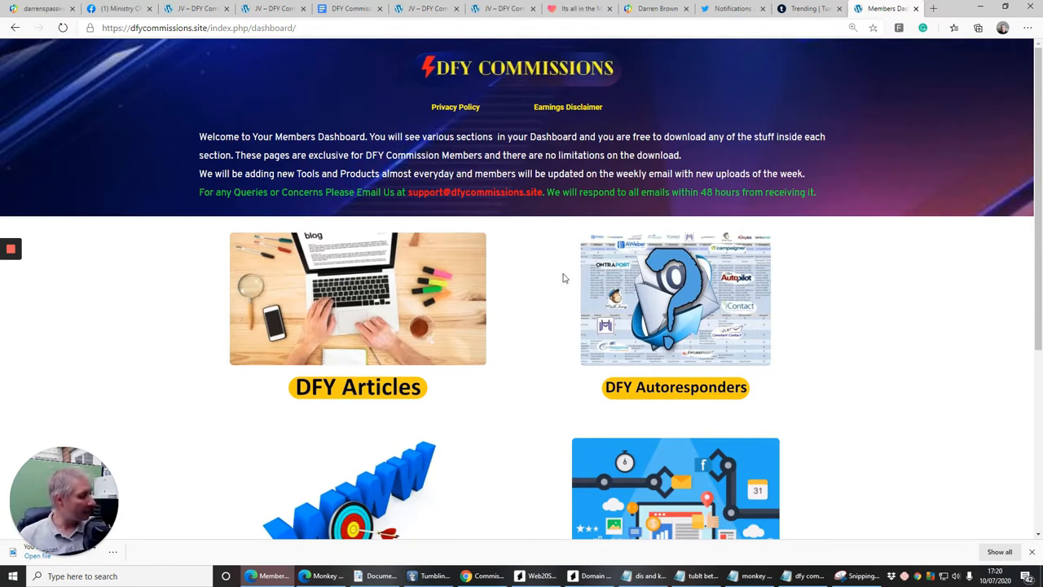
pyautogui.moveTo(554, 270)
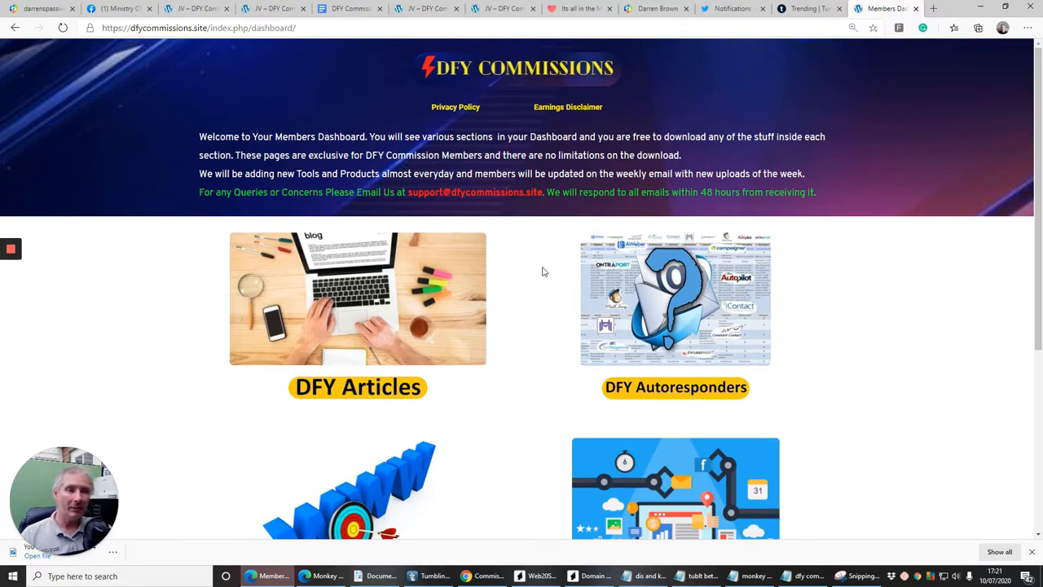
pyautogui.moveTo(543, 290)
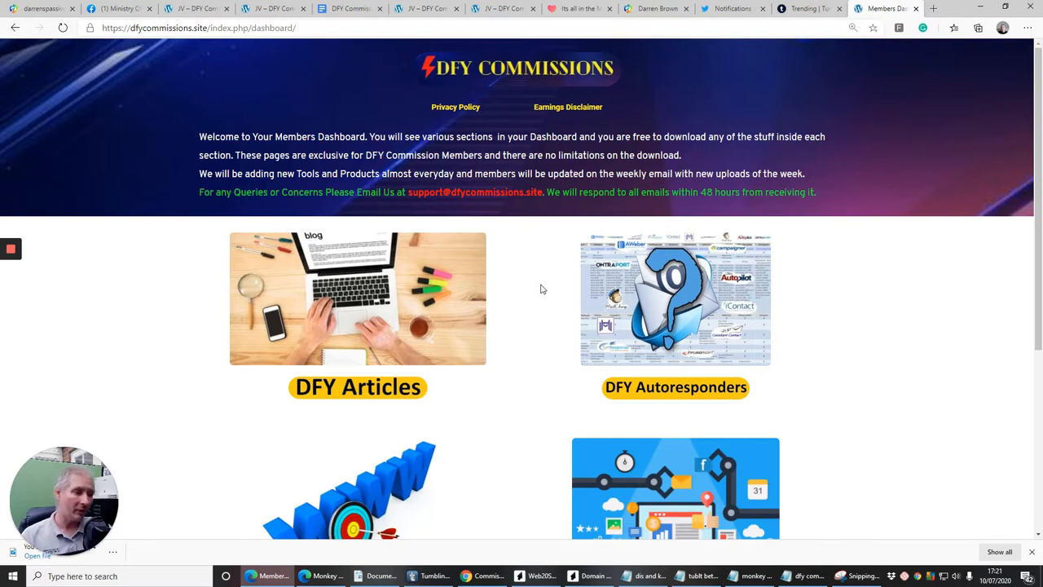
pyautogui.moveTo(581, 283)
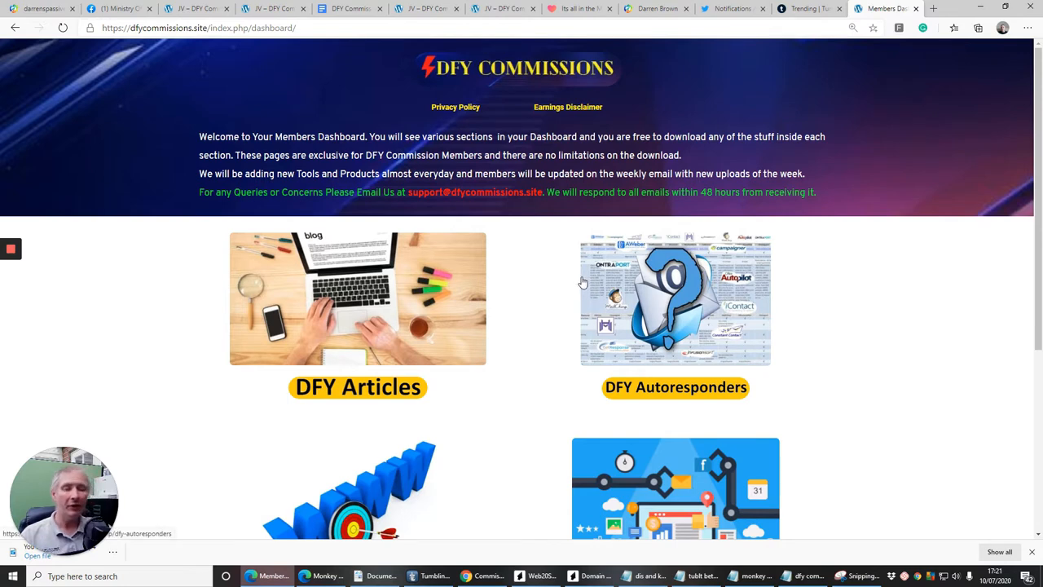
pyautogui.moveTo(535, 282)
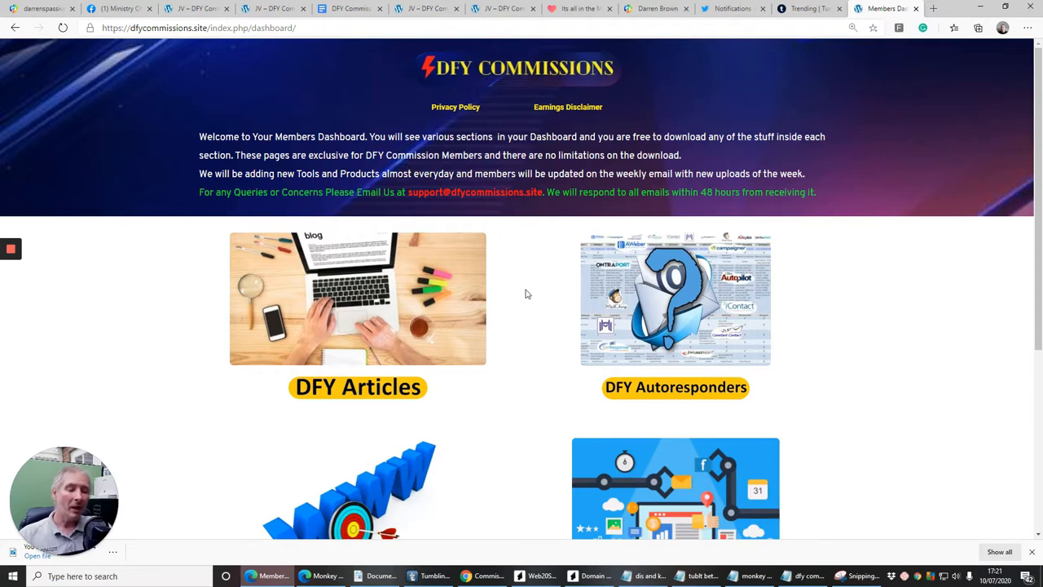
pyautogui.moveTo(530, 318)
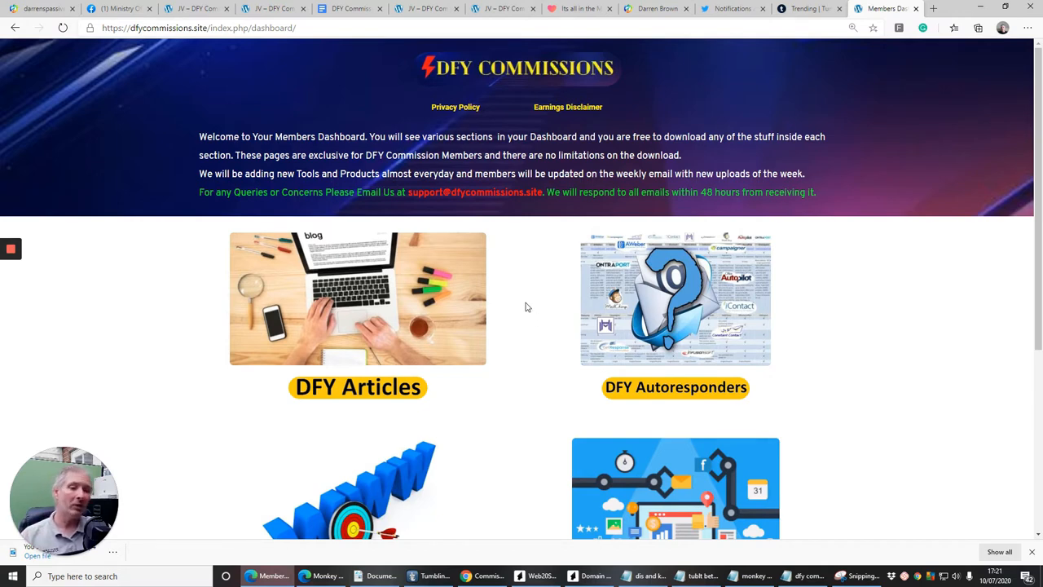
pyautogui.moveTo(518, 294)
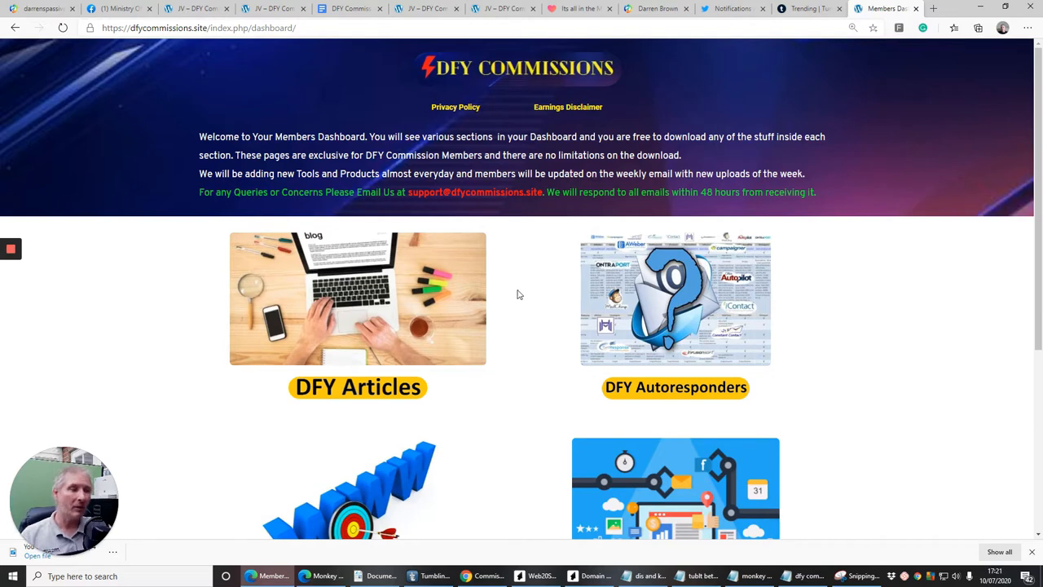
pyautogui.moveTo(3, 242)
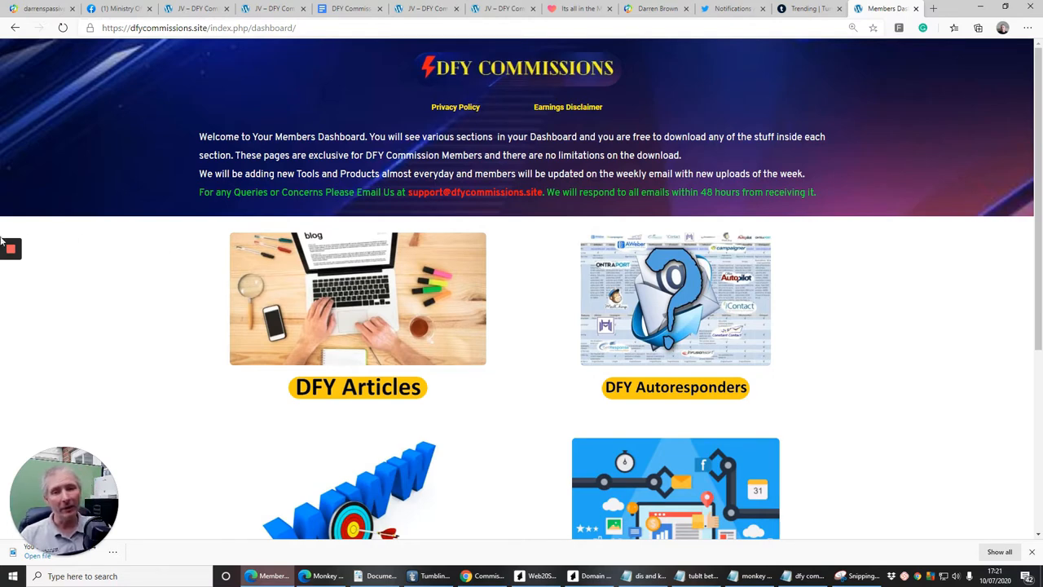
# Step: Switch to the bonus page showing the White Listing Kit beside the £17 front-end note
pyautogui.click(9, 248)
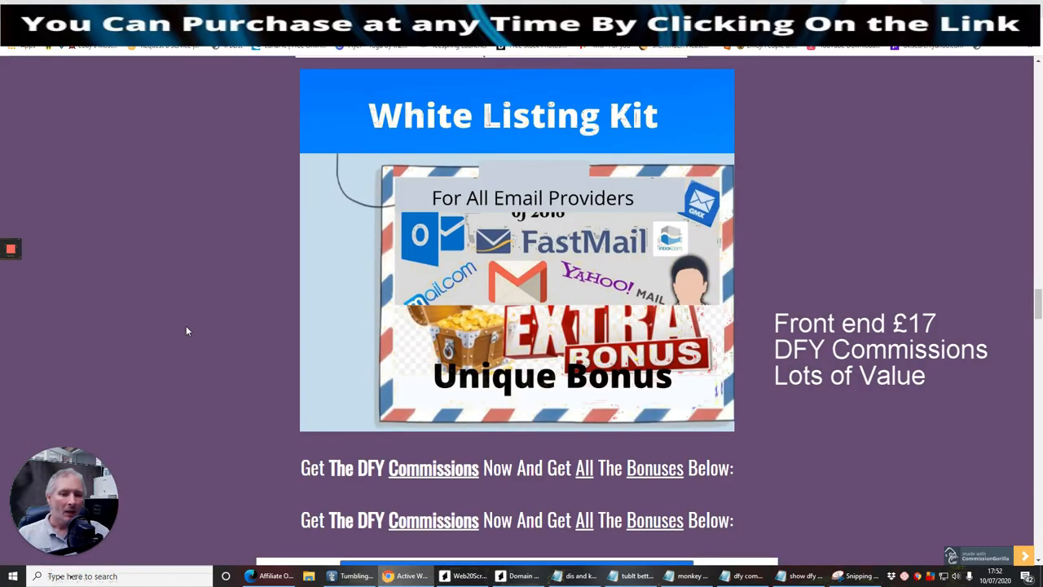
pyautogui.moveTo(150, 342)
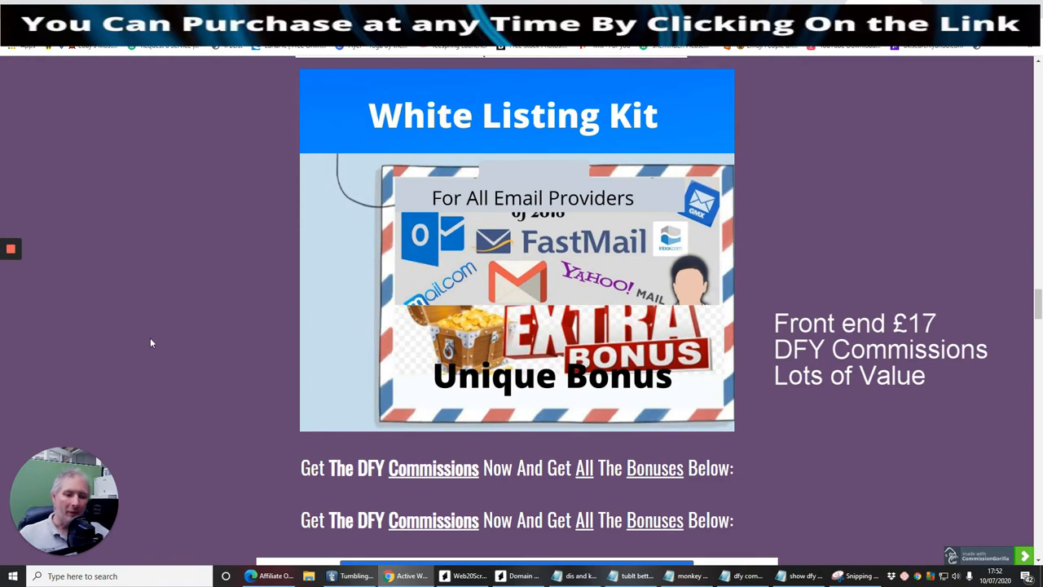
pyautogui.moveTo(175, 235)
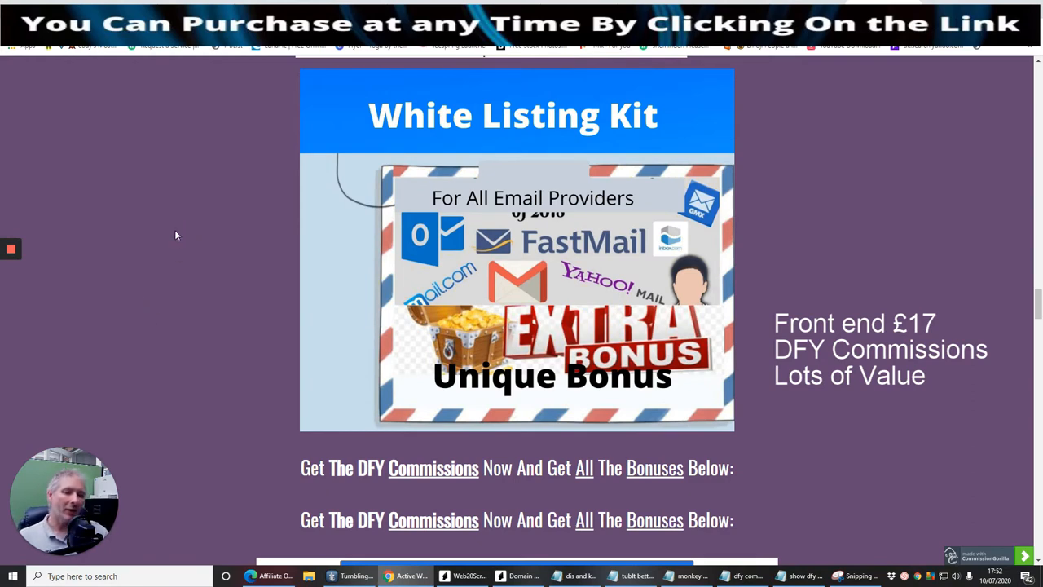
pyautogui.scroll(-3)
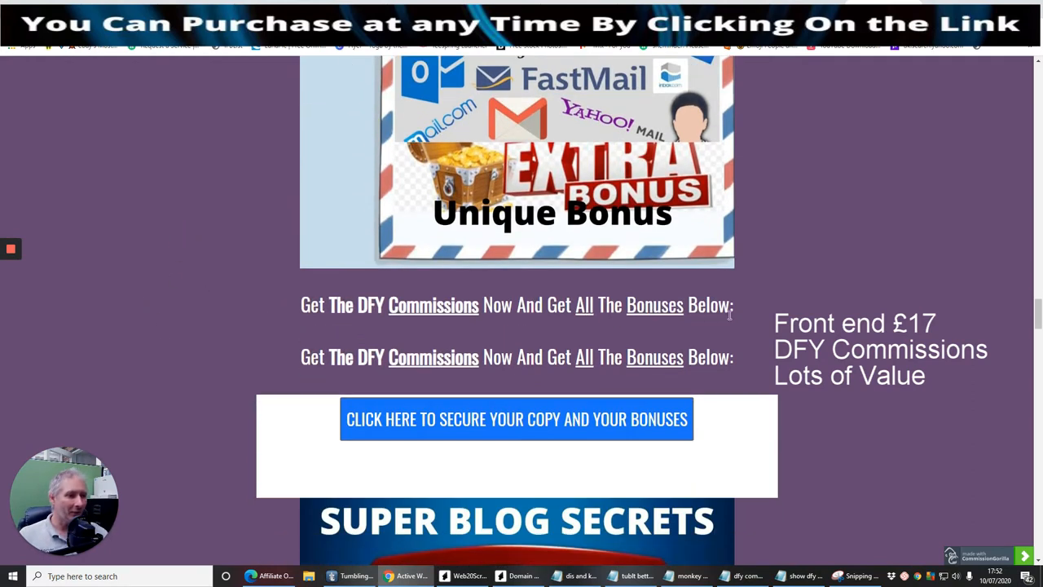
pyautogui.moveTo(769, 295)
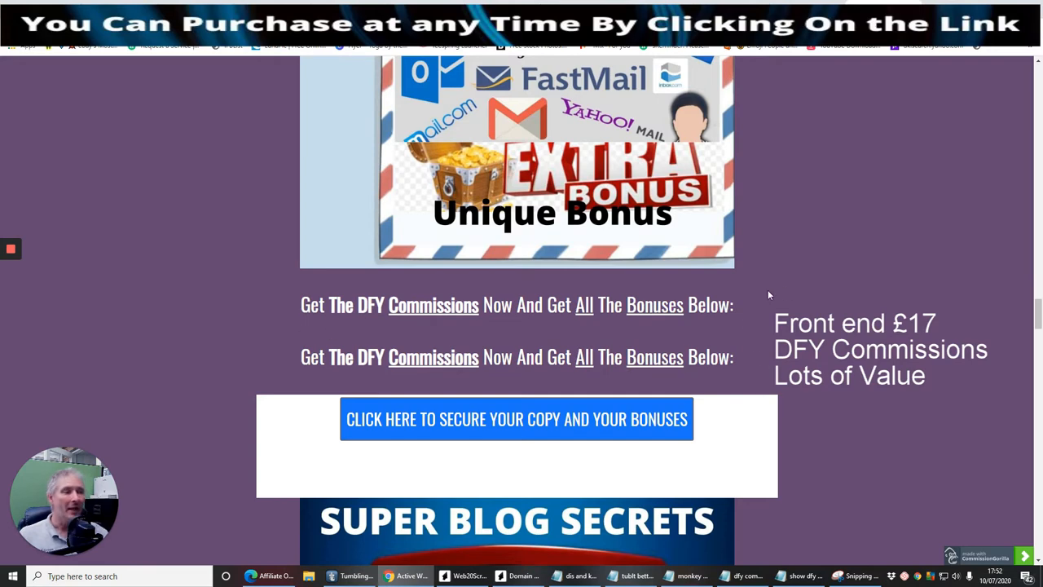
pyautogui.scroll(3)
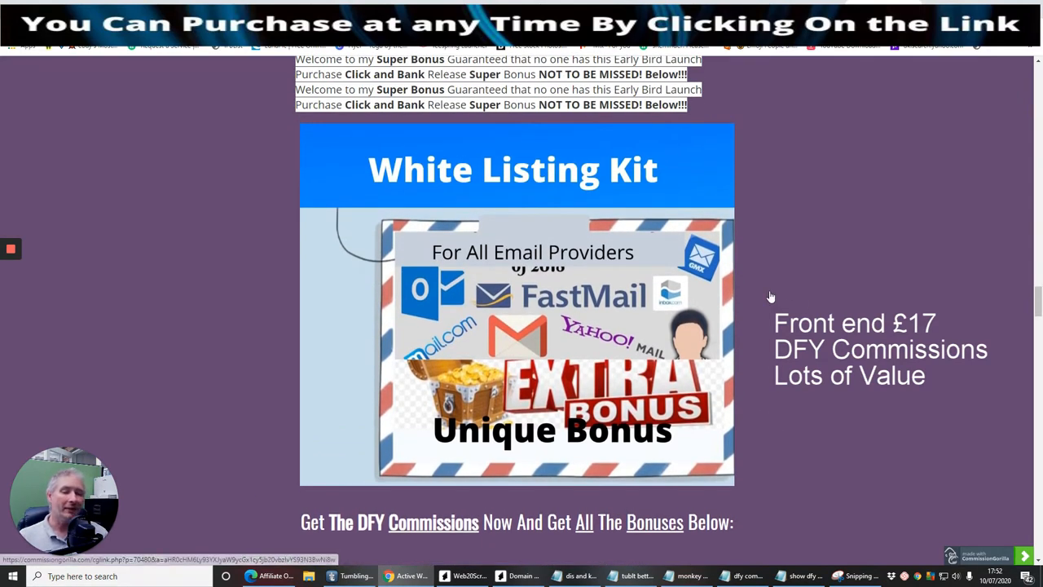
pyautogui.moveTo(443, 205)
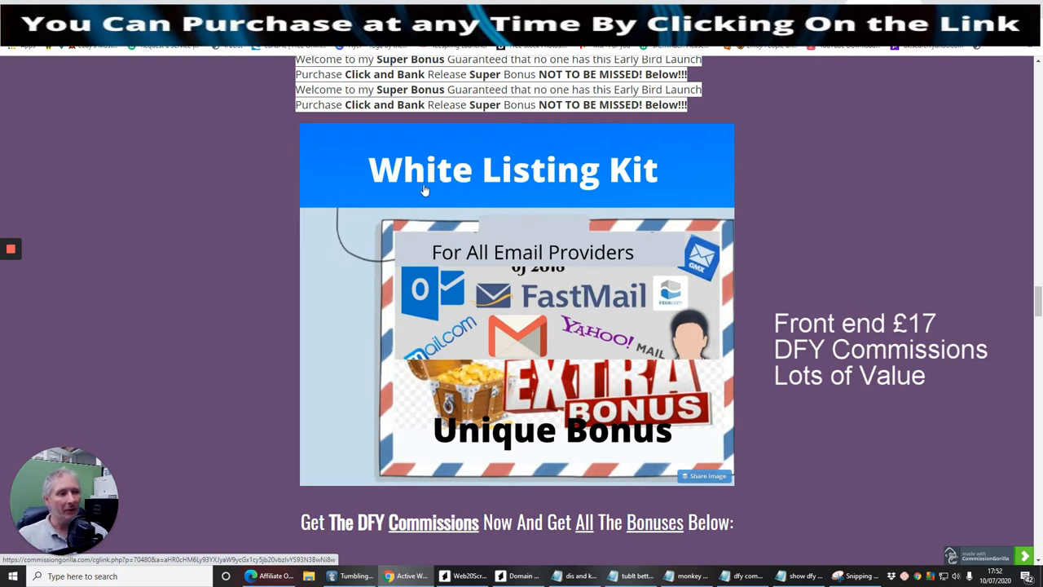
pyautogui.moveTo(567, 332)
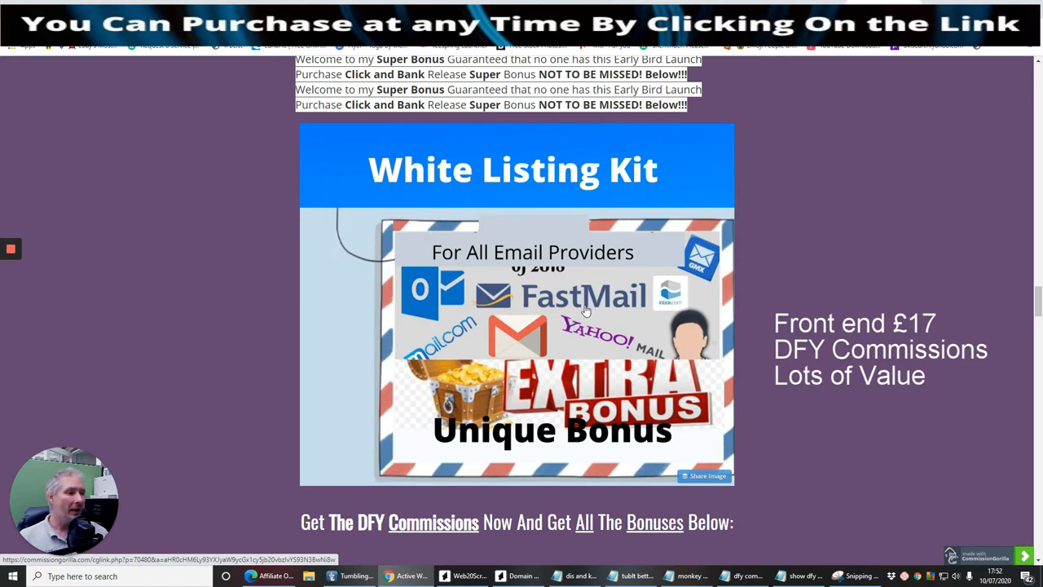
pyautogui.moveTo(590, 316)
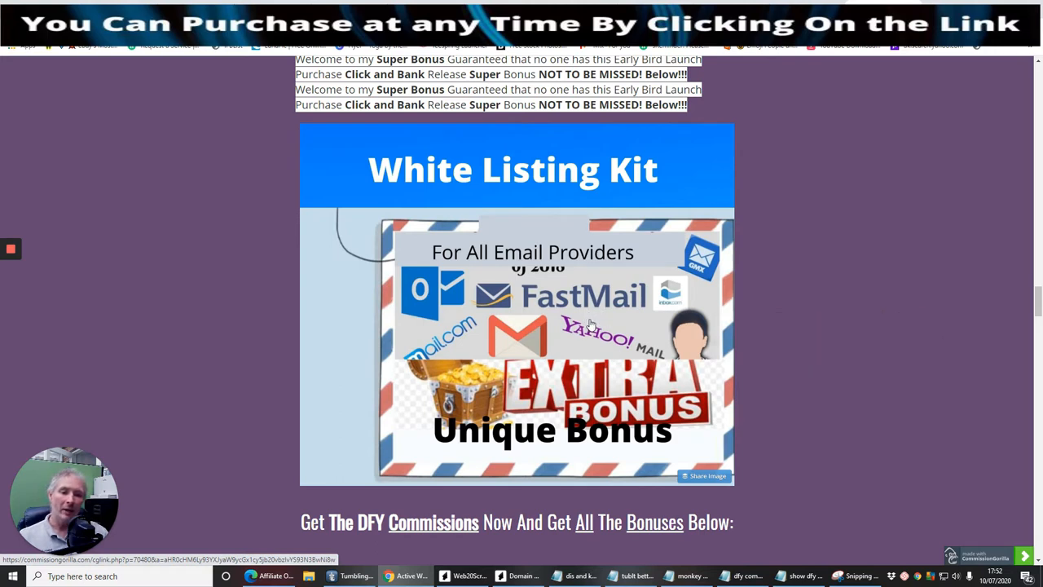
pyautogui.moveTo(585, 346)
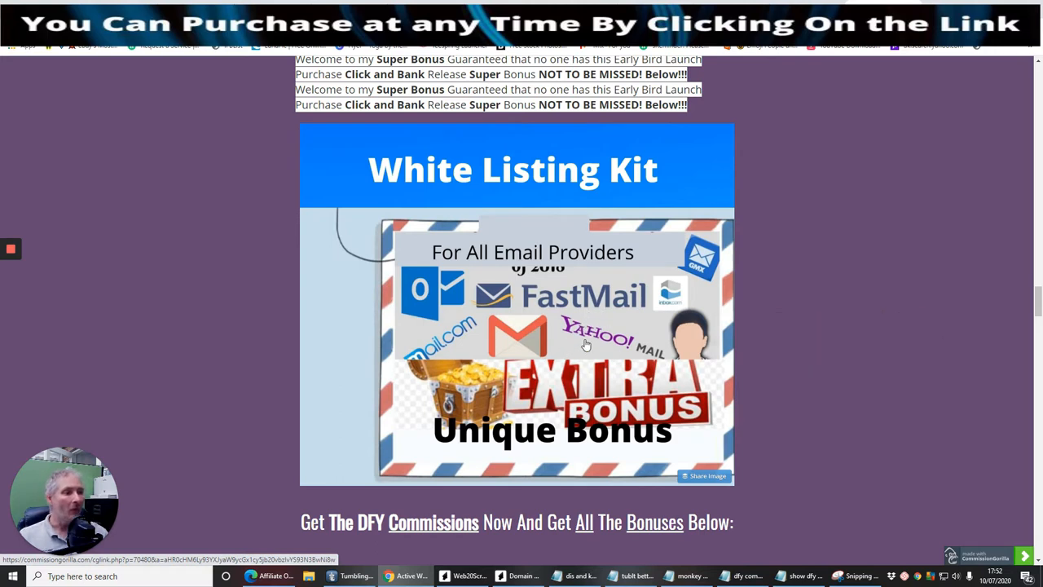
pyautogui.moveTo(557, 342)
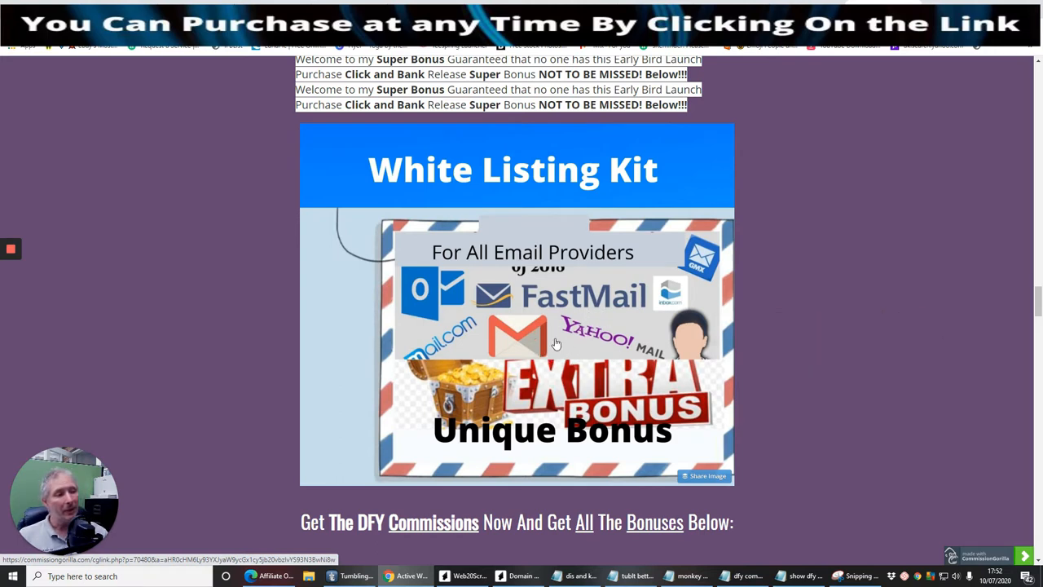
pyautogui.moveTo(564, 351)
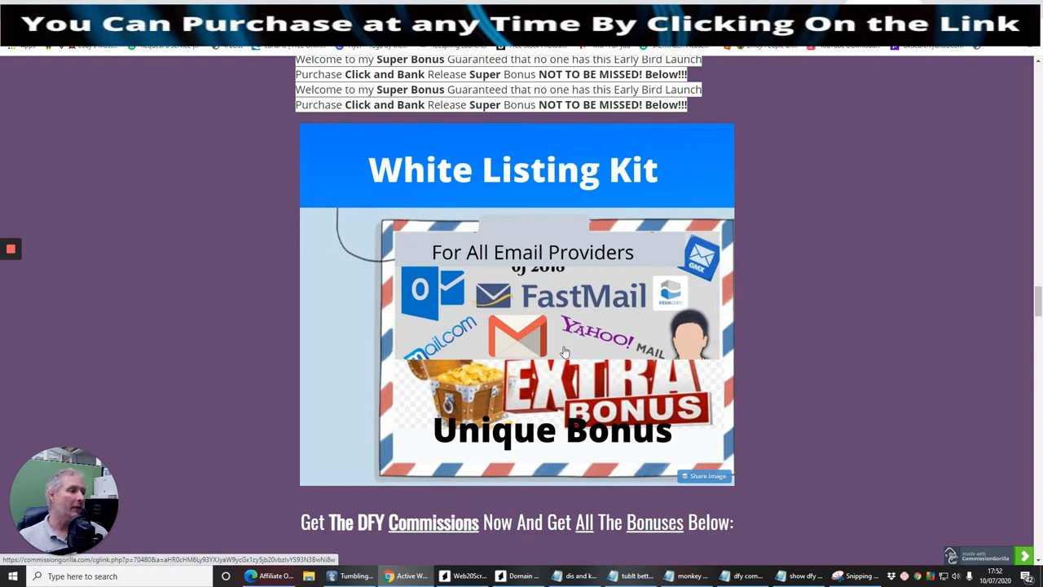
pyautogui.moveTo(766, 309)
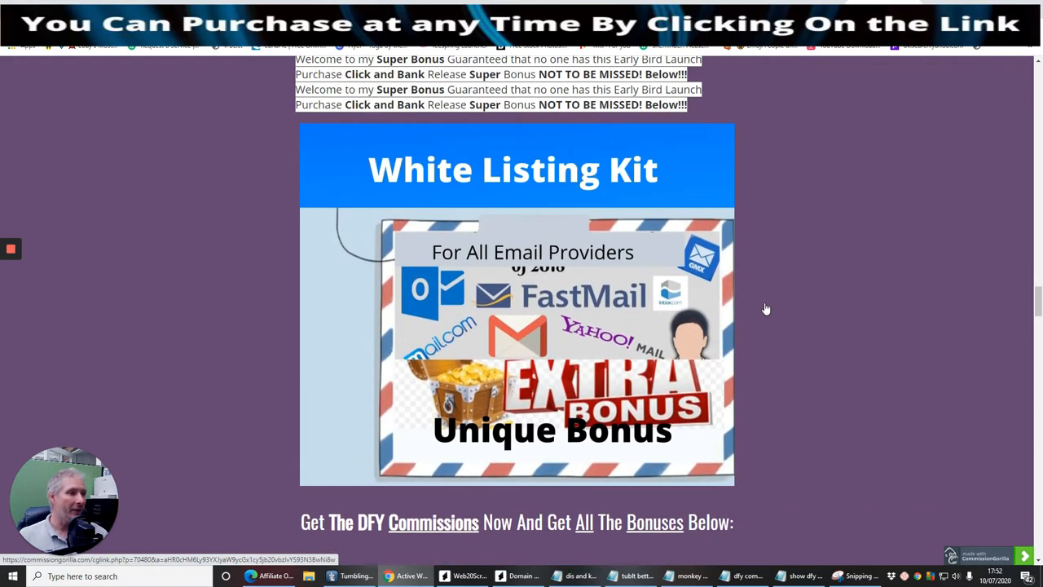
# Step: Scroll down to the Super Blog Secrets limited-edition bonus and its secure-your-copy link
pyautogui.scroll(-3)
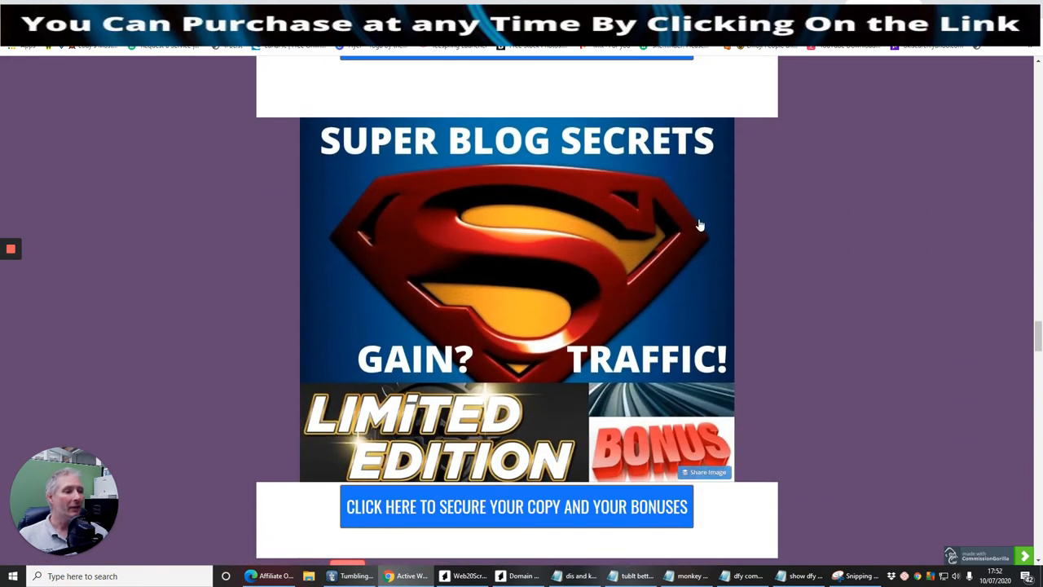
pyautogui.moveTo(453, 314)
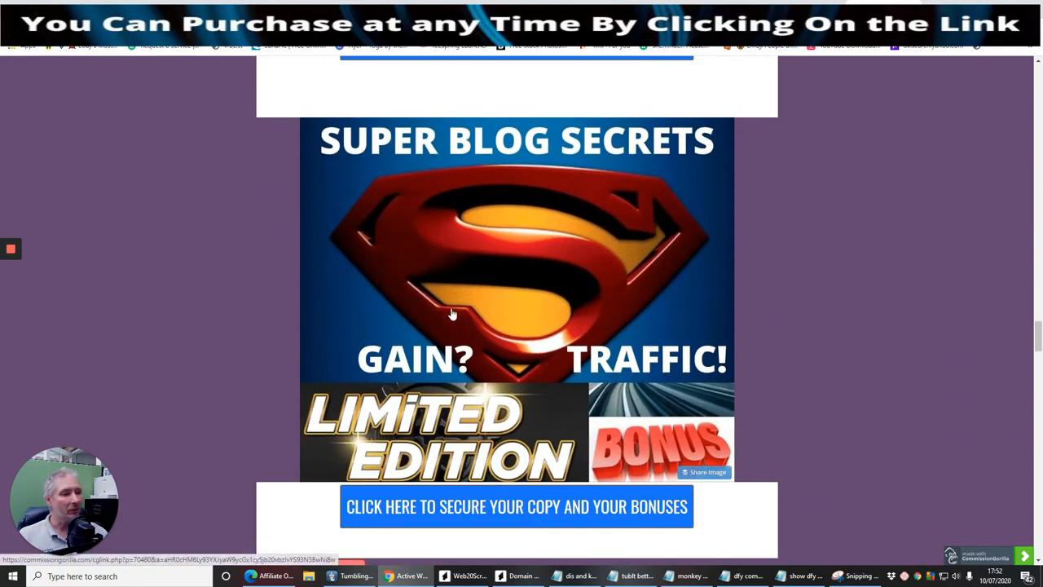
pyautogui.moveTo(603, 177)
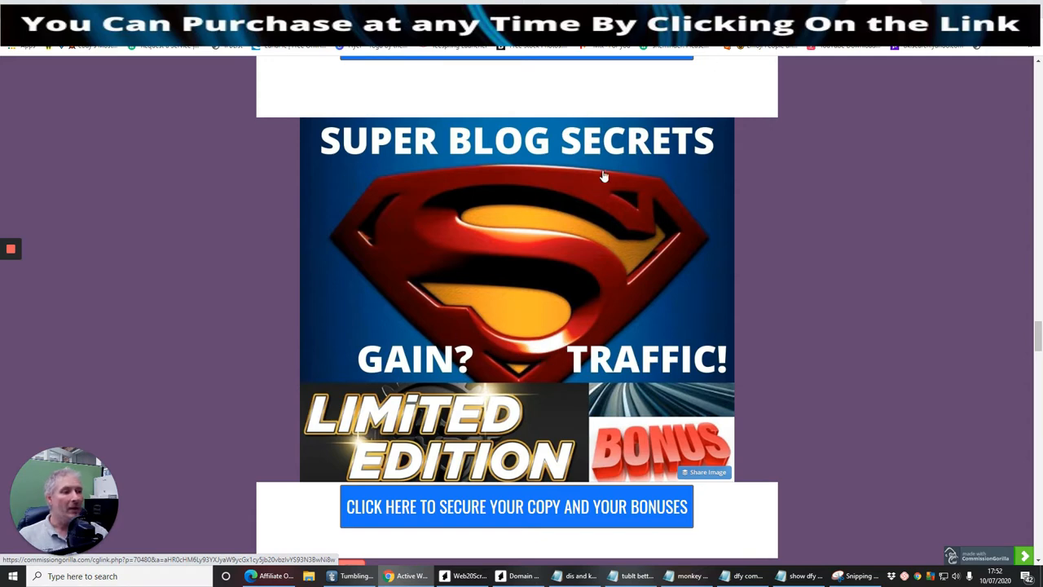
pyautogui.moveTo(568, 259)
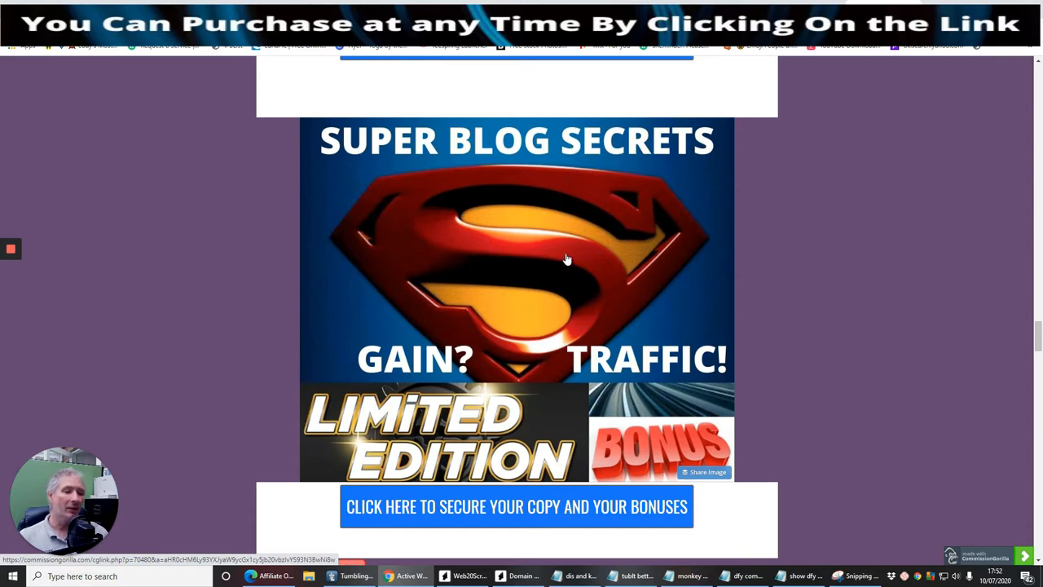
pyautogui.moveTo(557, 259)
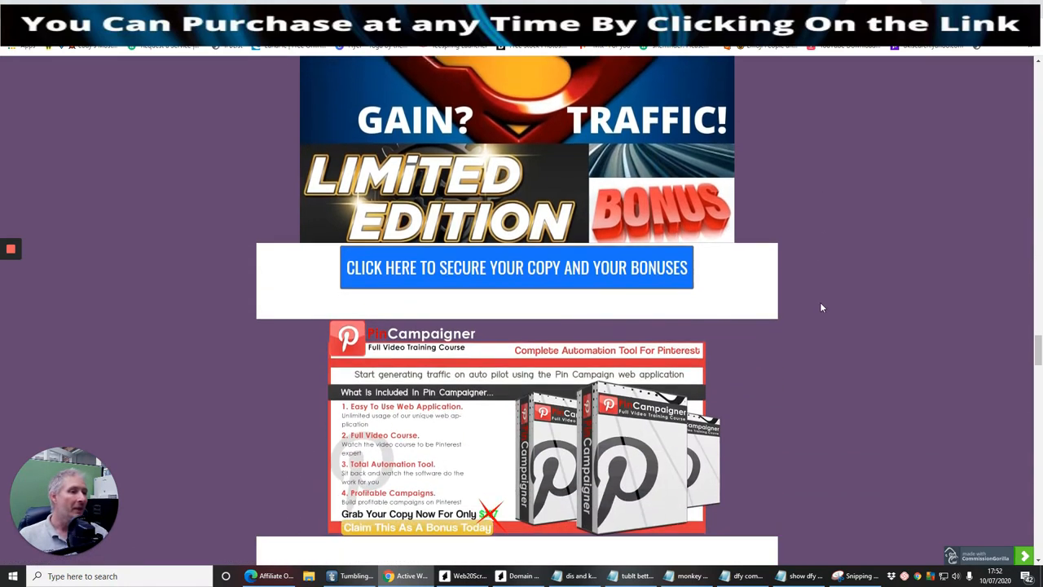
# Step: Scroll down to the Pin Campaigner Pinterest automation training course bonus
pyautogui.scroll(-3)
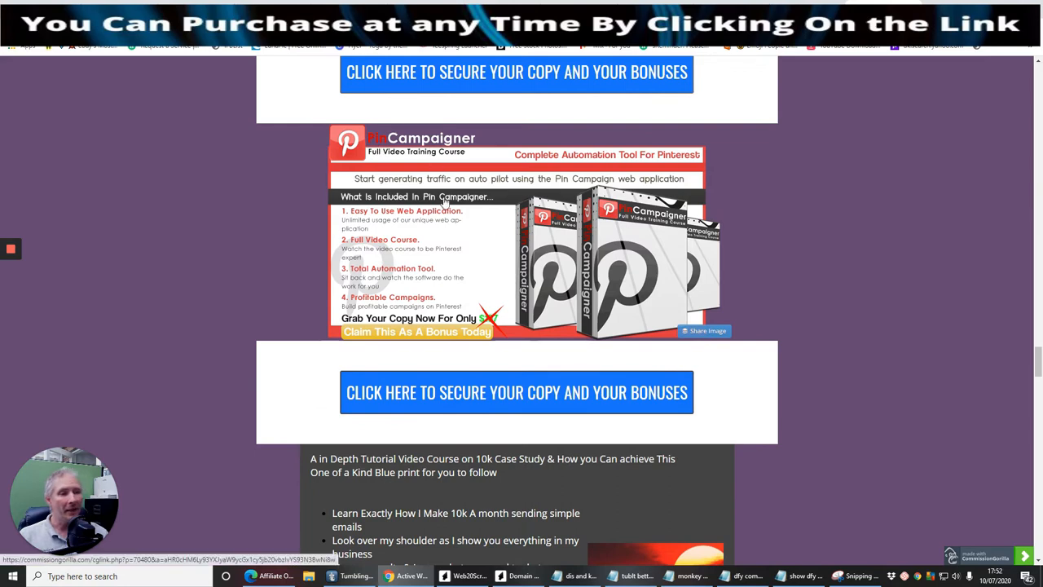
pyautogui.moveTo(463, 248)
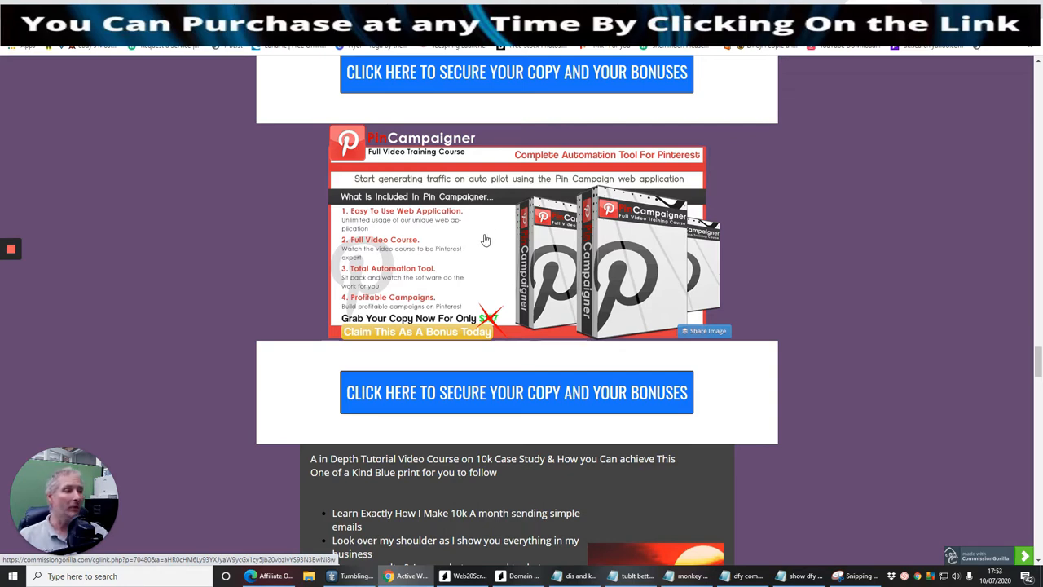
pyautogui.scroll(-3)
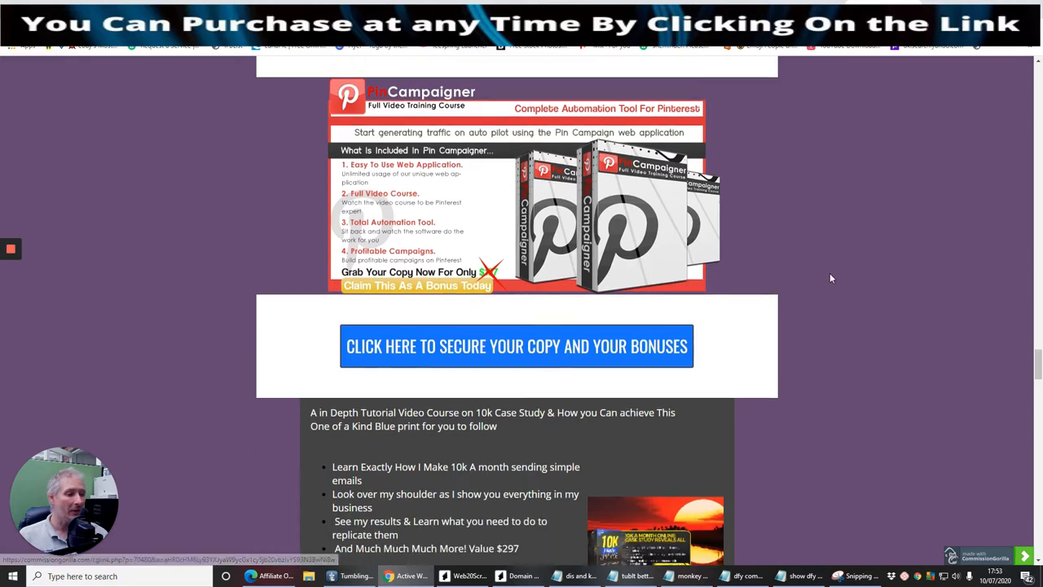
# Step: Scroll down to the $297 10k case study tutorial video course bonus
pyautogui.scroll(-3)
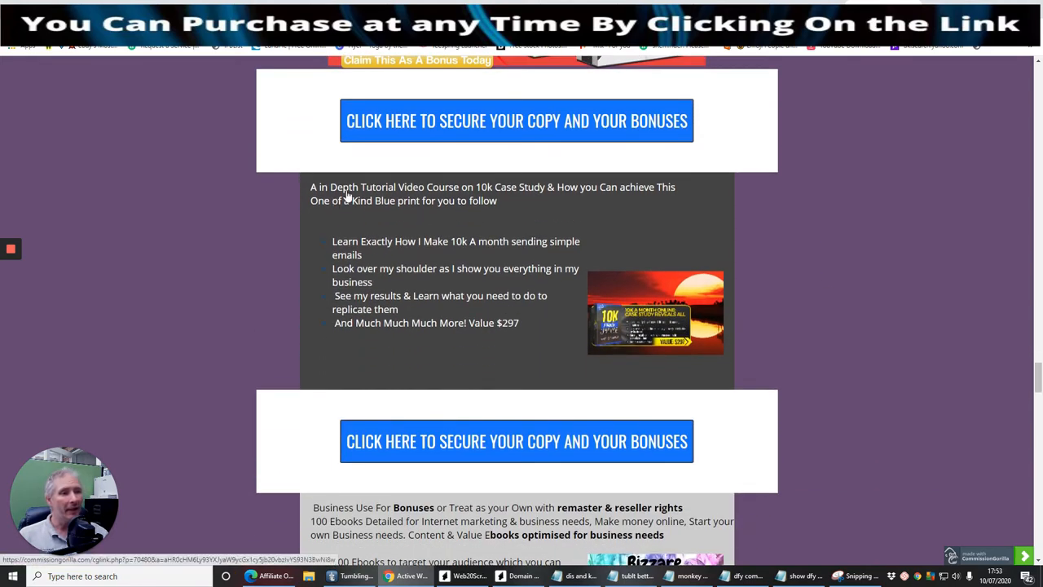
pyautogui.moveTo(512, 197)
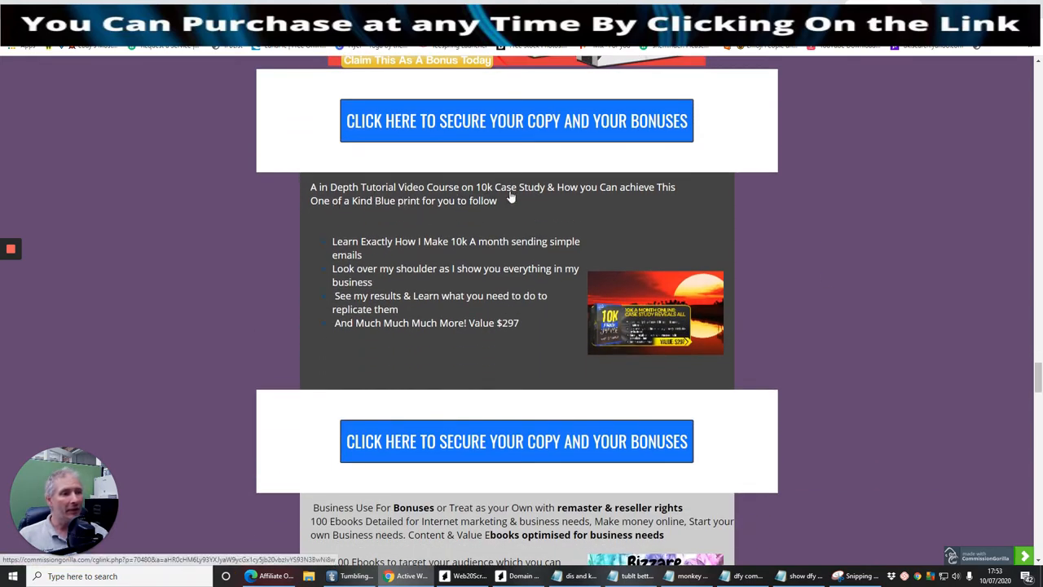
pyautogui.moveTo(346, 216)
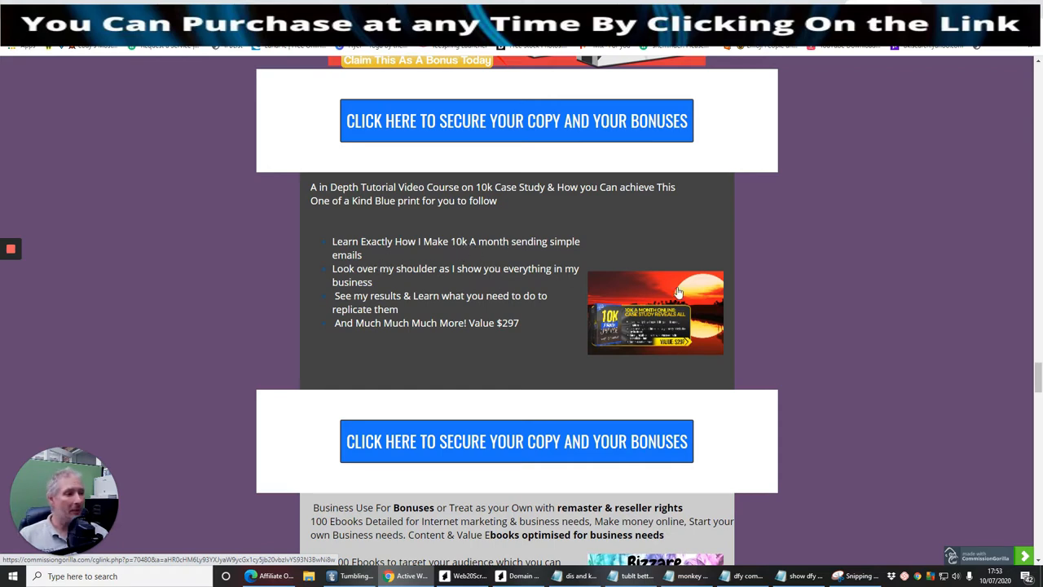
pyautogui.moveTo(373, 283)
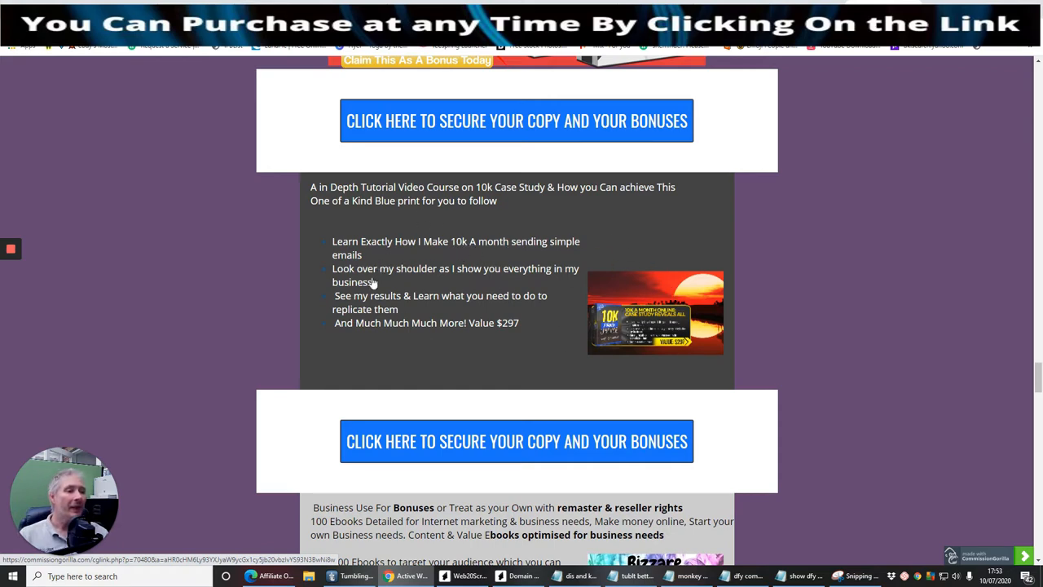
pyautogui.moveTo(503, 337)
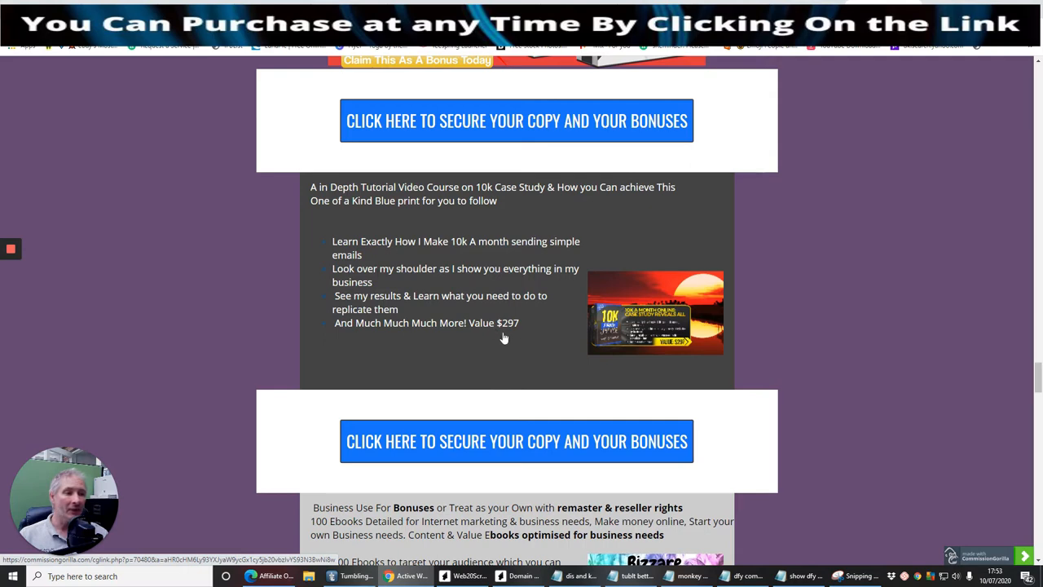
pyautogui.moveTo(530, 339)
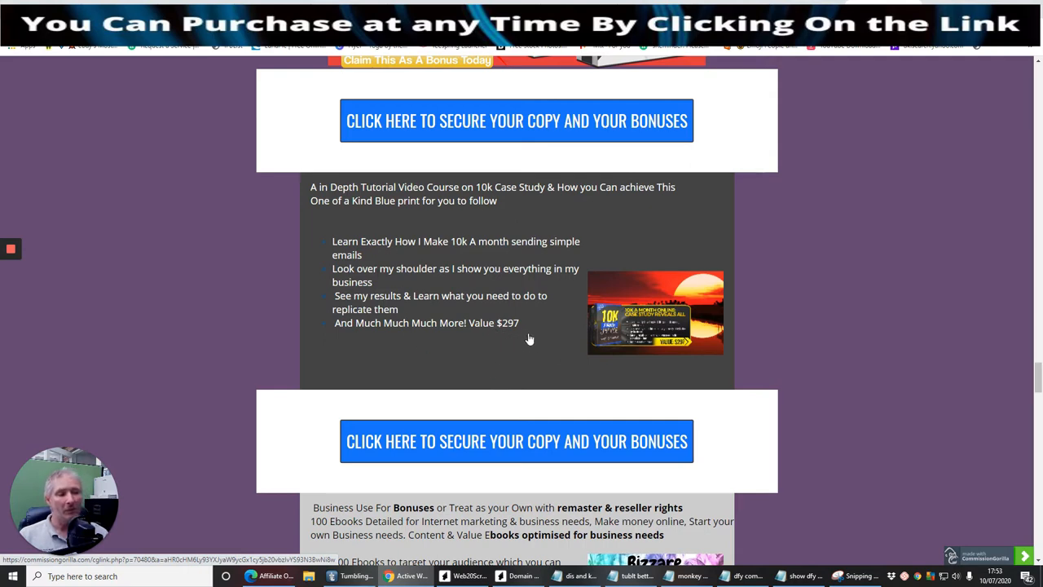
pyautogui.moveTo(486, 336)
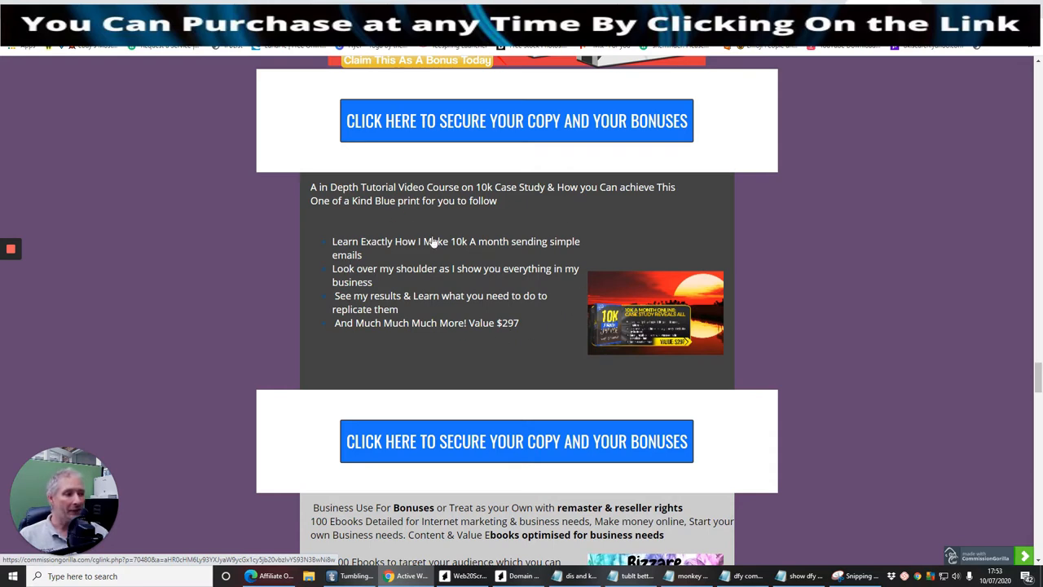
pyautogui.moveTo(549, 304)
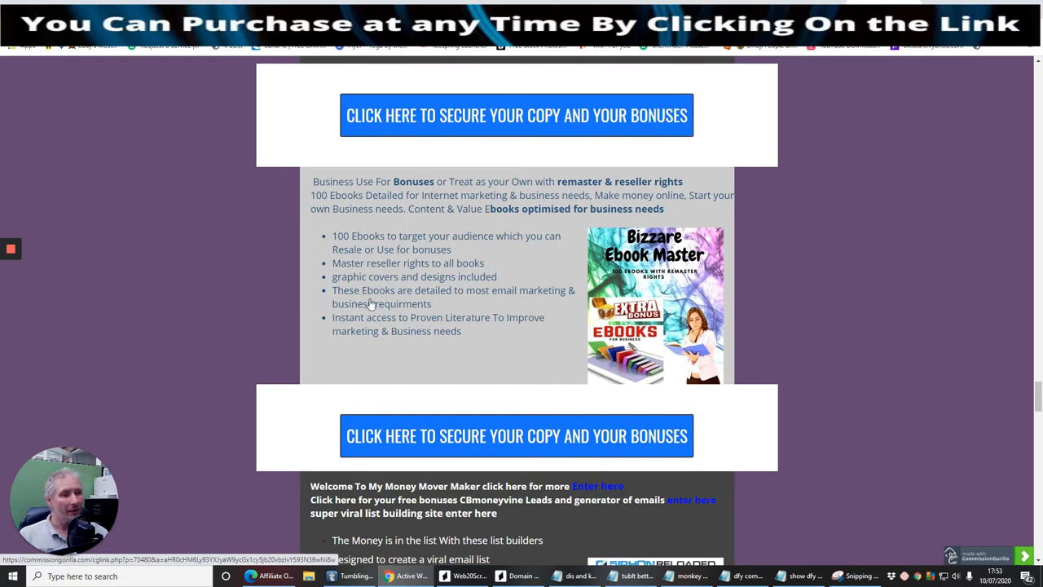
pyautogui.moveTo(443, 243)
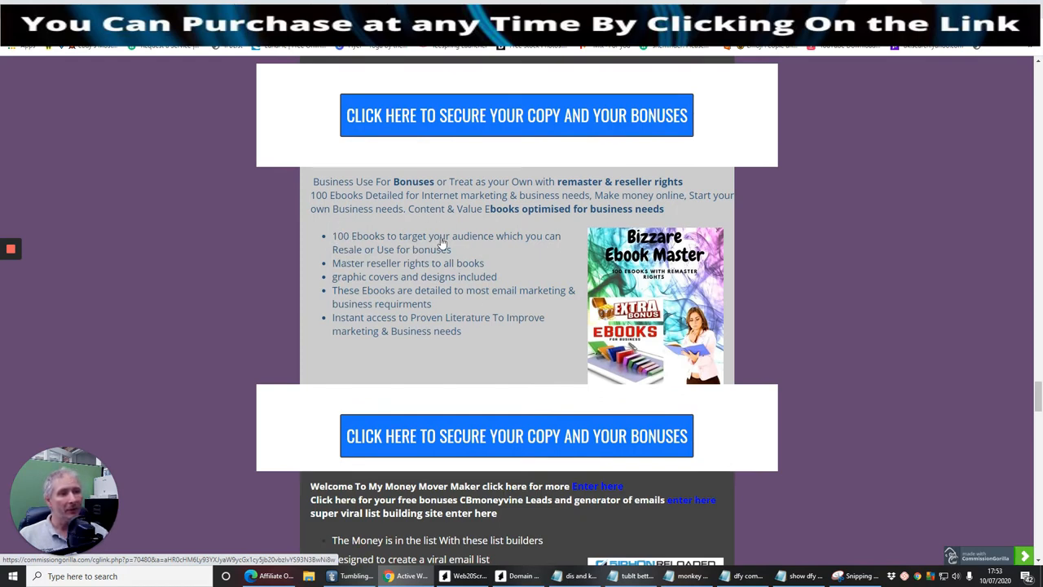
pyautogui.moveTo(401, 261)
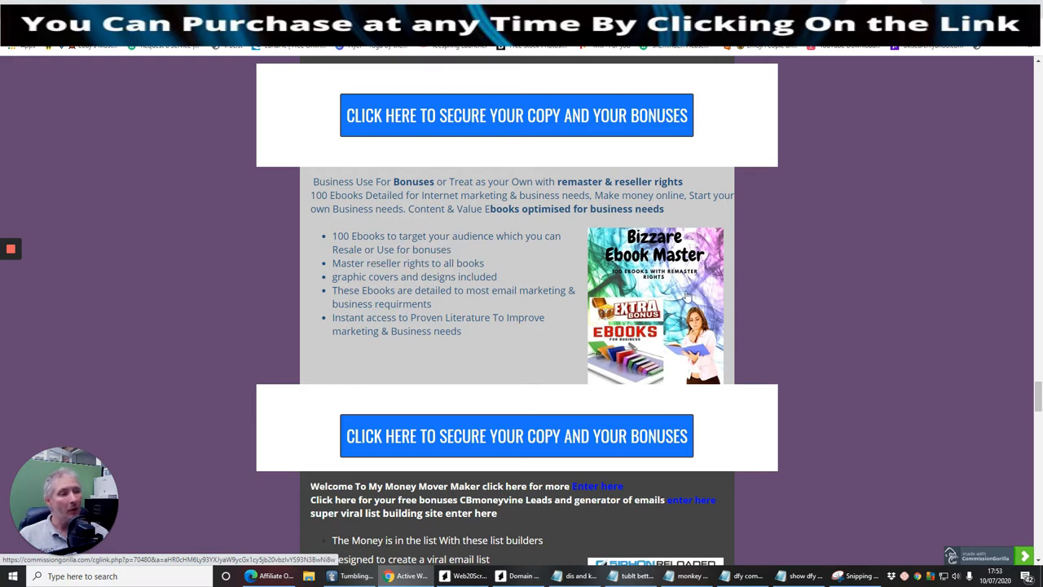
pyautogui.moveTo(548, 258)
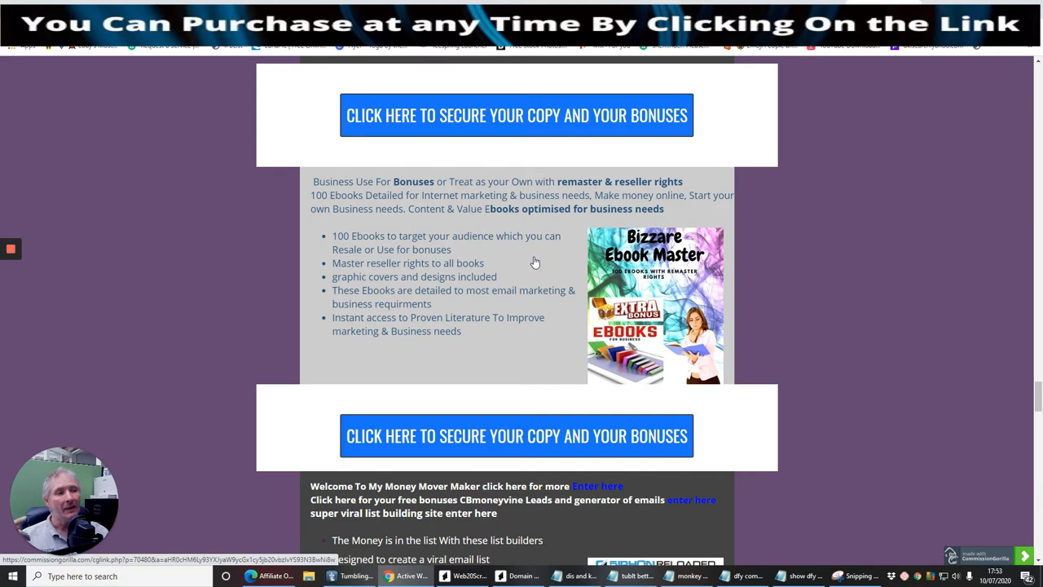
pyautogui.moveTo(557, 278)
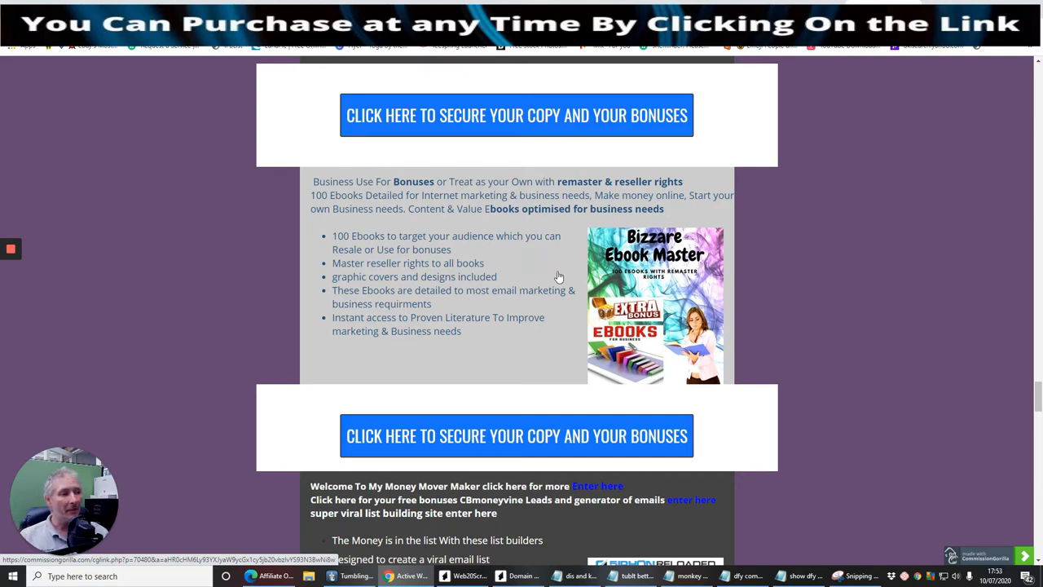
pyautogui.moveTo(504, 273)
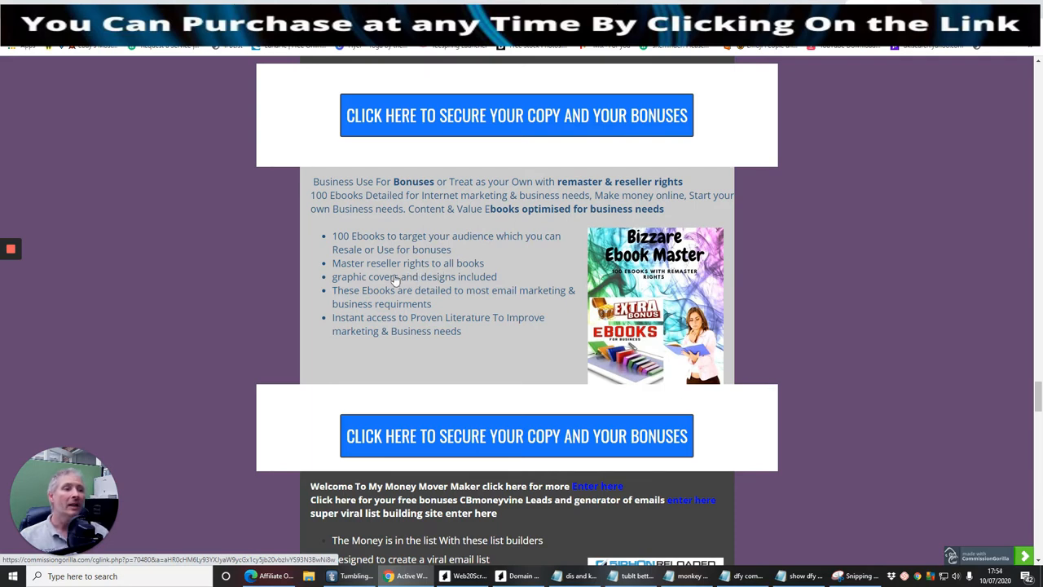
pyautogui.moveTo(434, 302)
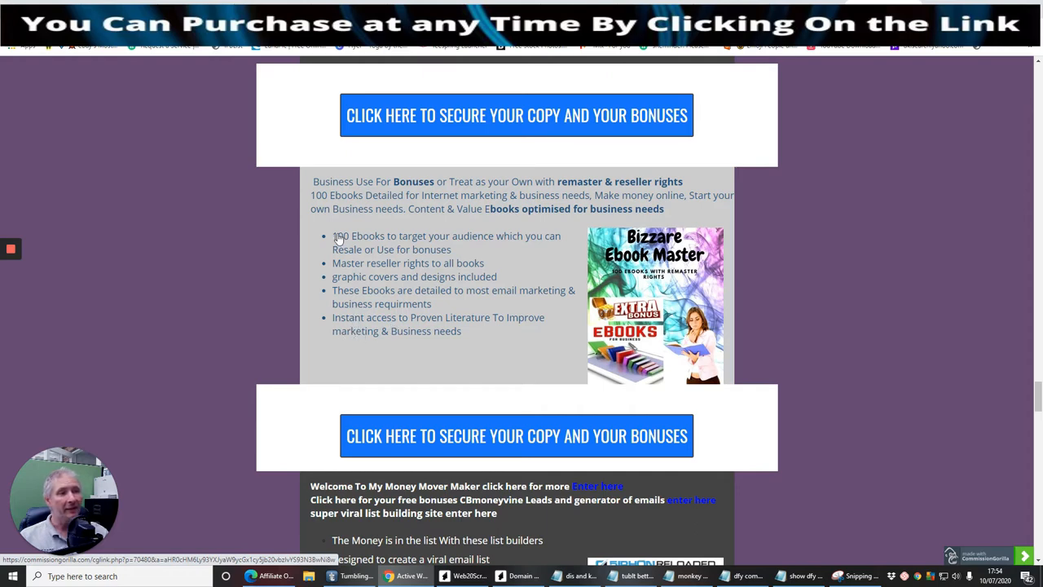
pyautogui.moveTo(528, 225)
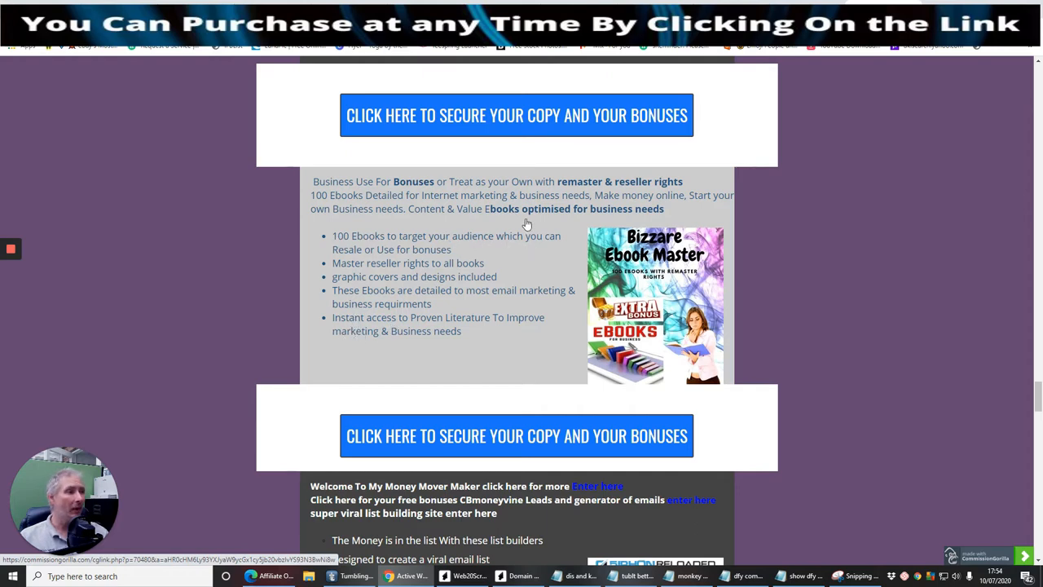
pyautogui.scroll(-3)
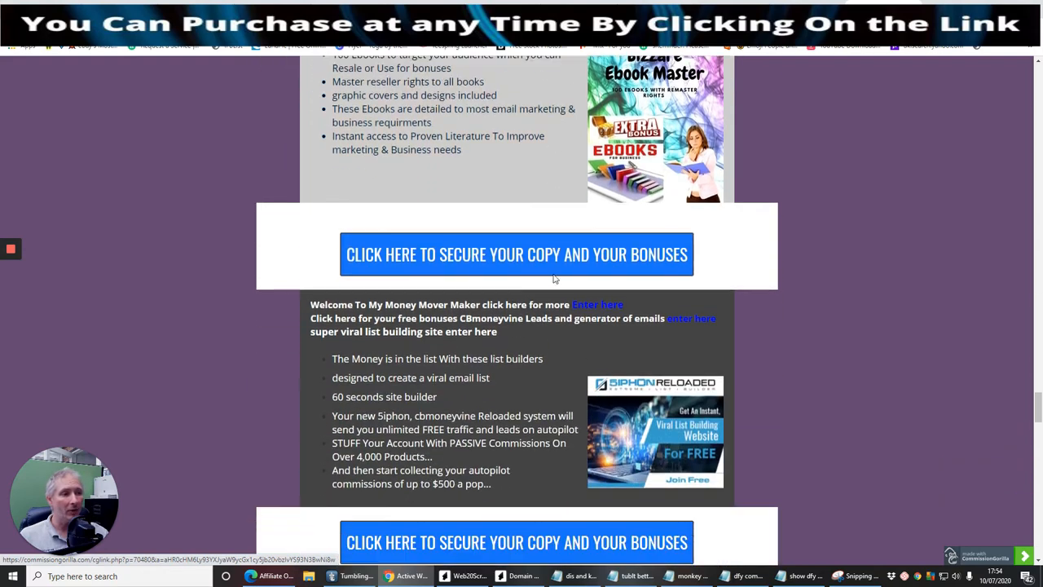
pyautogui.scroll(-3)
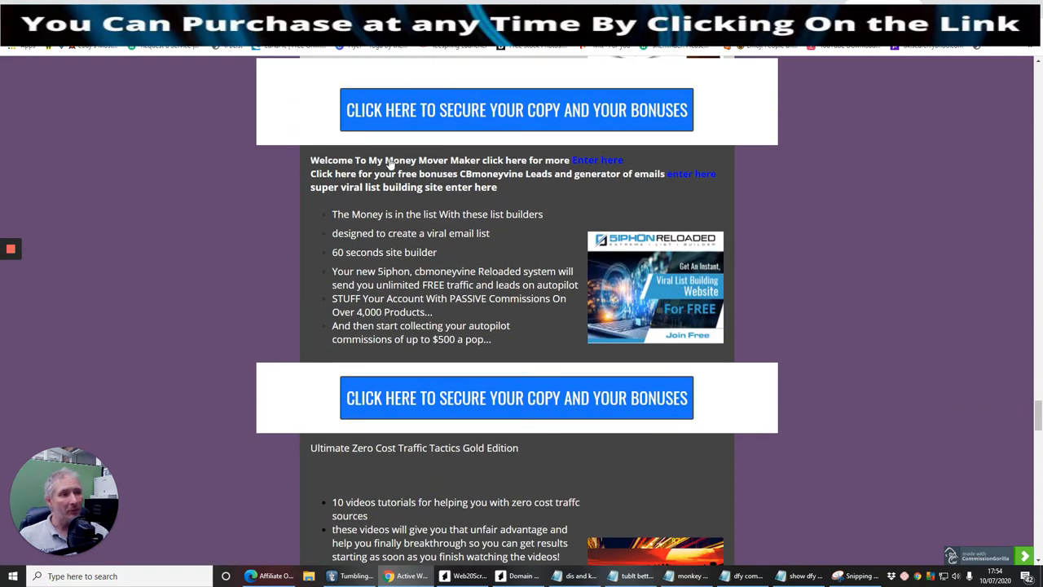
pyautogui.moveTo(487, 163)
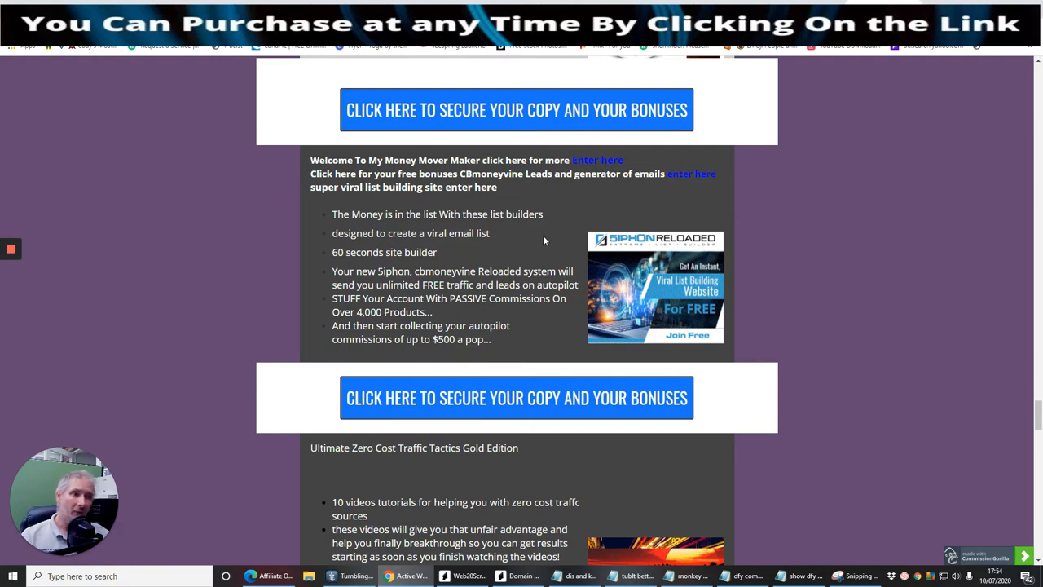
pyautogui.moveTo(597, 160)
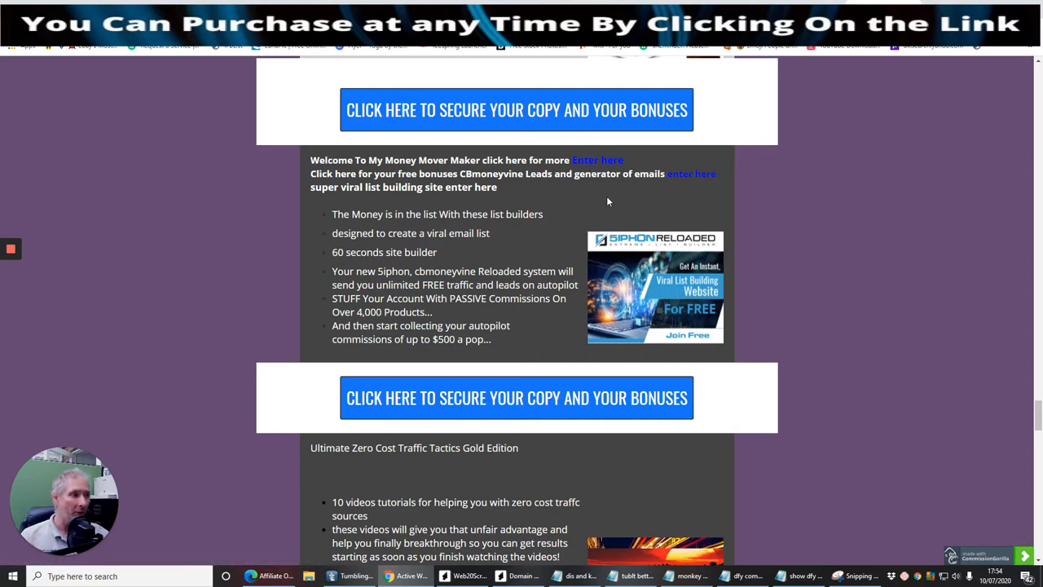
pyautogui.moveTo(572, 199)
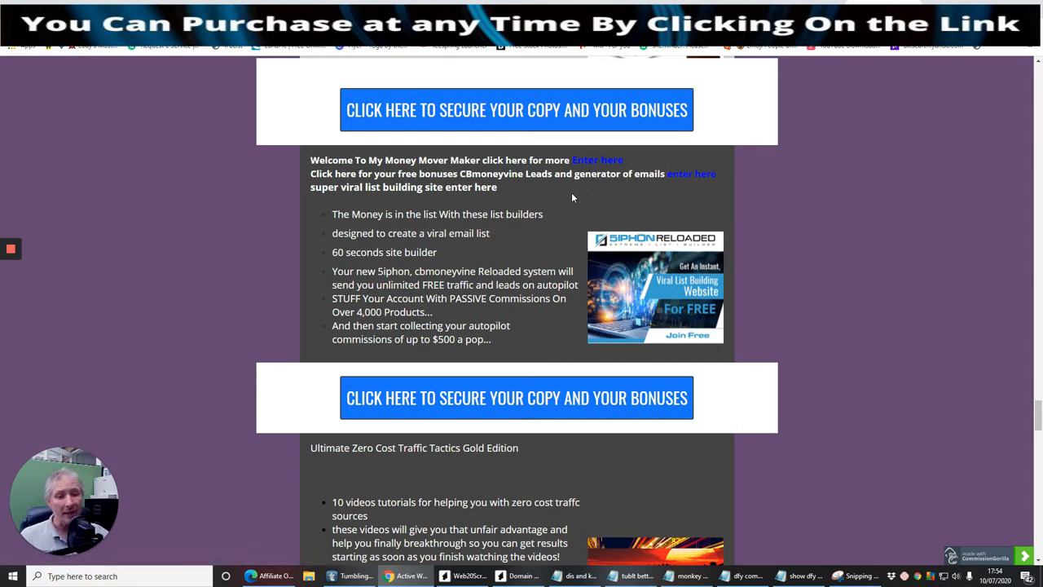
pyautogui.moveTo(630, 198)
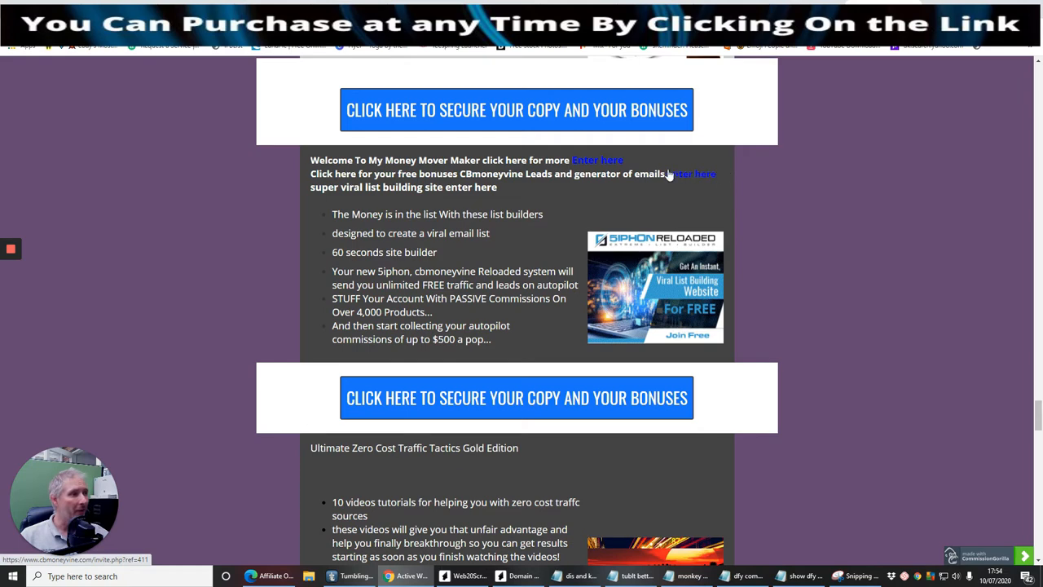
pyautogui.moveTo(684, 353)
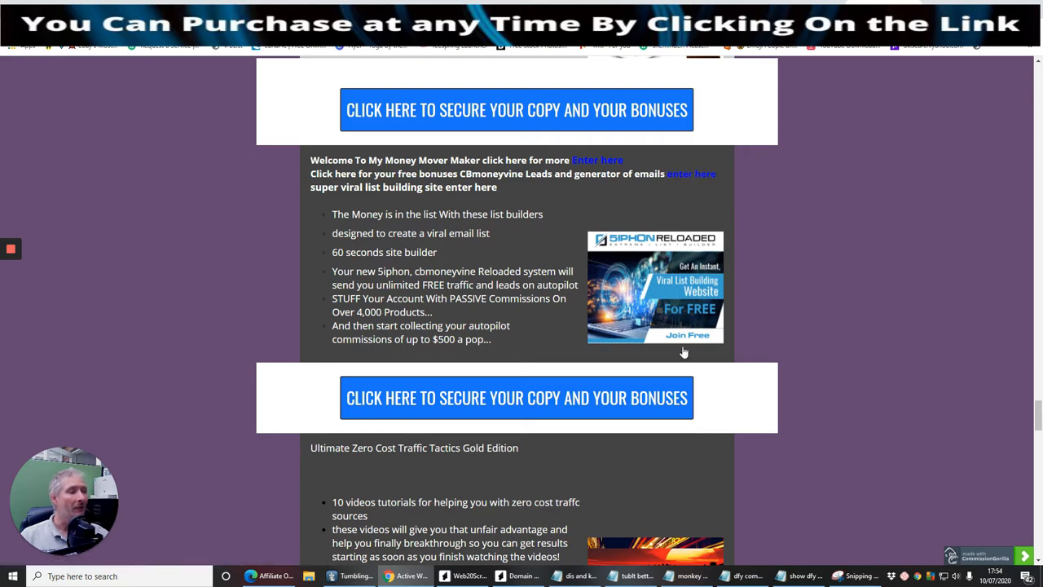
pyautogui.moveTo(642, 274)
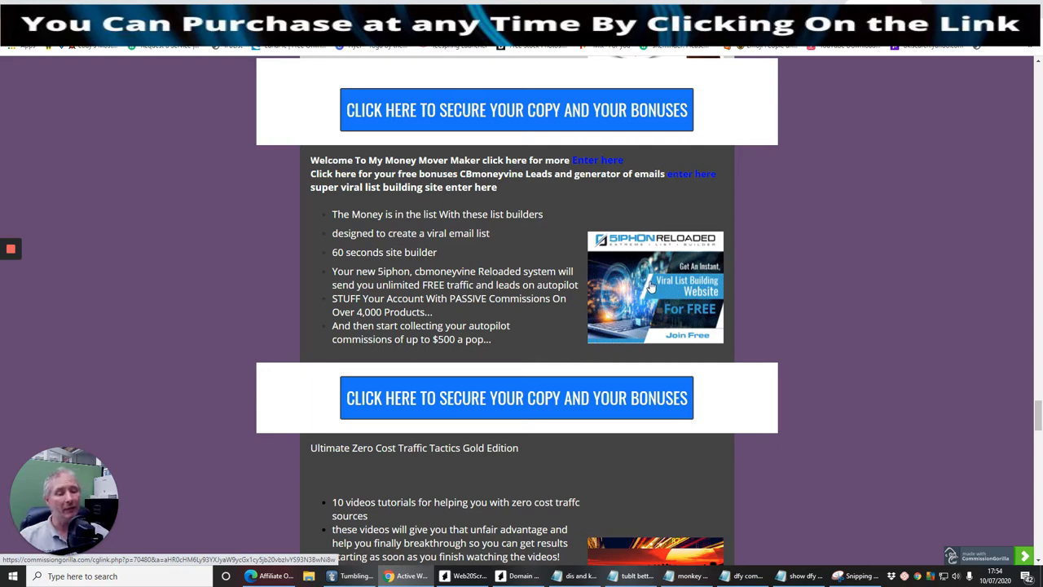
# Step: Scroll through Zero Cost Traffic Tactics and Killer Blogging Conversion Tips to the Marketing design editor bonus
pyautogui.scroll(-3)
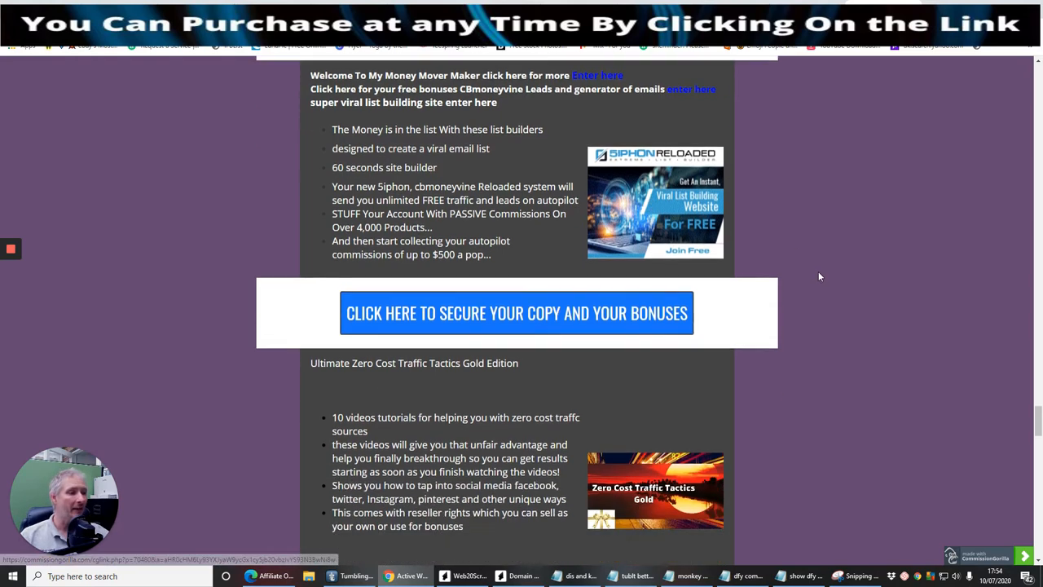
pyautogui.scroll(-3)
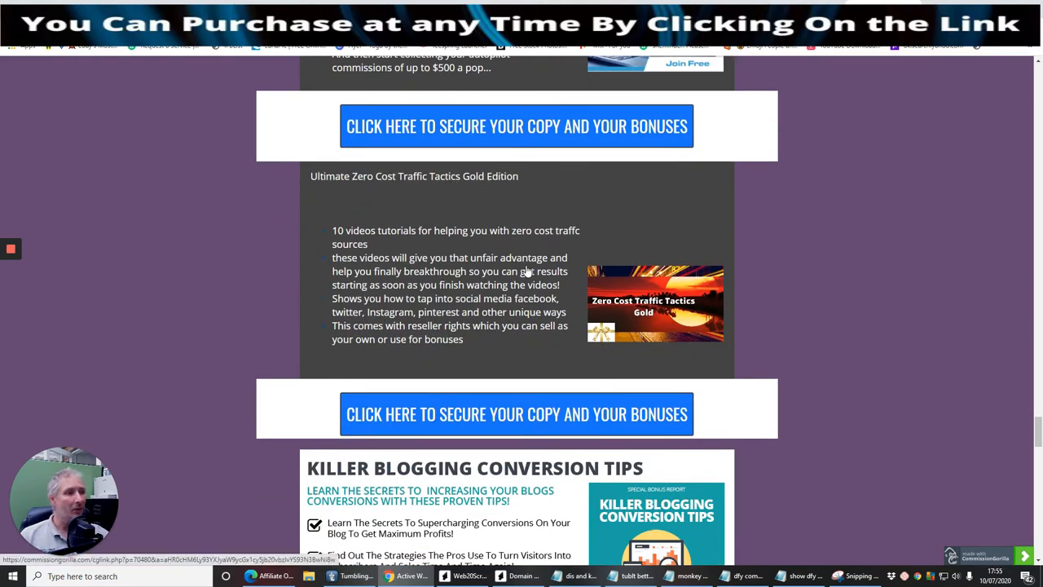
pyautogui.moveTo(395, 244)
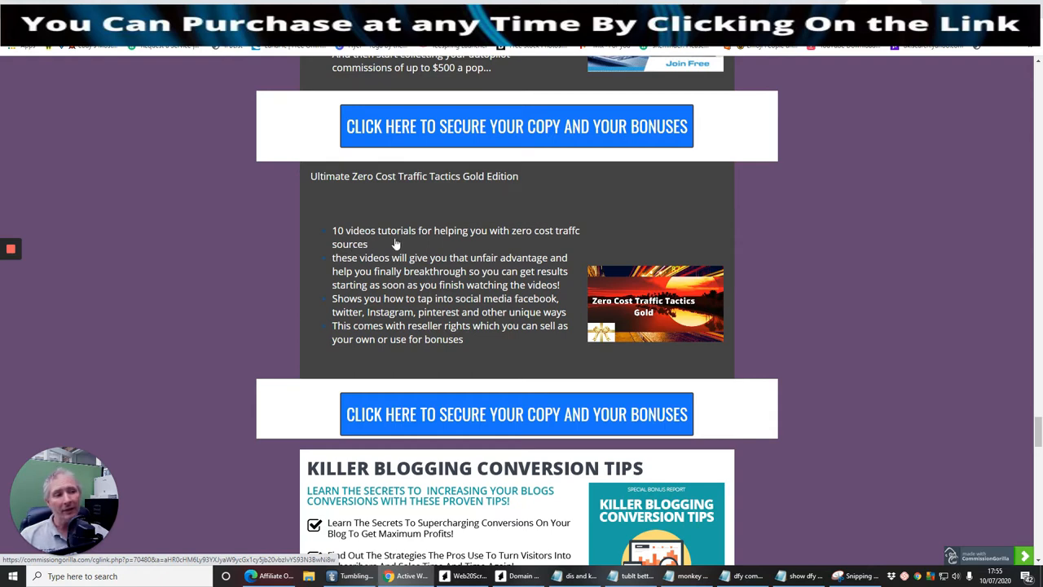
pyautogui.moveTo(522, 245)
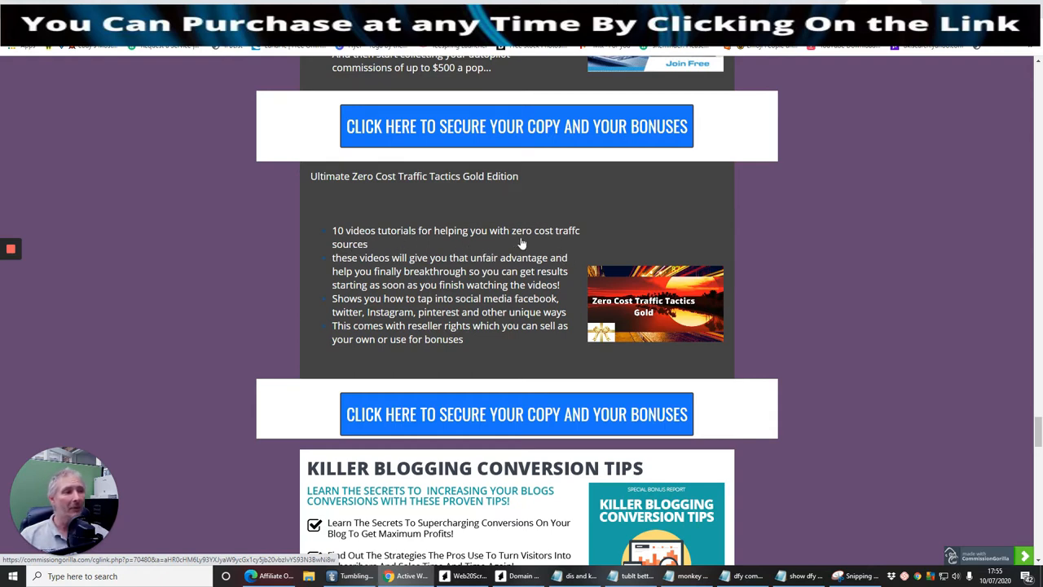
pyautogui.moveTo(350, 261)
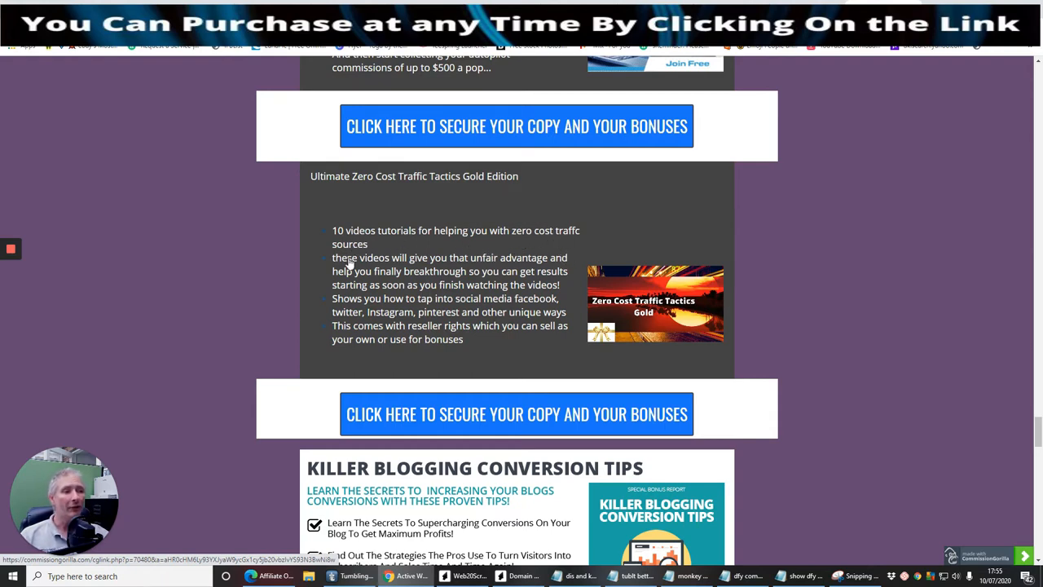
pyautogui.moveTo(367, 313)
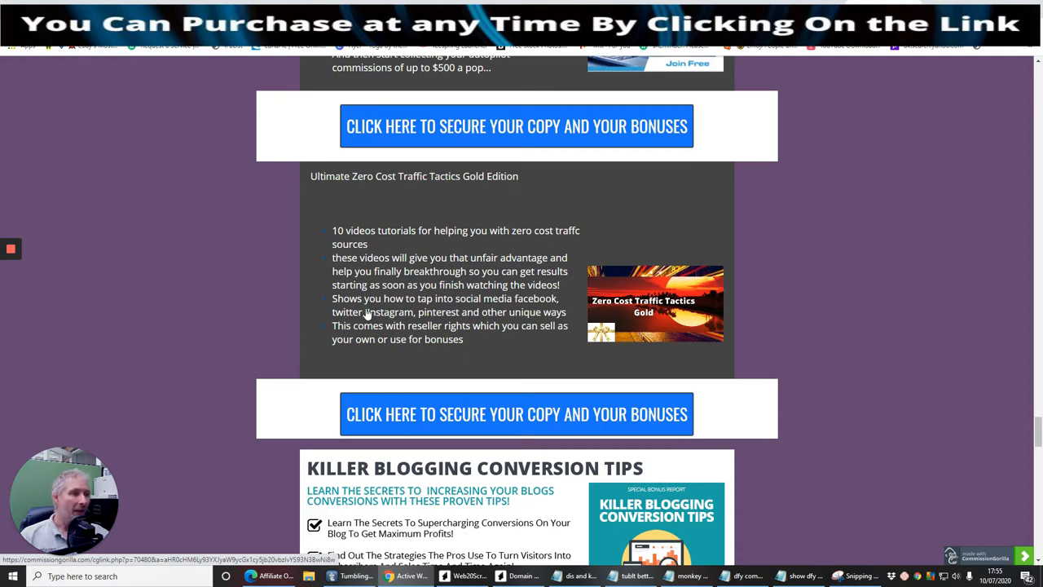
pyautogui.moveTo(447, 306)
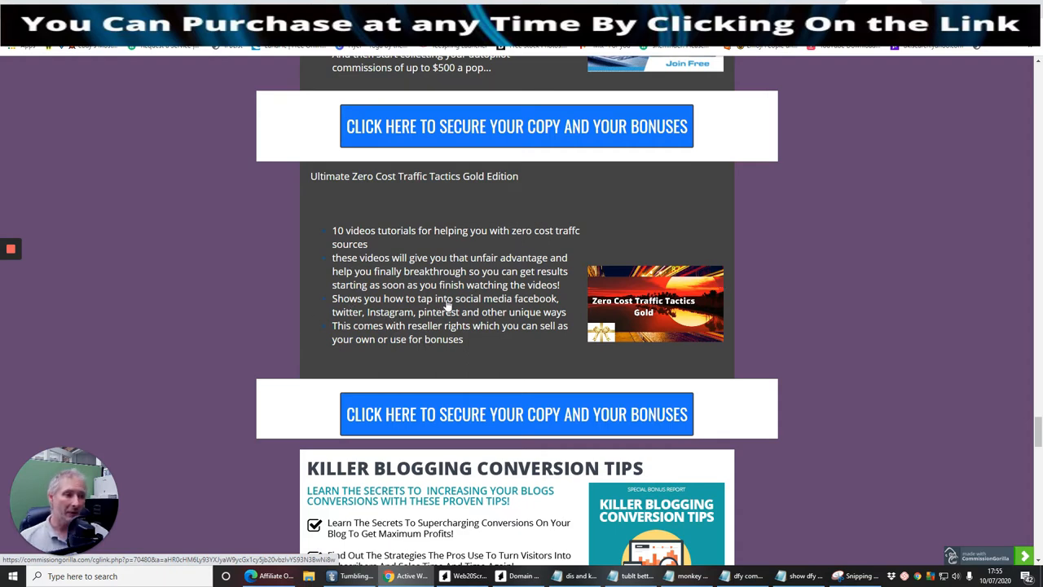
pyautogui.moveTo(430, 320)
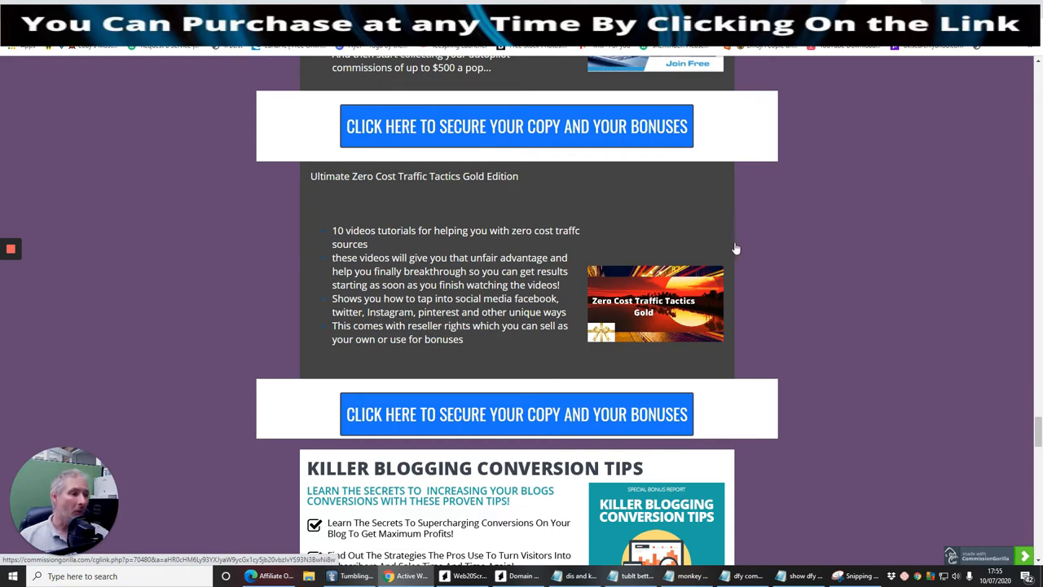
pyautogui.scroll(-3)
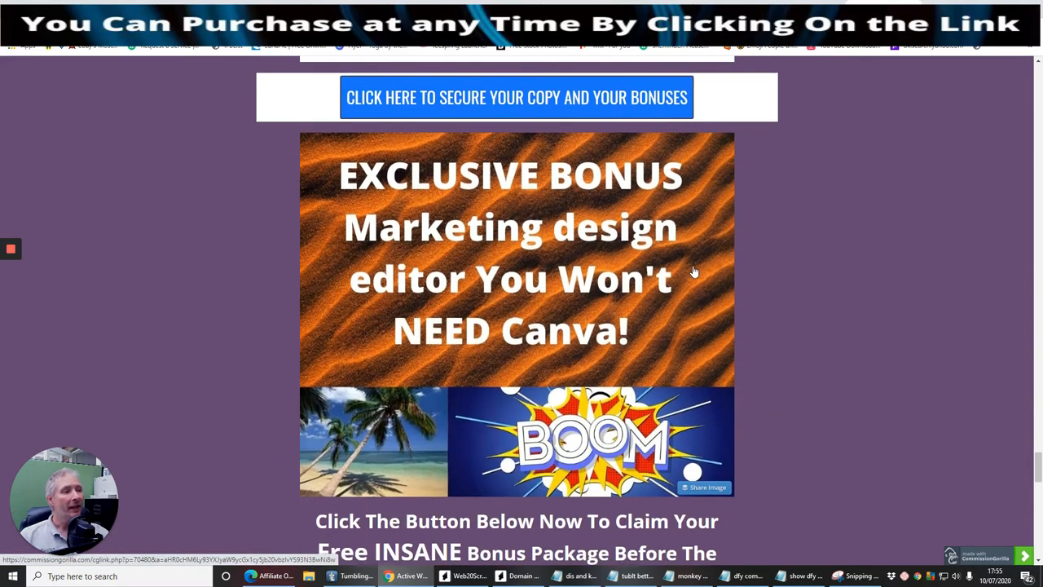
# Step: Scroll past the bonus delivery screenshots to the thank-you note, Darren Brown signature and footer links
pyautogui.scroll(-3)
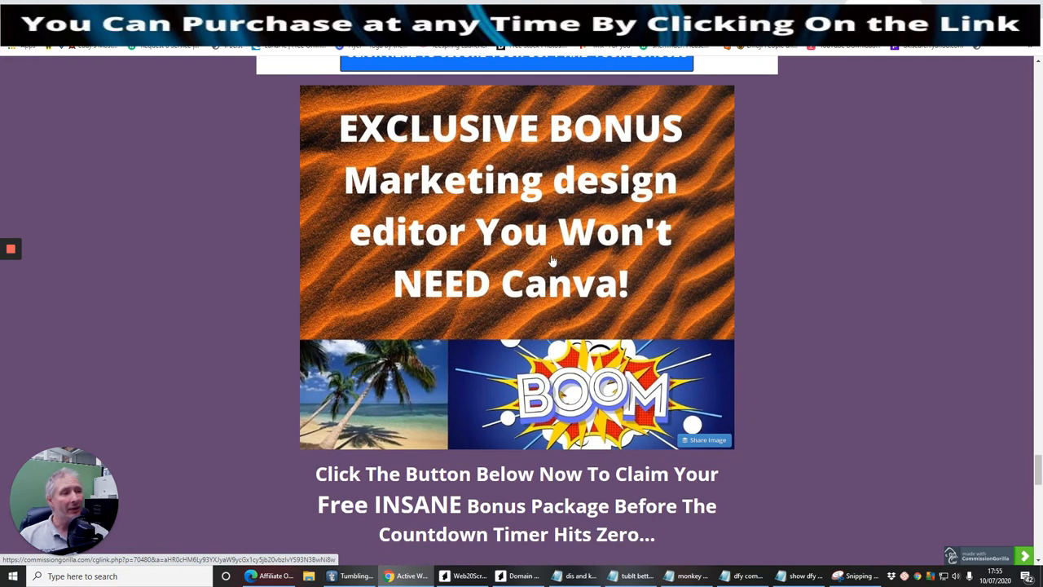
pyautogui.moveTo(524, 319)
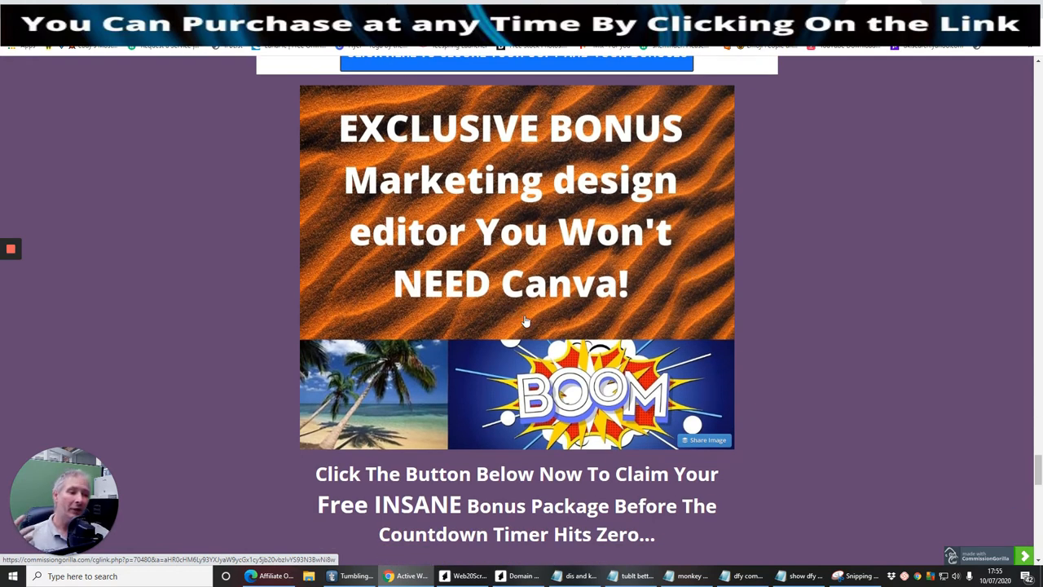
pyautogui.moveTo(759, 285)
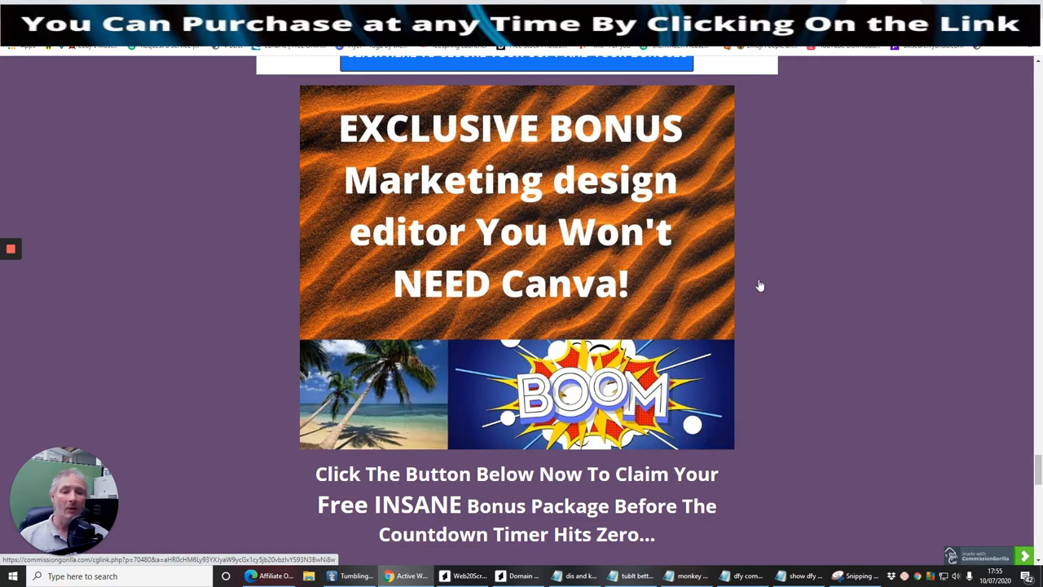
pyautogui.scroll(-3)
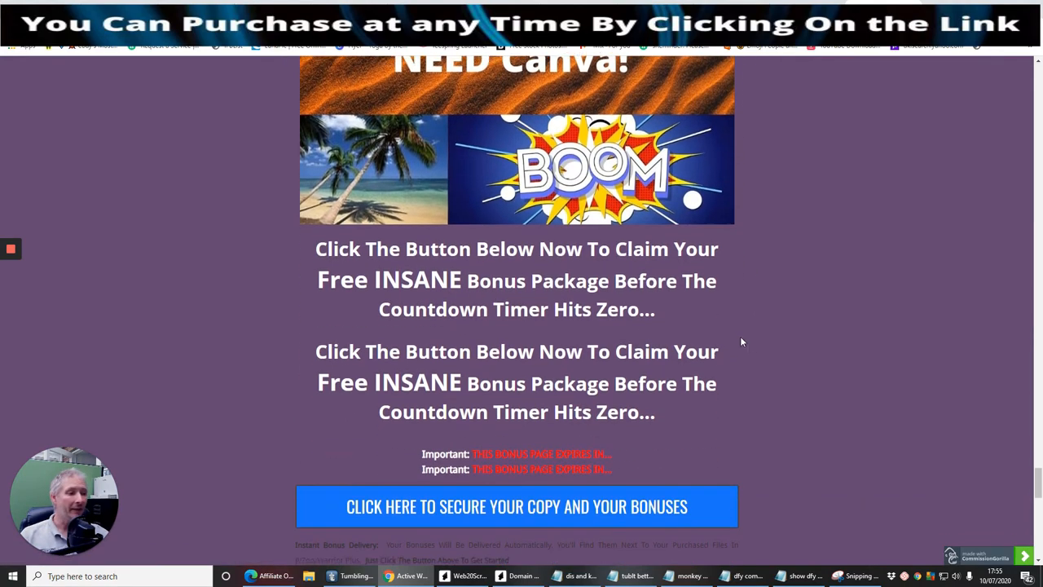
pyautogui.scroll(-3)
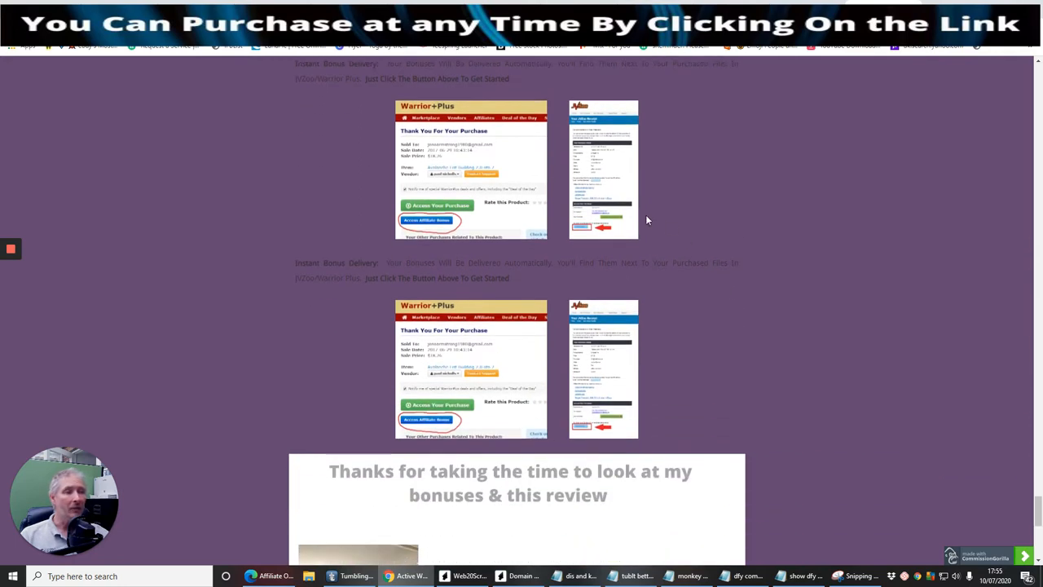
pyautogui.moveTo(381, 180)
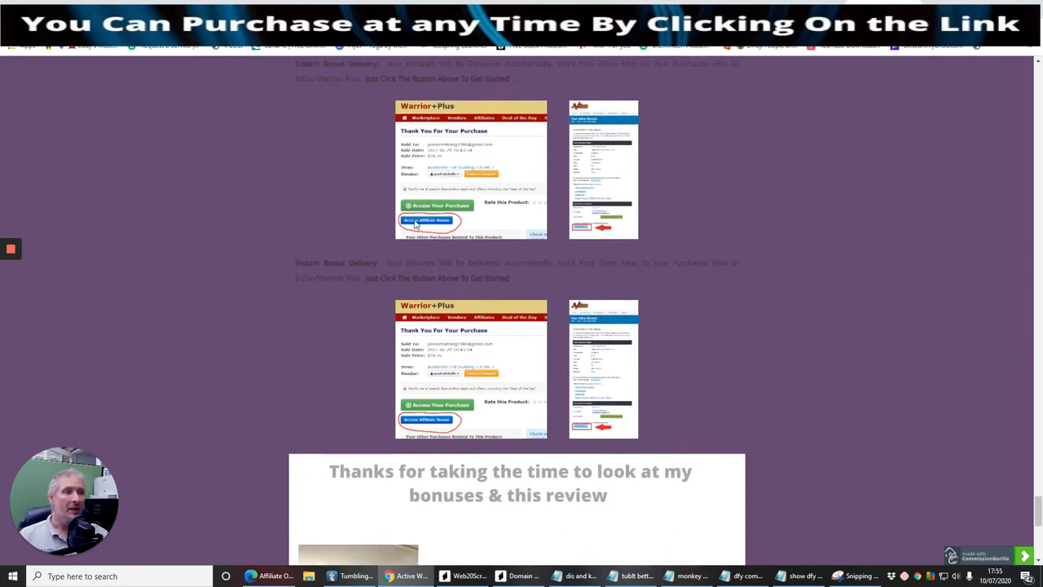
pyautogui.scroll(3)
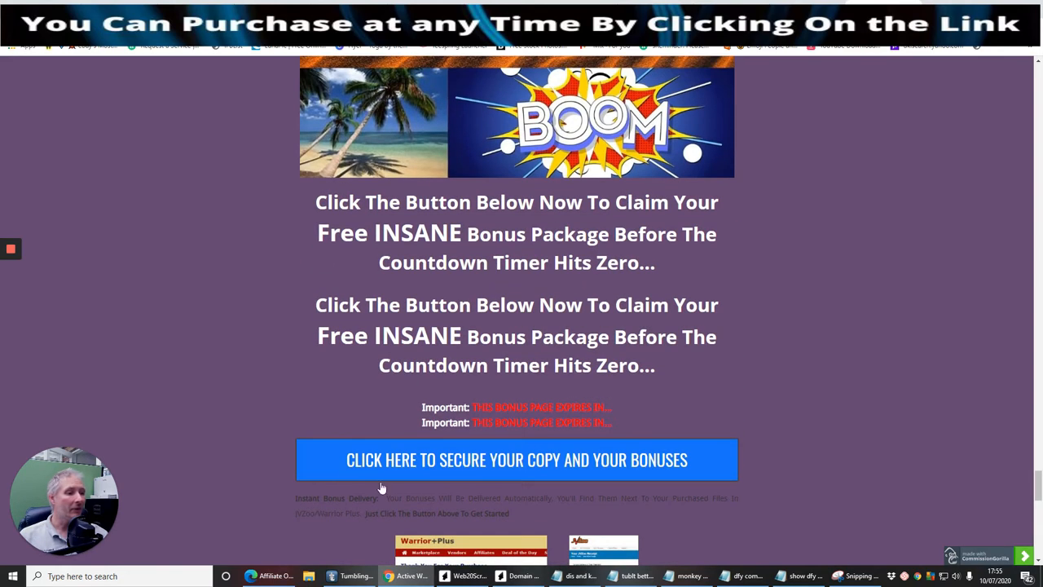
pyautogui.scroll(-3)
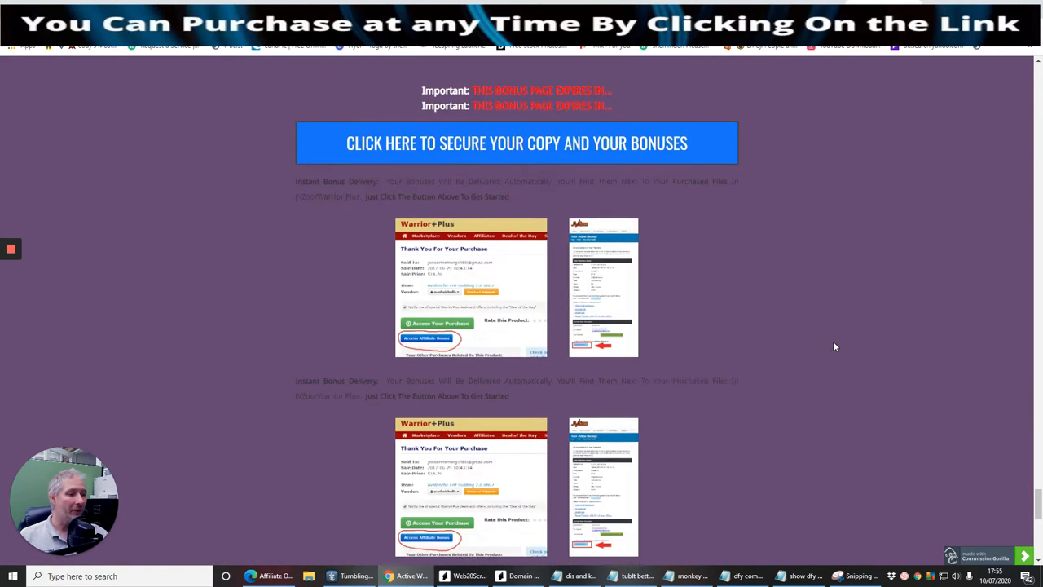
pyautogui.scroll(-3)
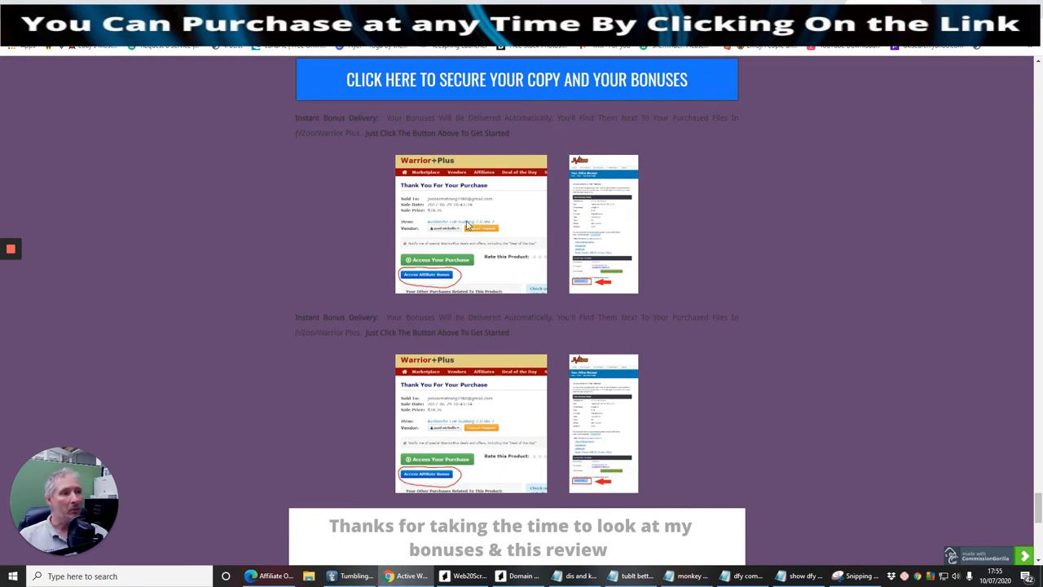
pyautogui.moveTo(463, 280)
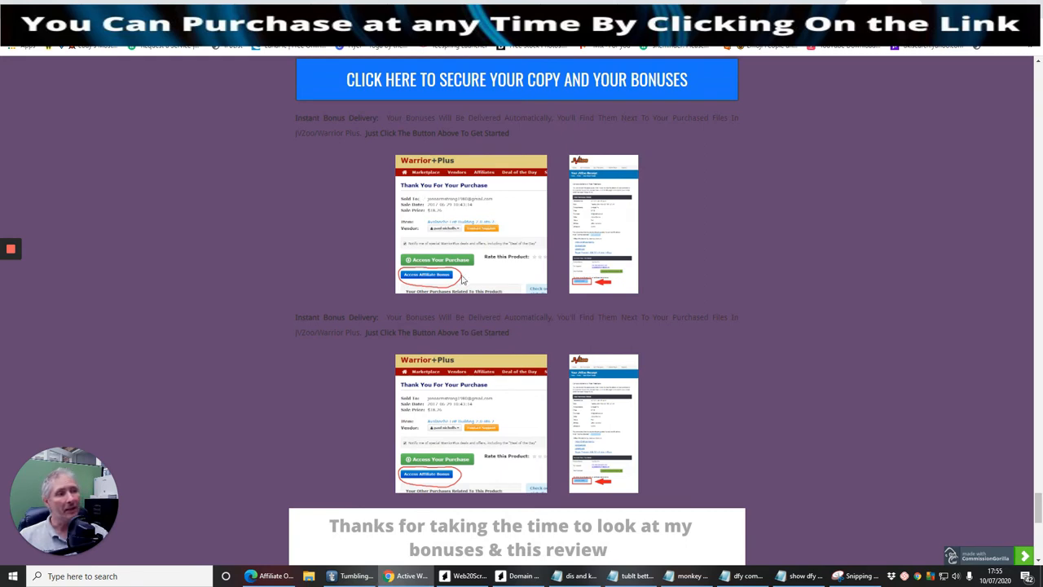
pyautogui.moveTo(440, 254)
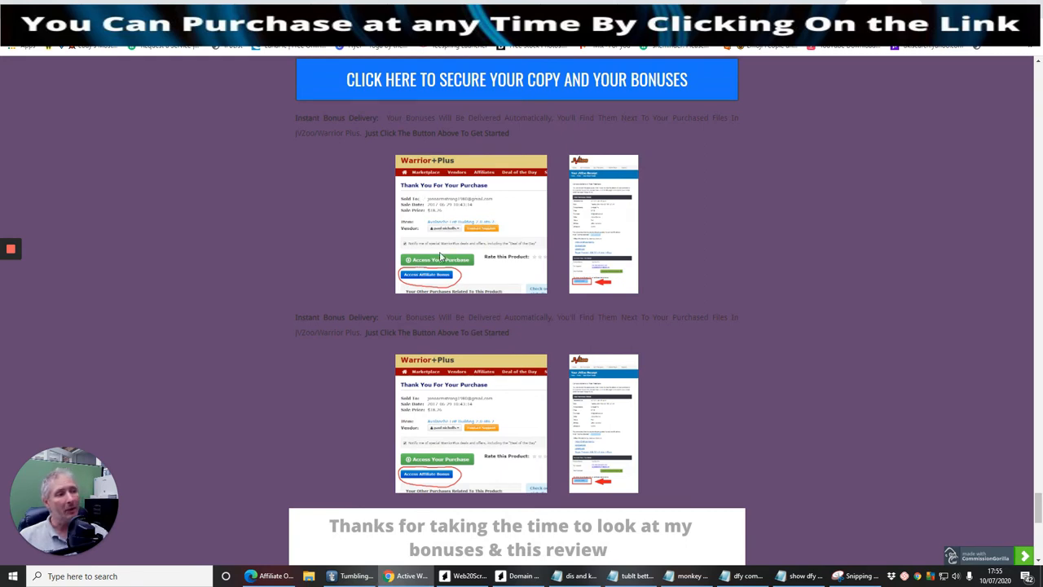
pyautogui.moveTo(432, 284)
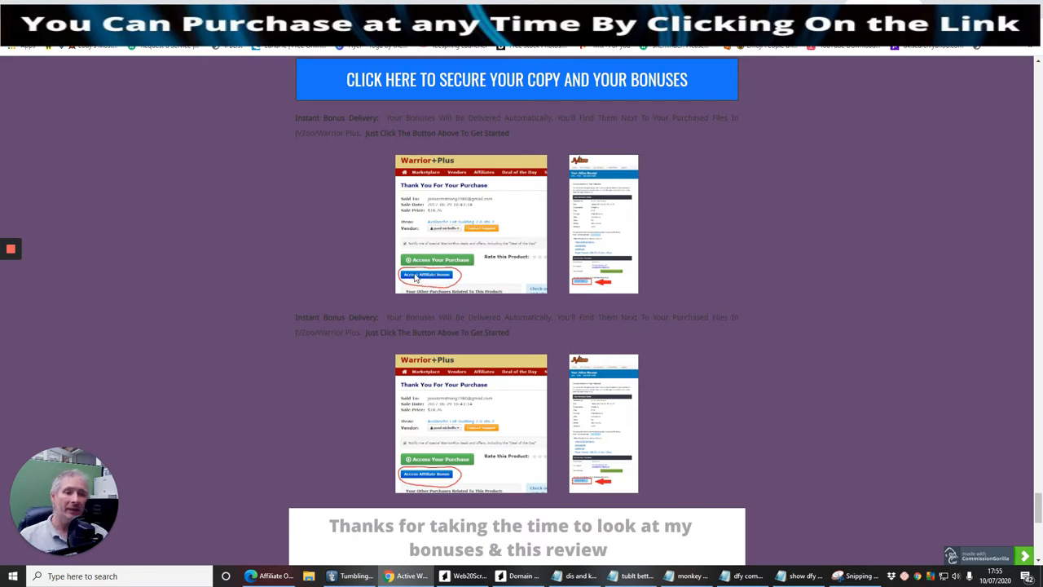
pyautogui.scroll(-3)
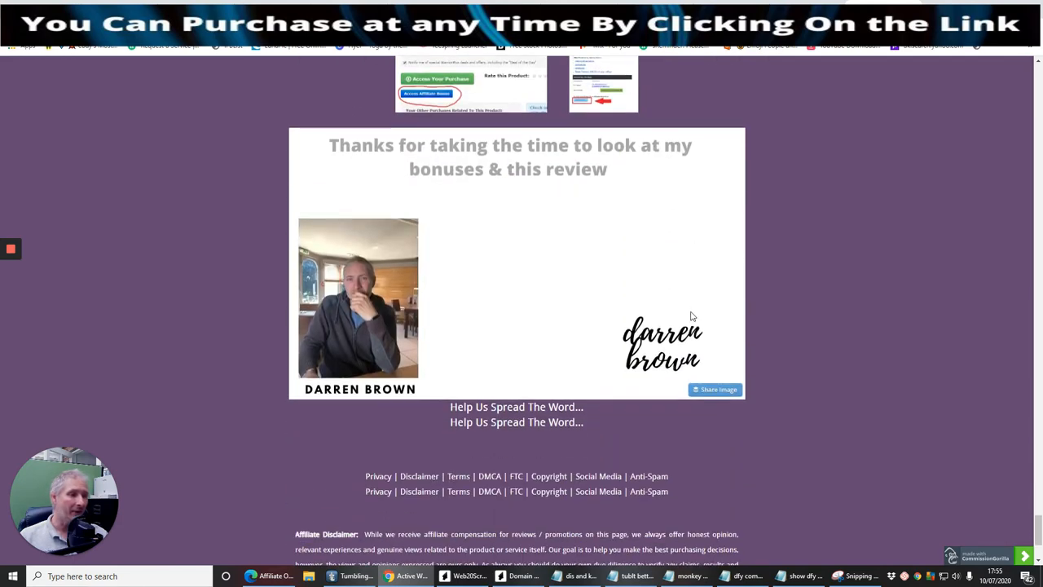
pyautogui.moveTo(606, 352)
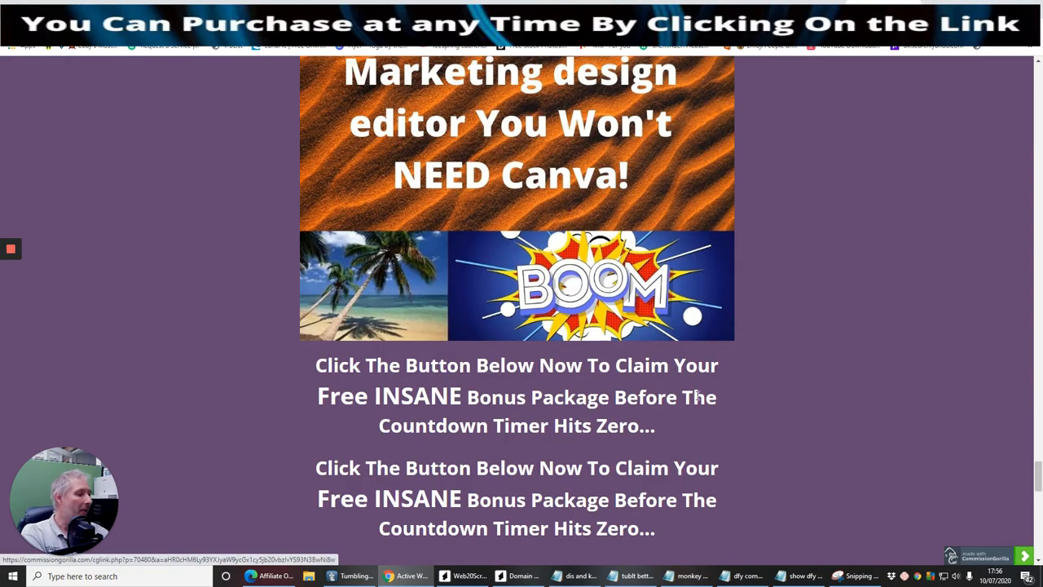
# Step: Bring the DFY Commissions notes window over the bonus page and scroll to the Funnel section with upsell prices
pyautogui.click(802, 577)
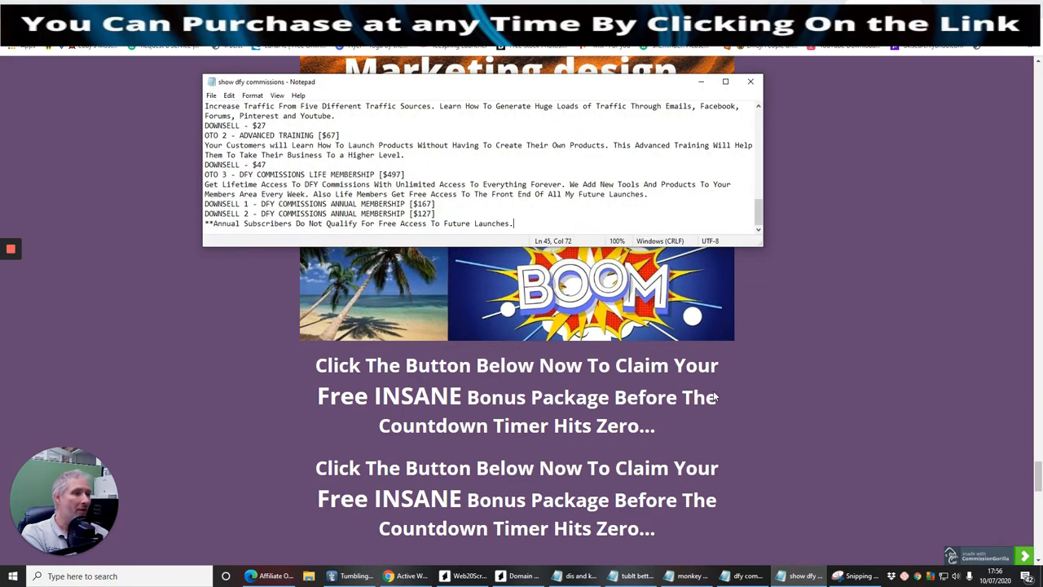
pyautogui.moveTo(405, 136)
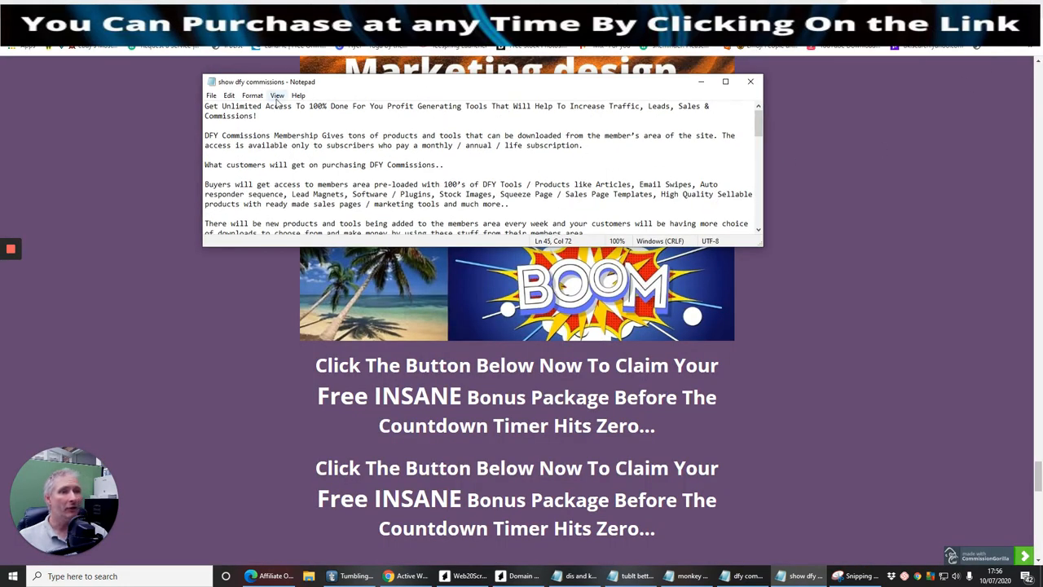
pyautogui.click(252, 95)
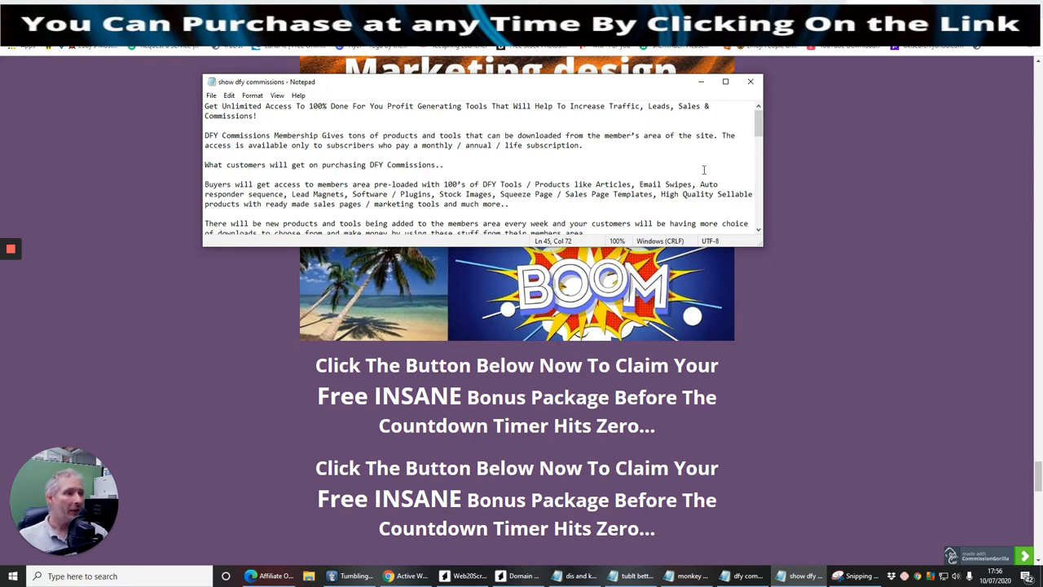
pyautogui.scroll(-3)
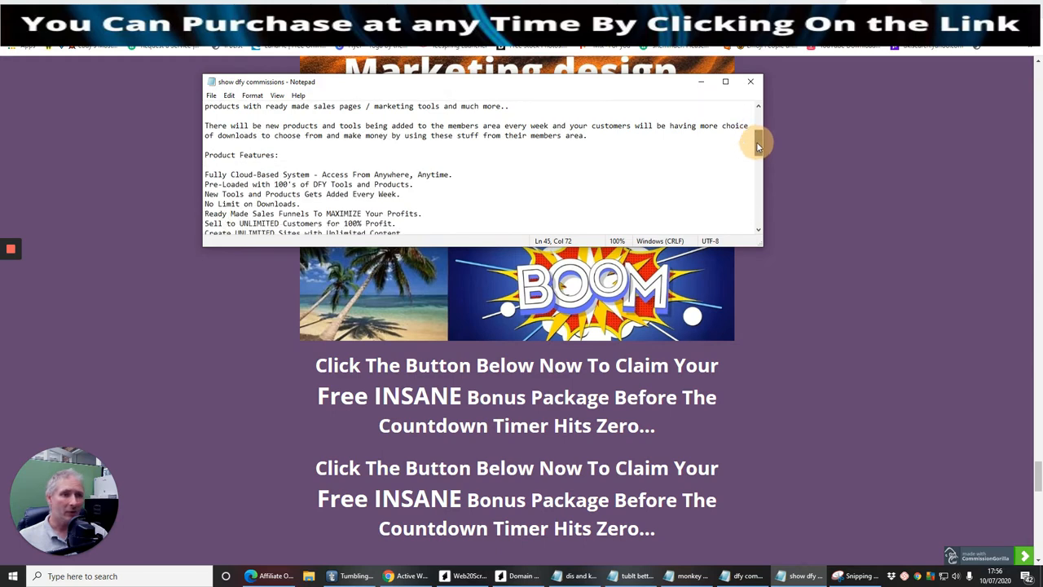
pyautogui.scroll(-3)
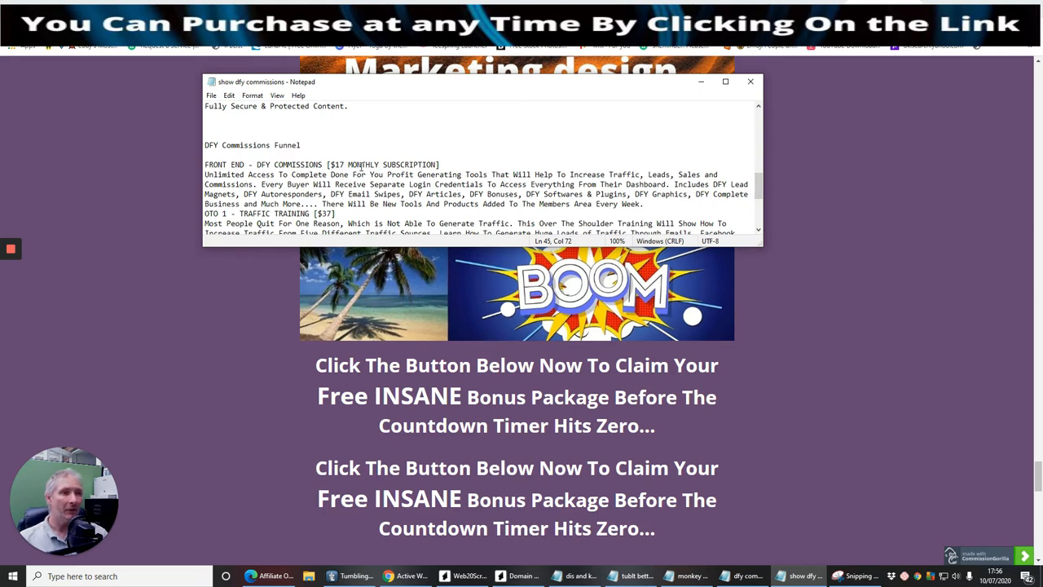
pyautogui.scroll(-3)
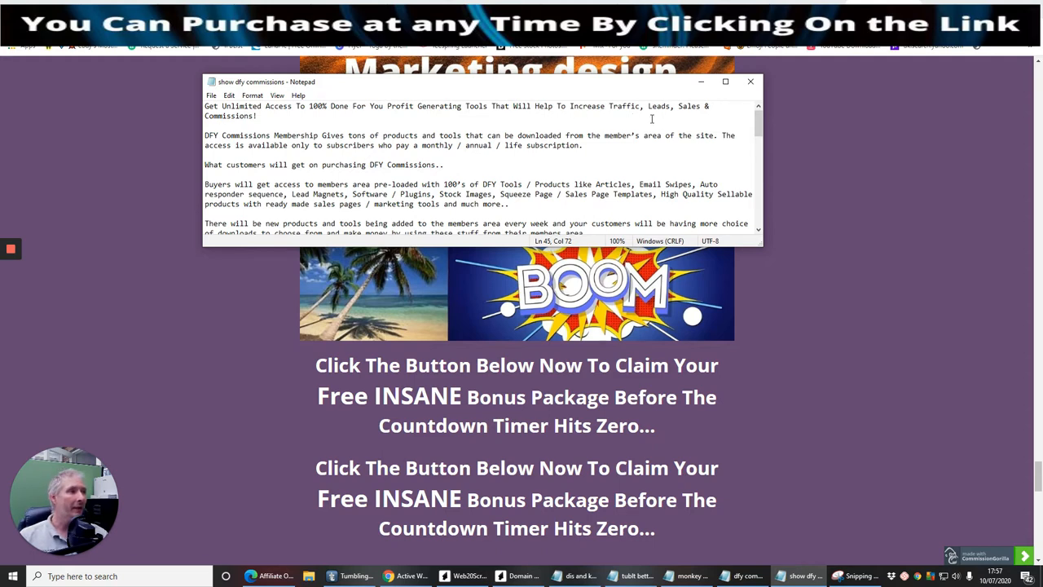
pyautogui.moveTo(222, 139)
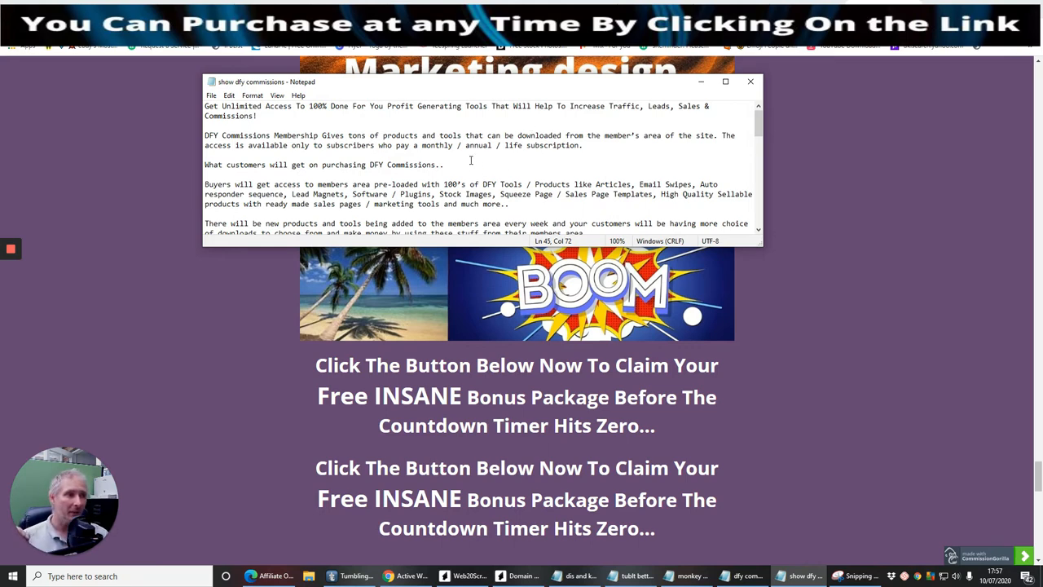
pyautogui.moveTo(480, 157)
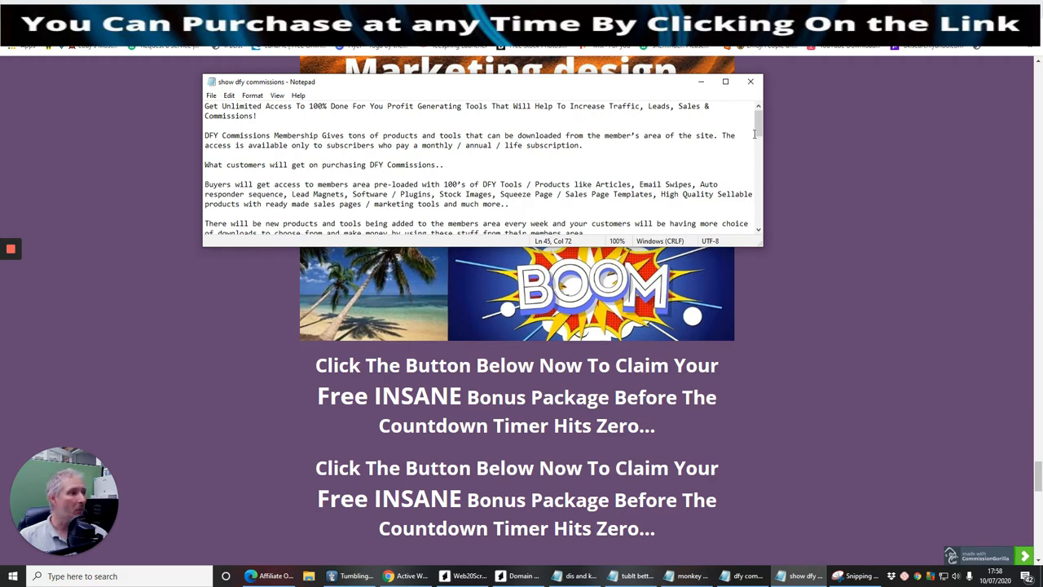
pyautogui.scroll(-3)
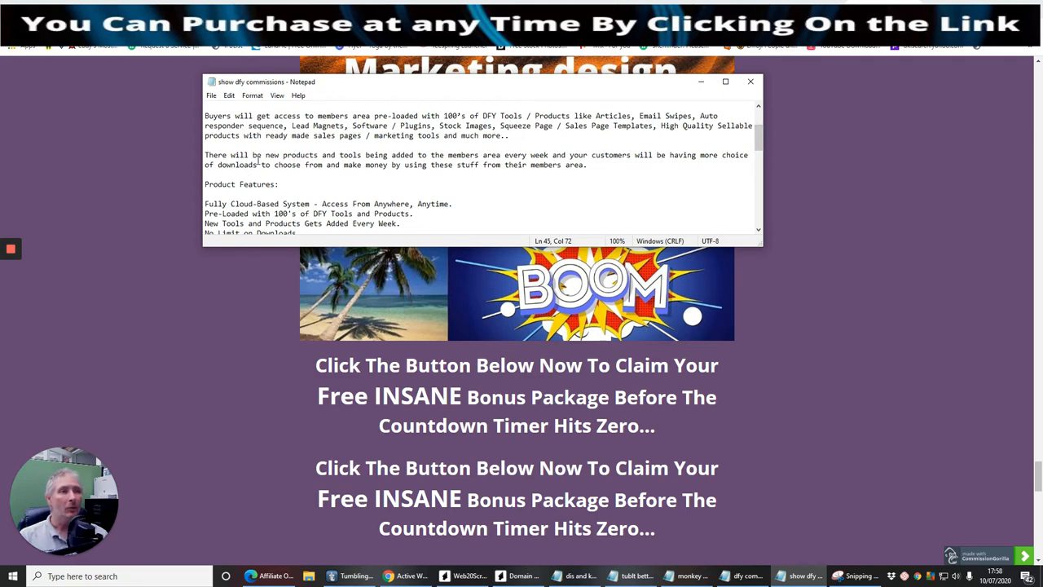
pyautogui.moveTo(492, 163)
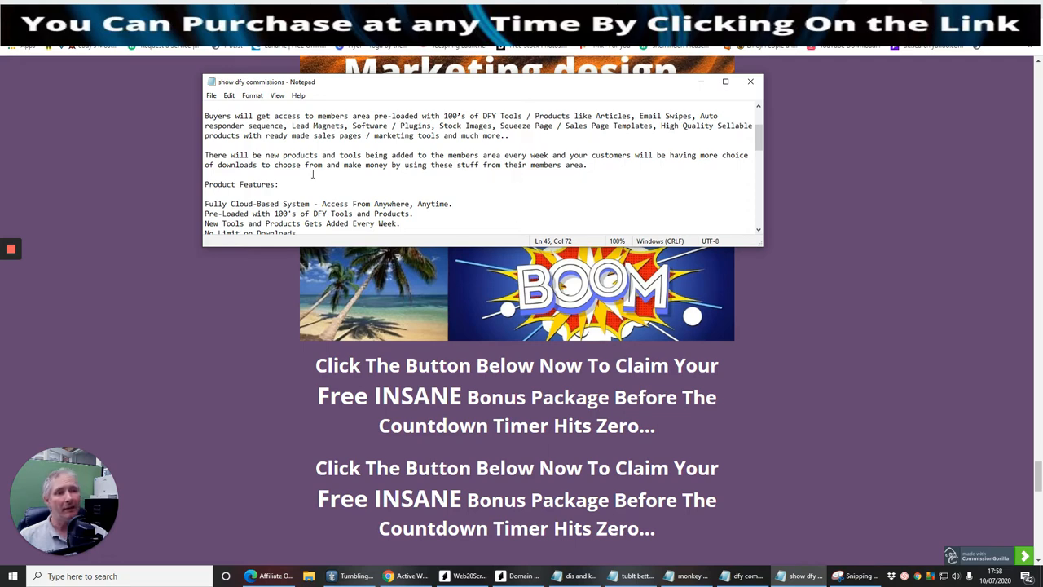
pyautogui.scroll(-3)
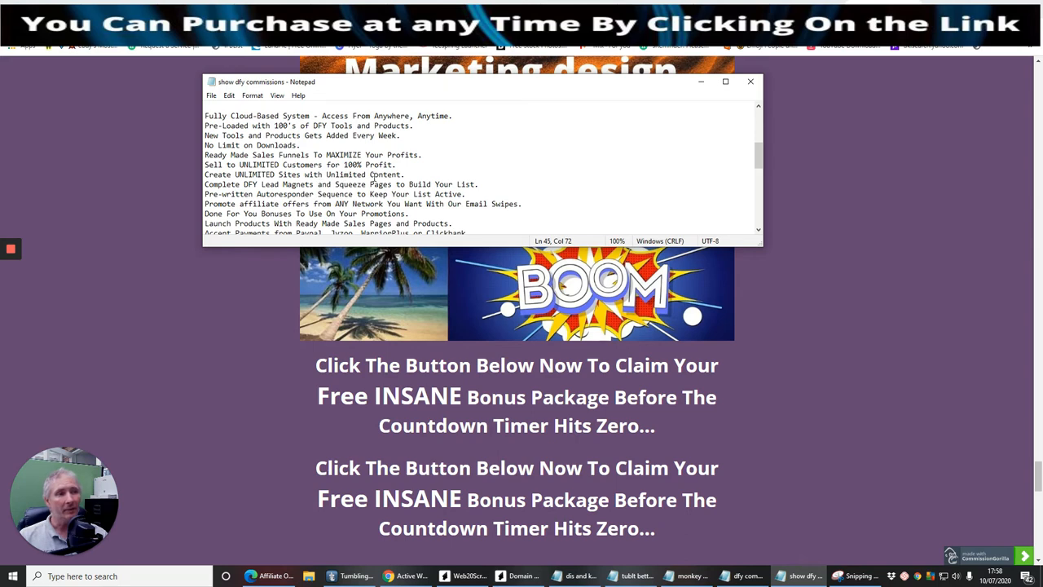
pyautogui.moveTo(466, 168)
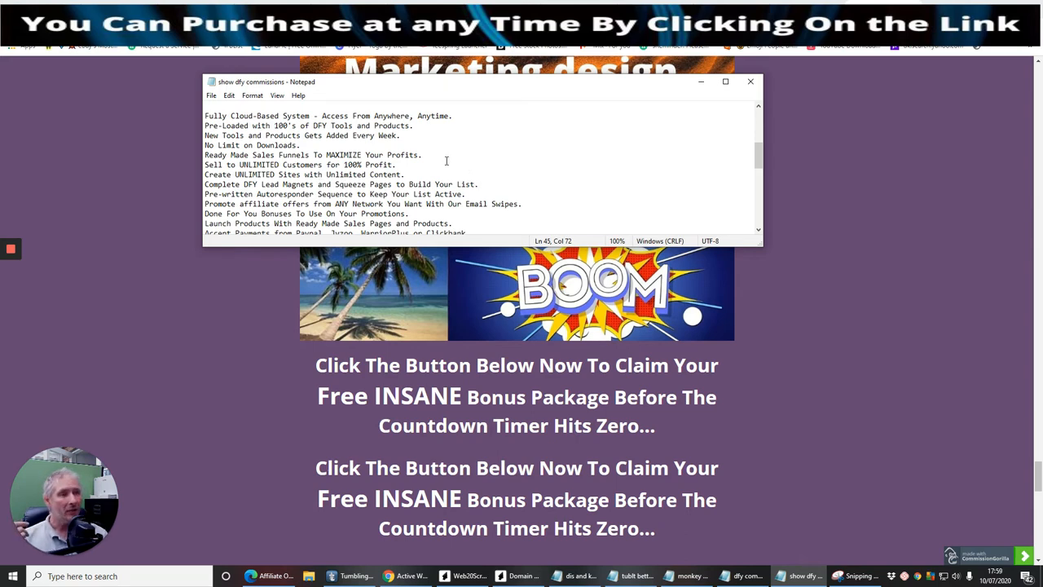
pyautogui.moveTo(404, 166)
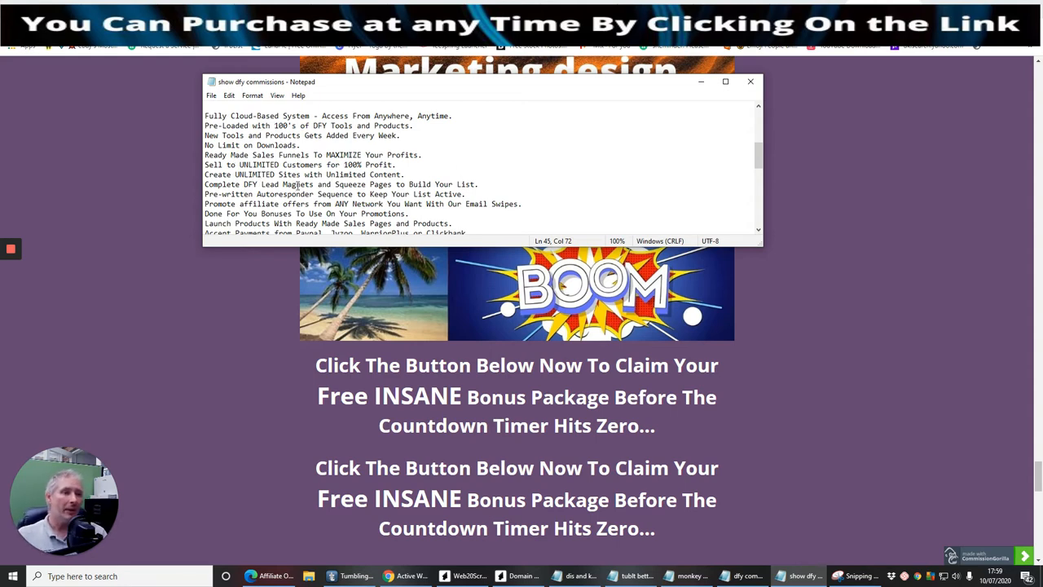
pyautogui.moveTo(196, 208)
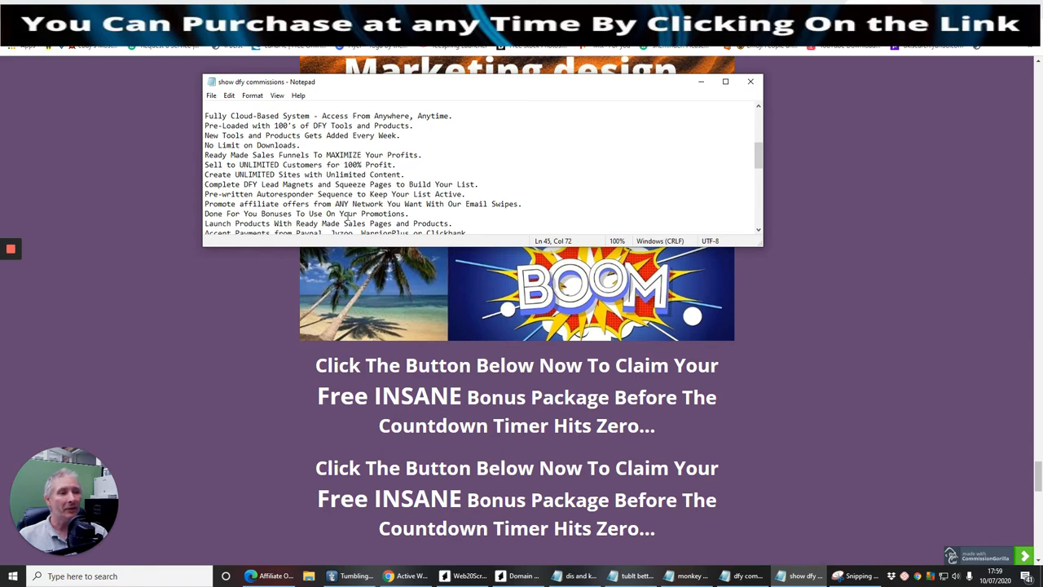
# Step: Scroll the notes through the Product Features list from cloud access to PayPal and JVZoo payments
pyautogui.scroll(-3)
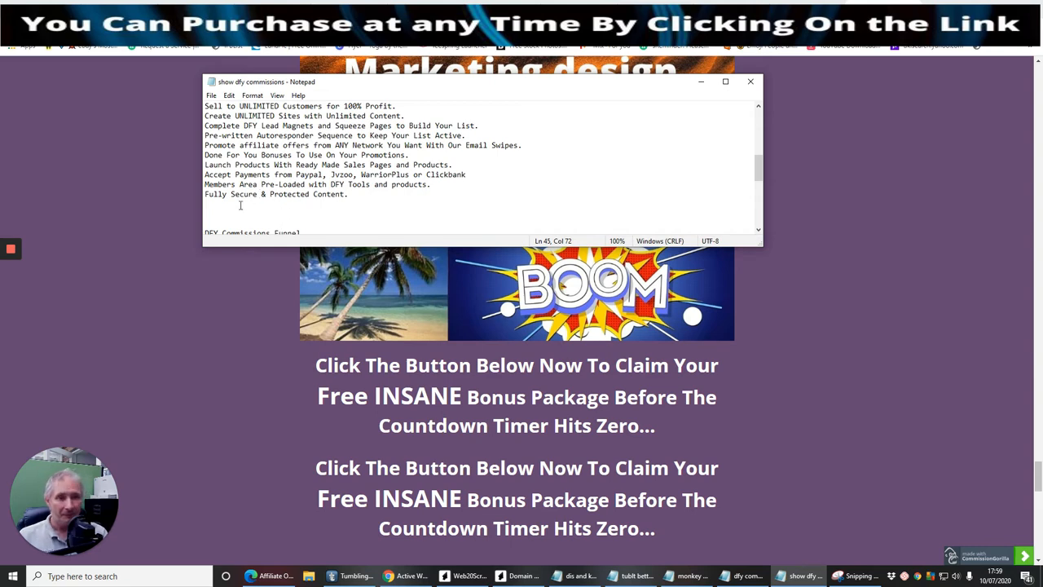
pyautogui.moveTo(382, 209)
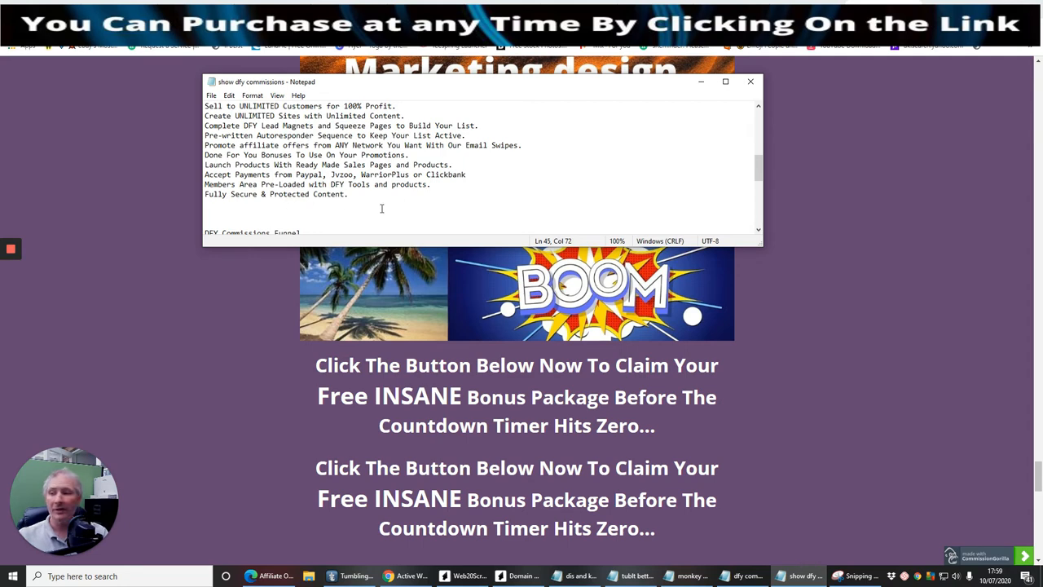
pyautogui.scroll(-3)
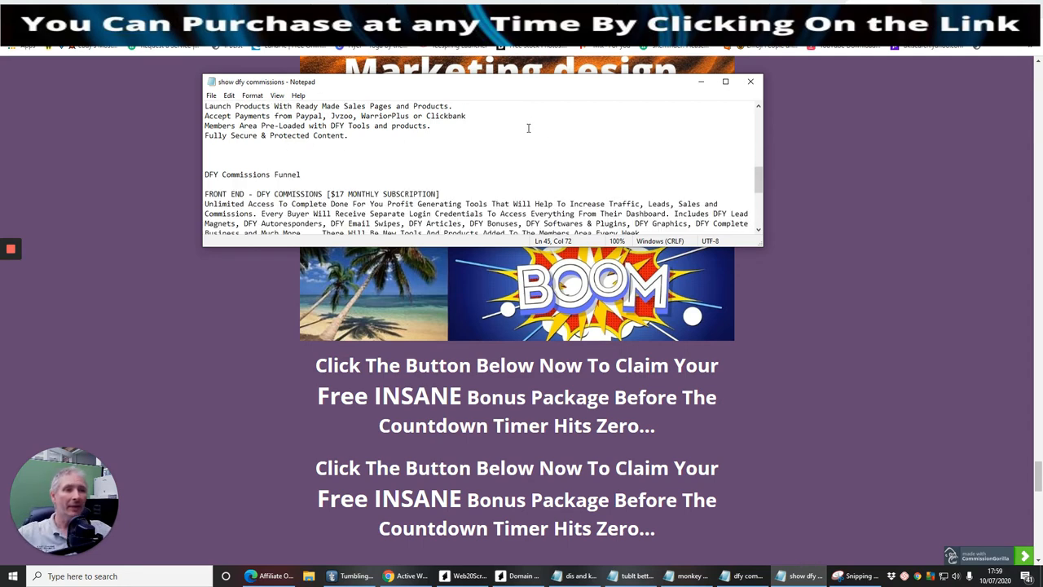
pyautogui.scroll(-3)
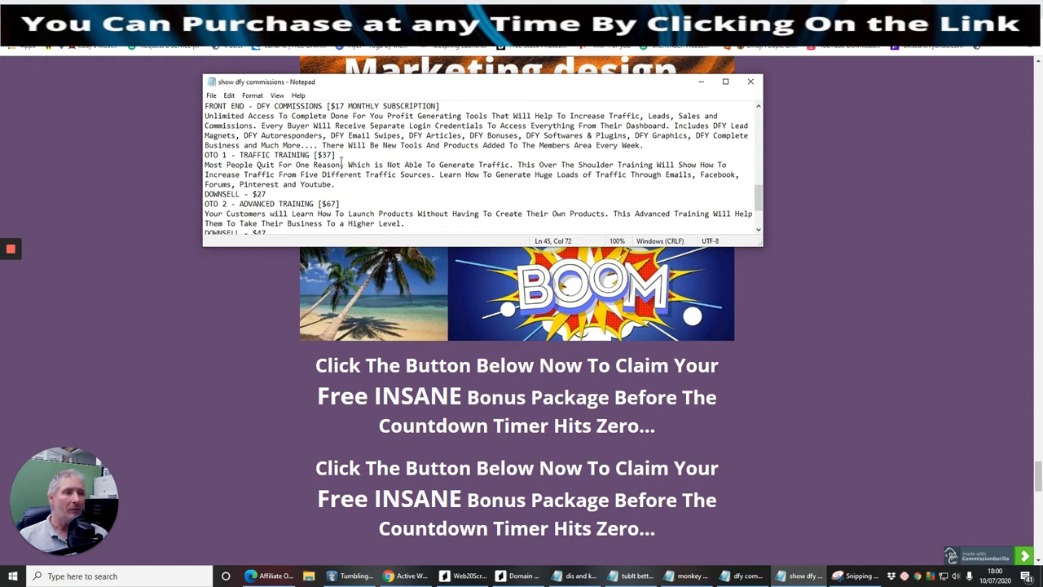
pyautogui.moveTo(528, 178)
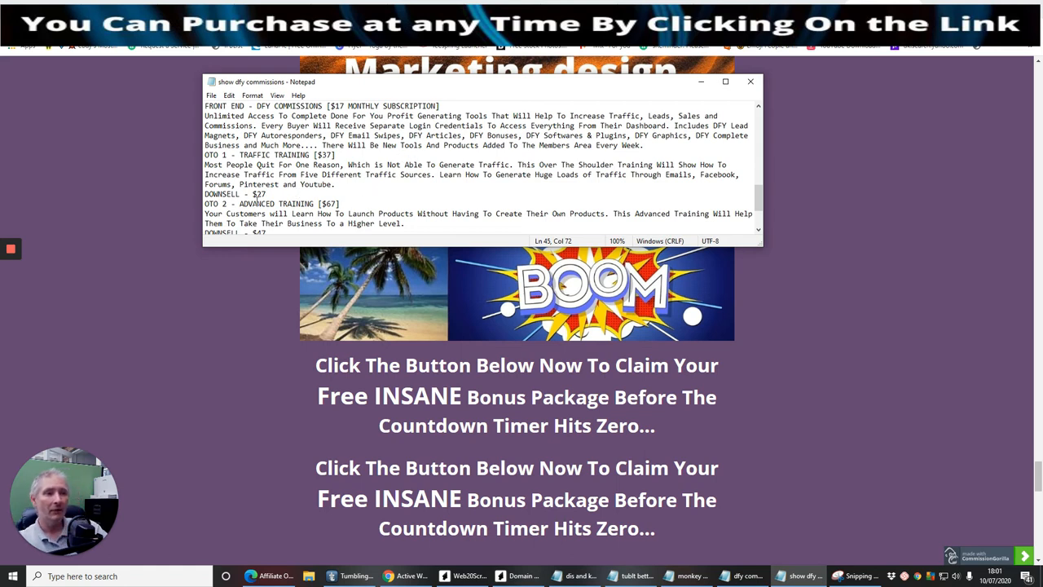
pyautogui.scroll(-3)
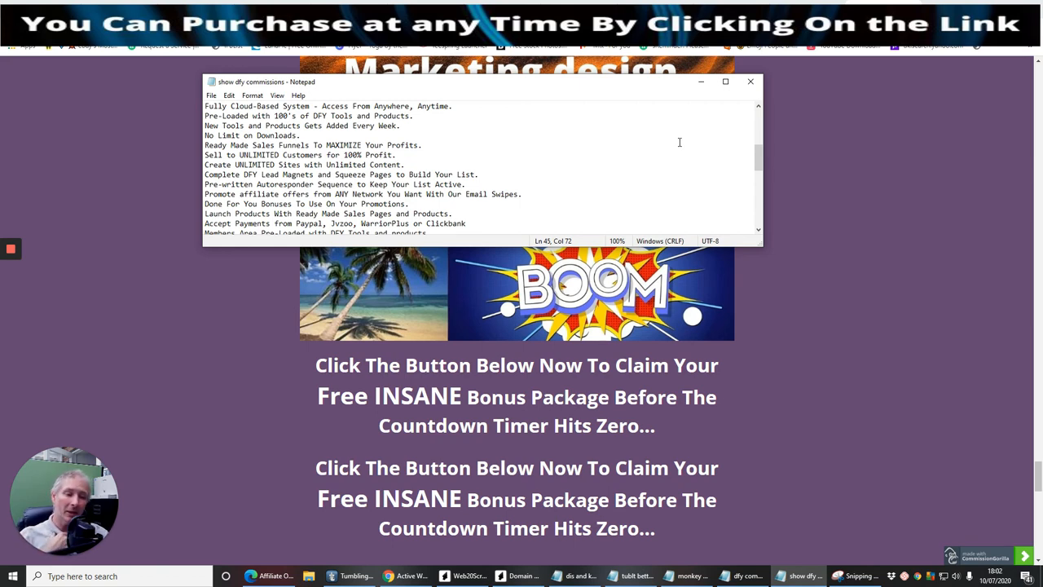
pyautogui.moveTo(681, 150)
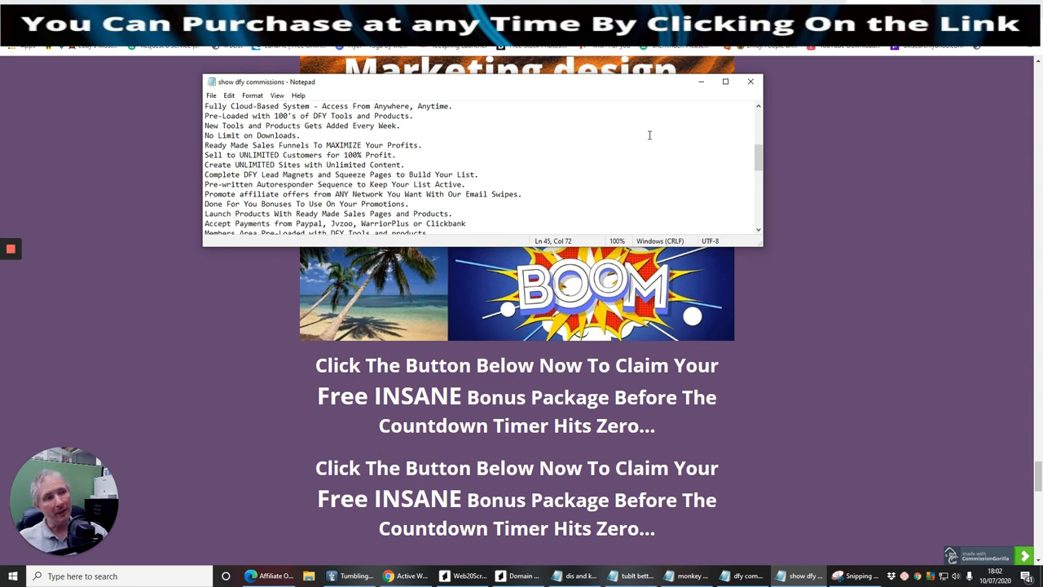
pyautogui.moveTo(574, 139)
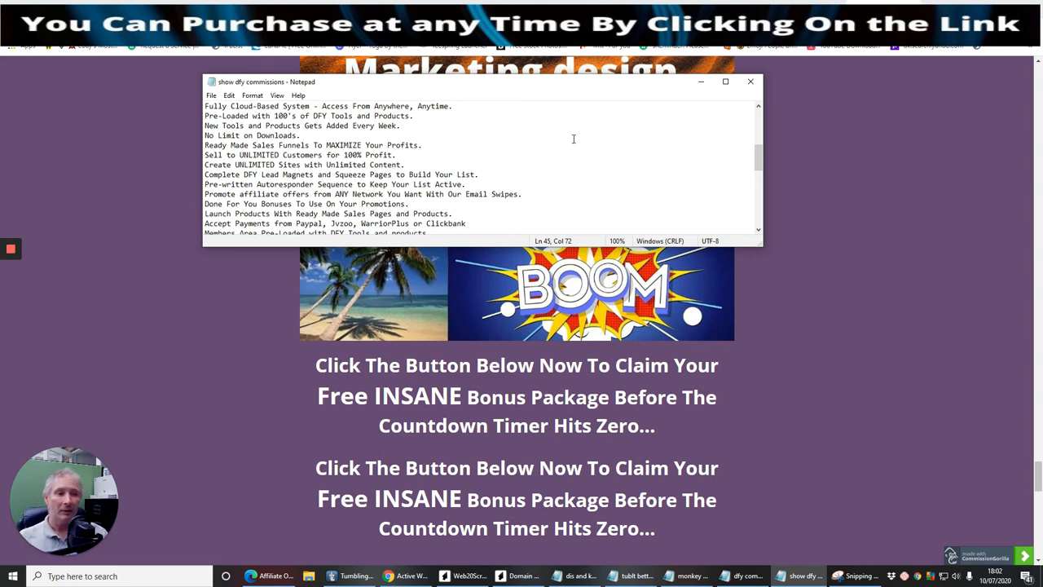
pyautogui.moveTo(743, 155)
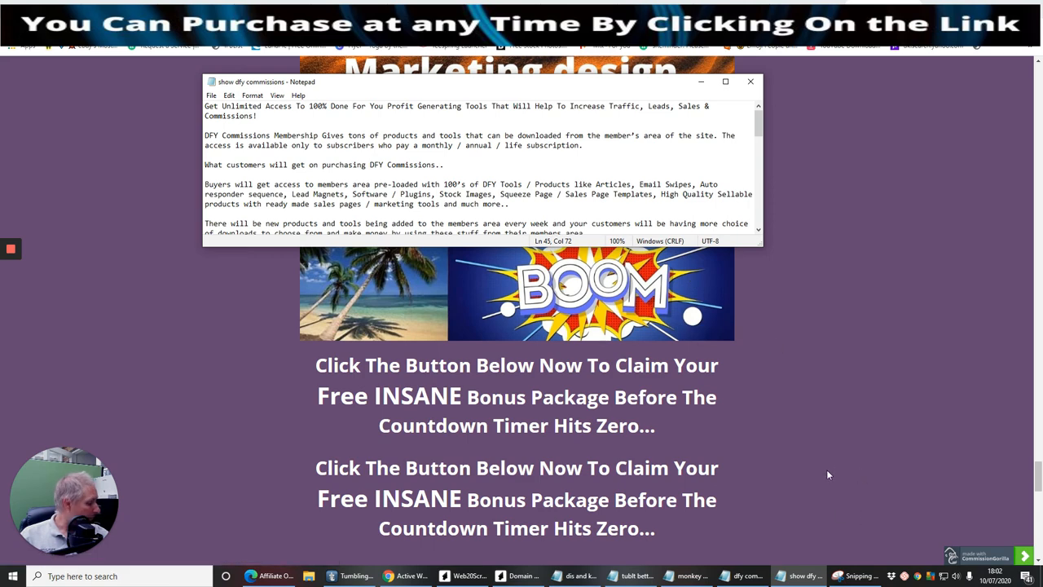
pyautogui.moveTo(804, 410)
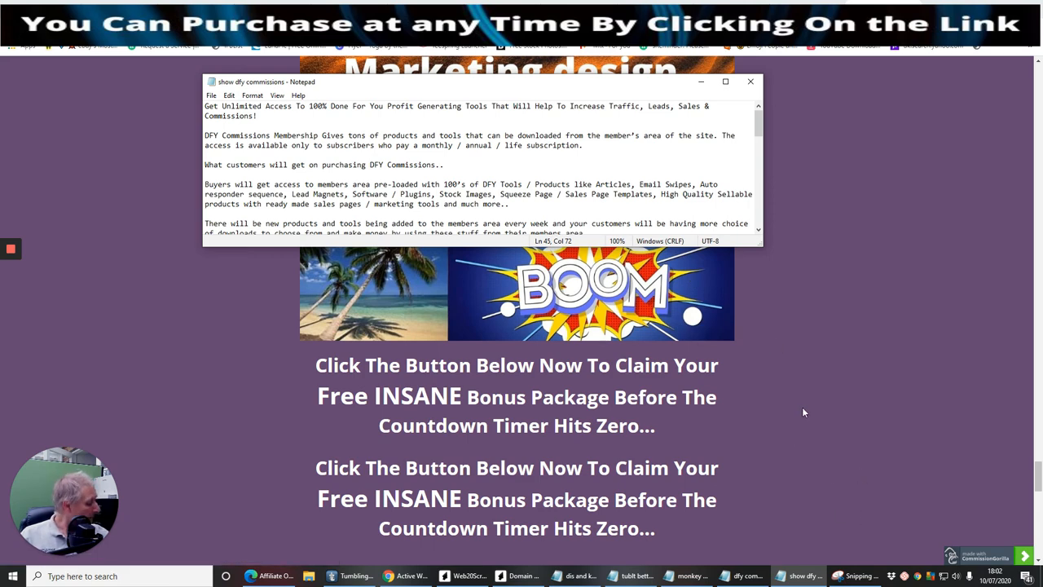
pyautogui.moveTo(783, 419)
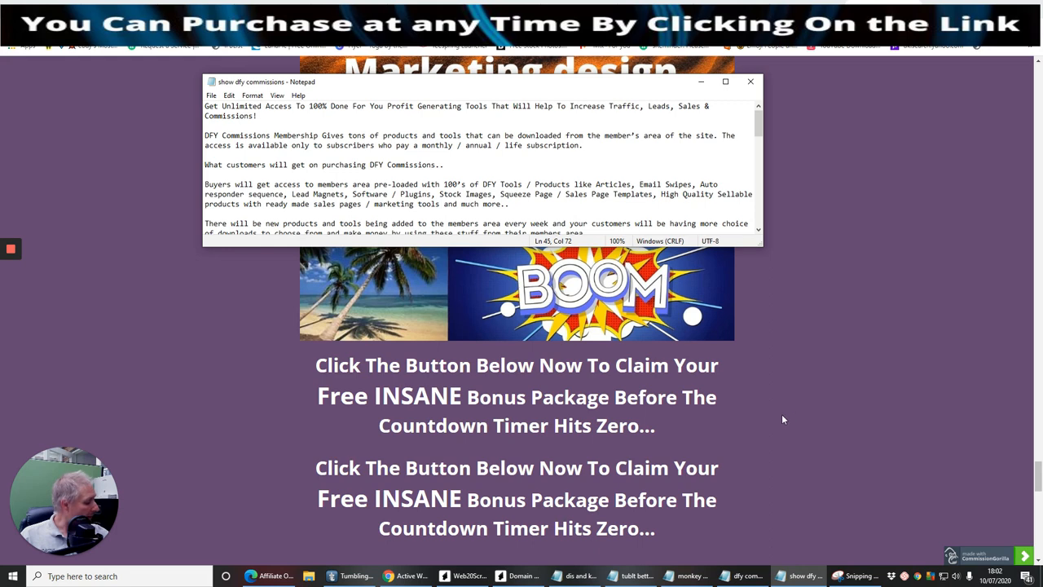
pyautogui.moveTo(784, 420)
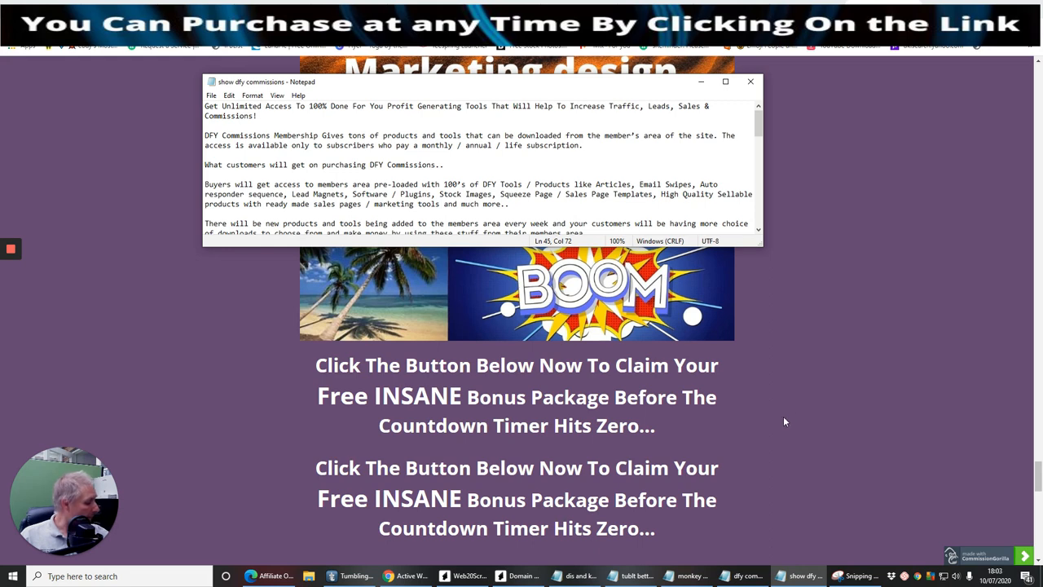
pyautogui.moveTo(169, 359)
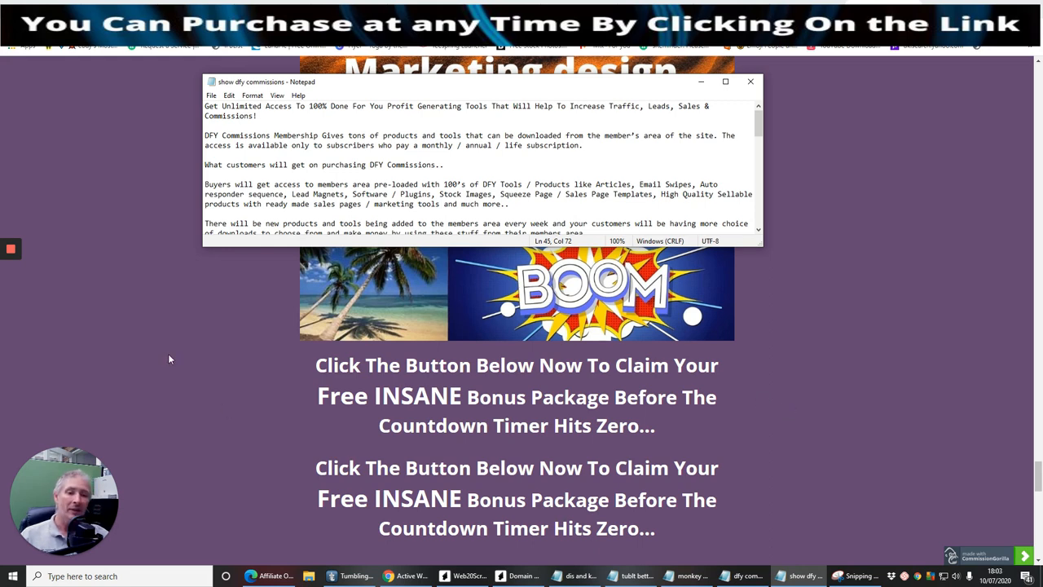